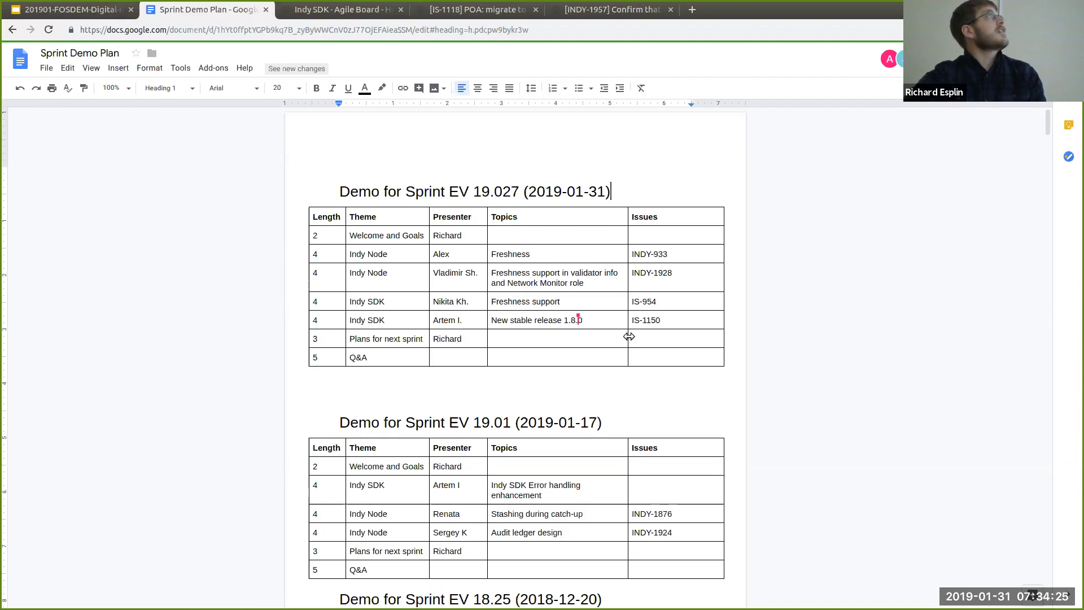
Page forward through the deck to slide 3, contrasting regular and non-regular ledger load.
click(338, 9)
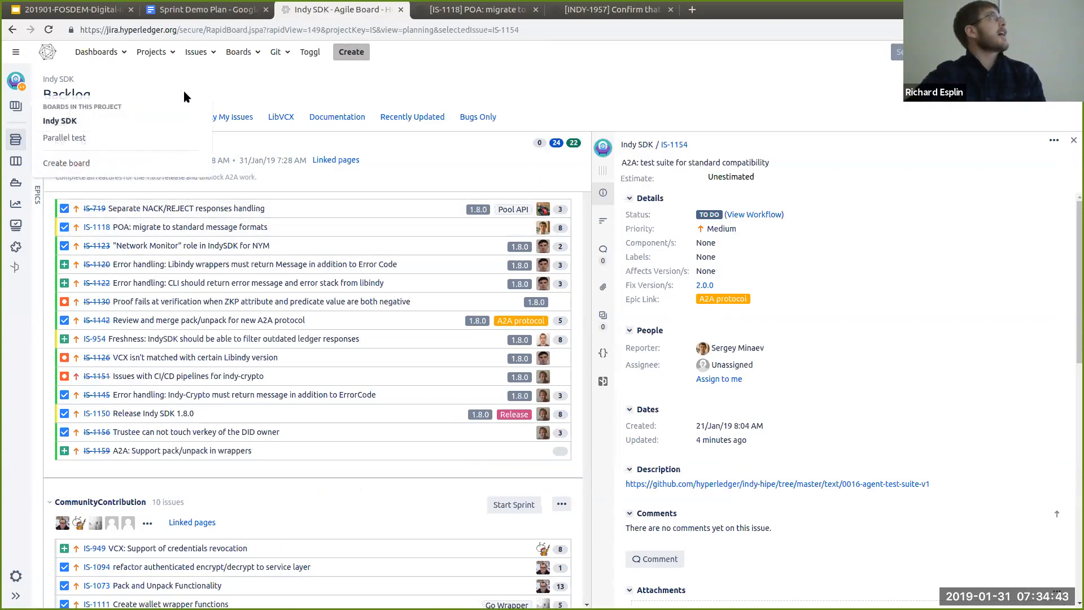
click(238, 52)
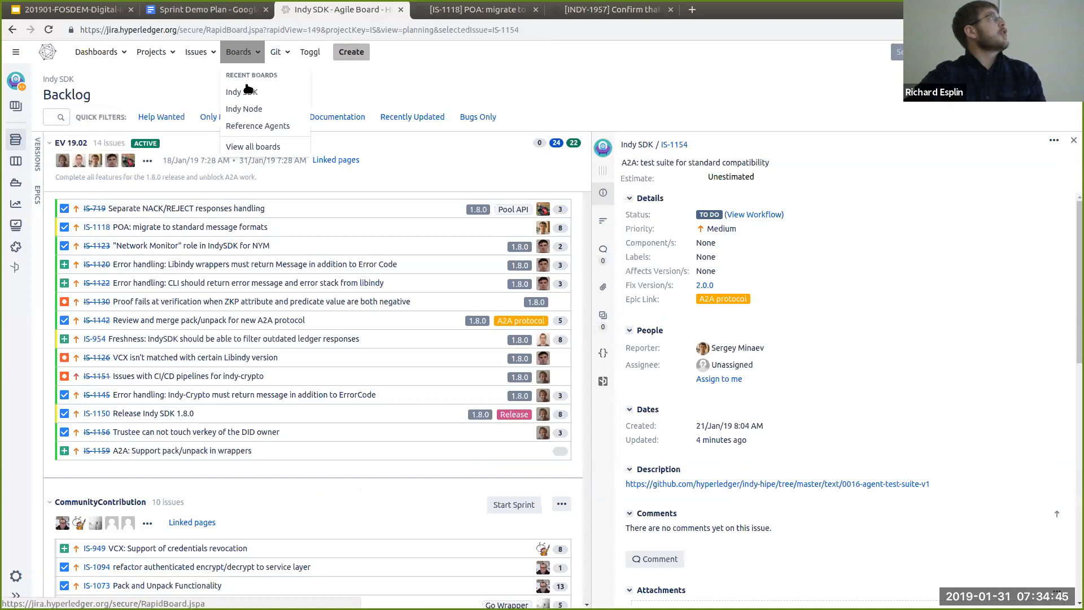
click(243, 108)
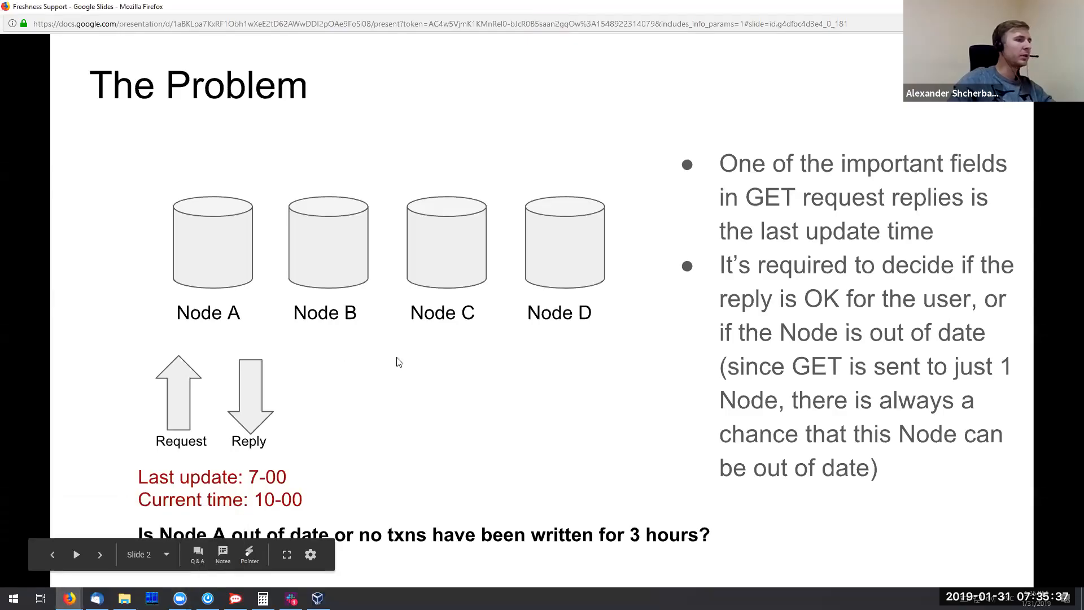
mouse_move(482, 354)
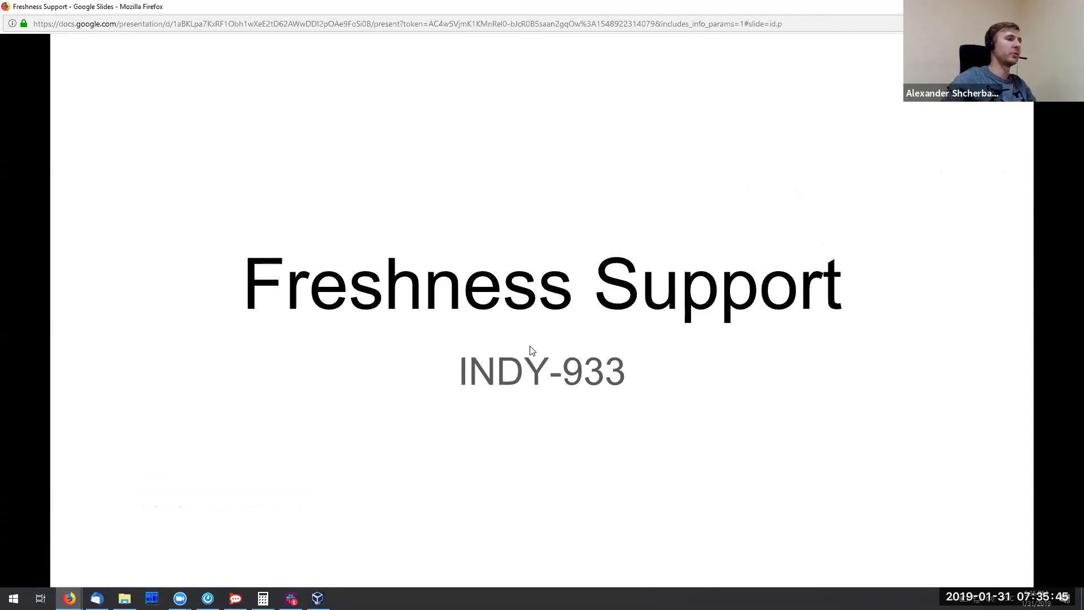
key(Right)
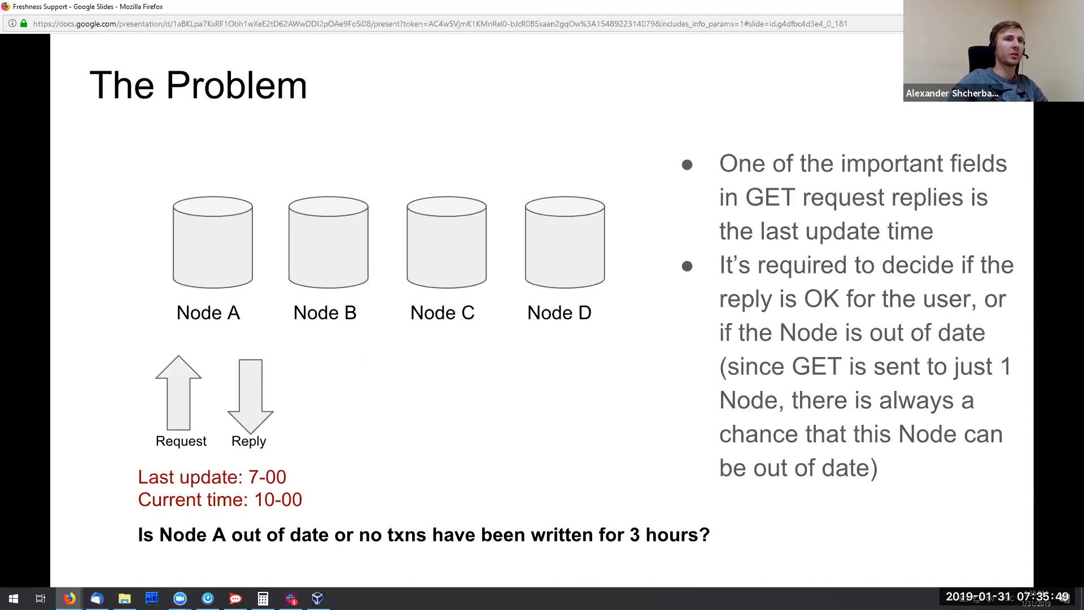
key(right)
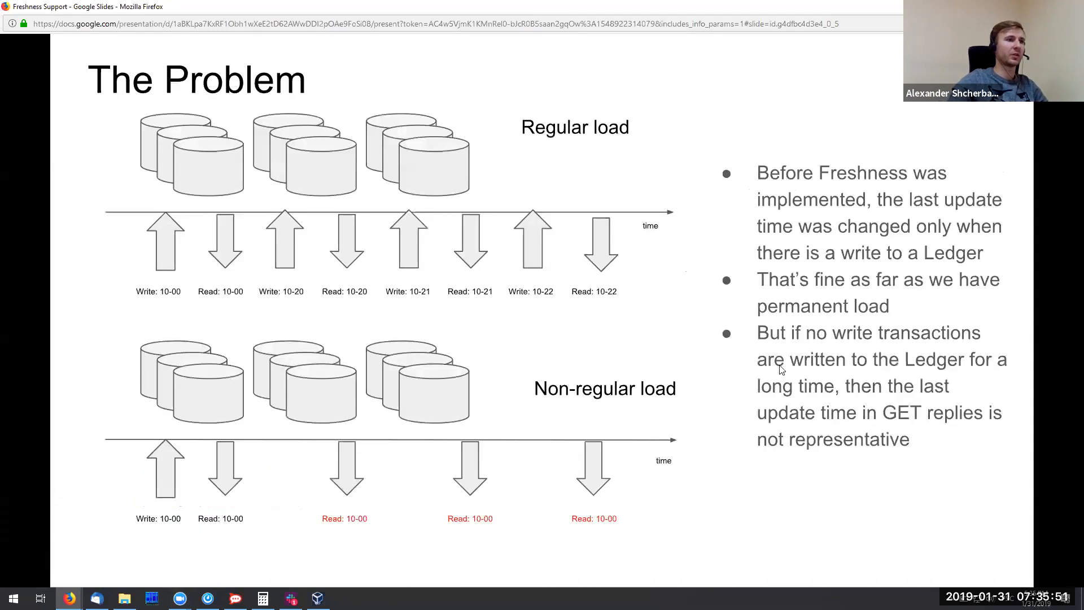
key(Right)
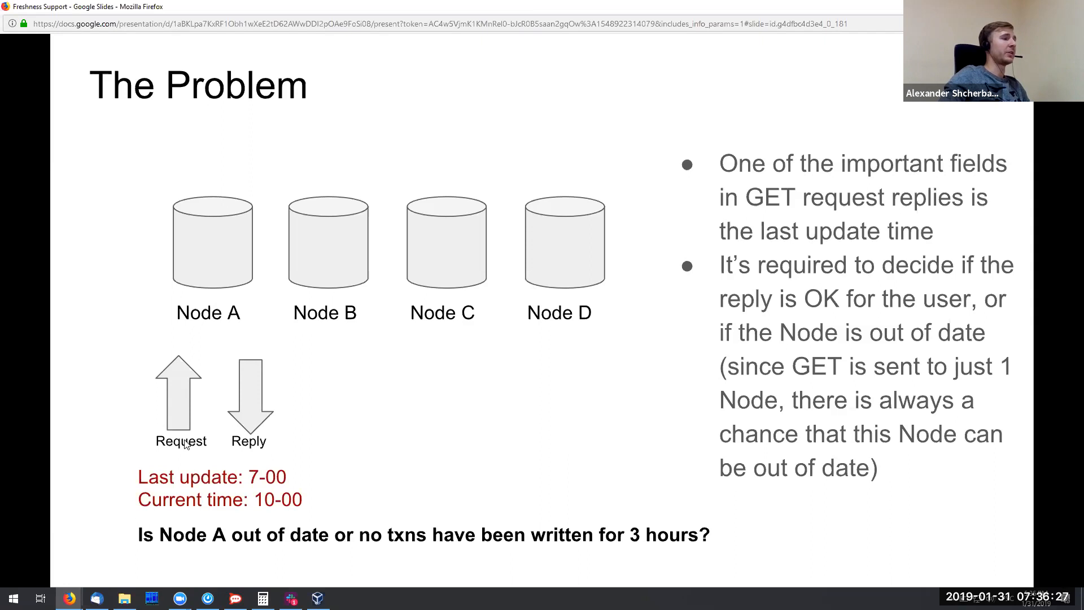
mouse_move(225, 301)
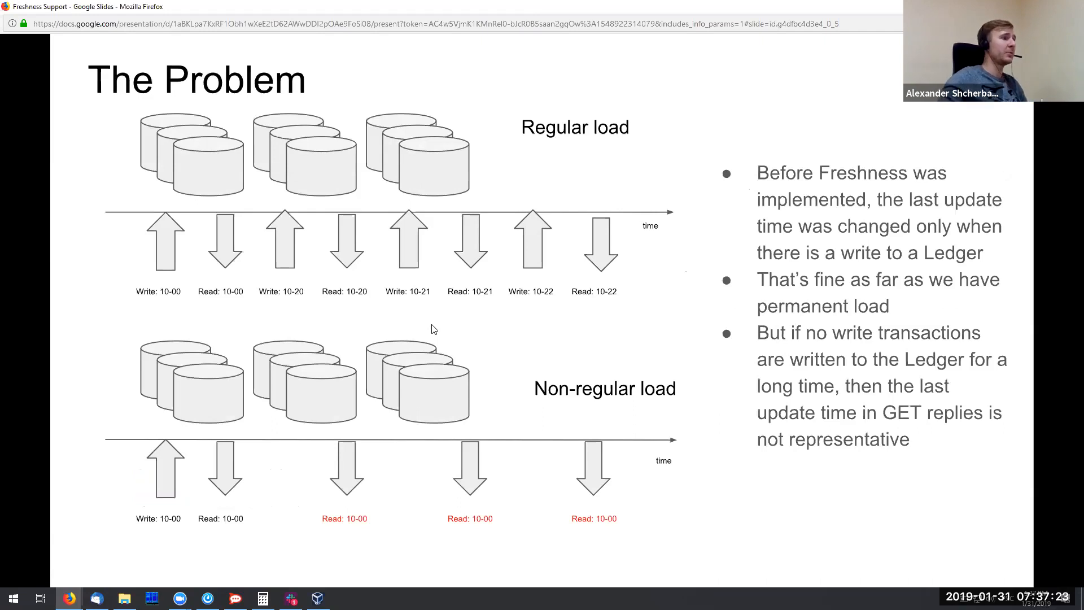
mouse_move(177, 302)
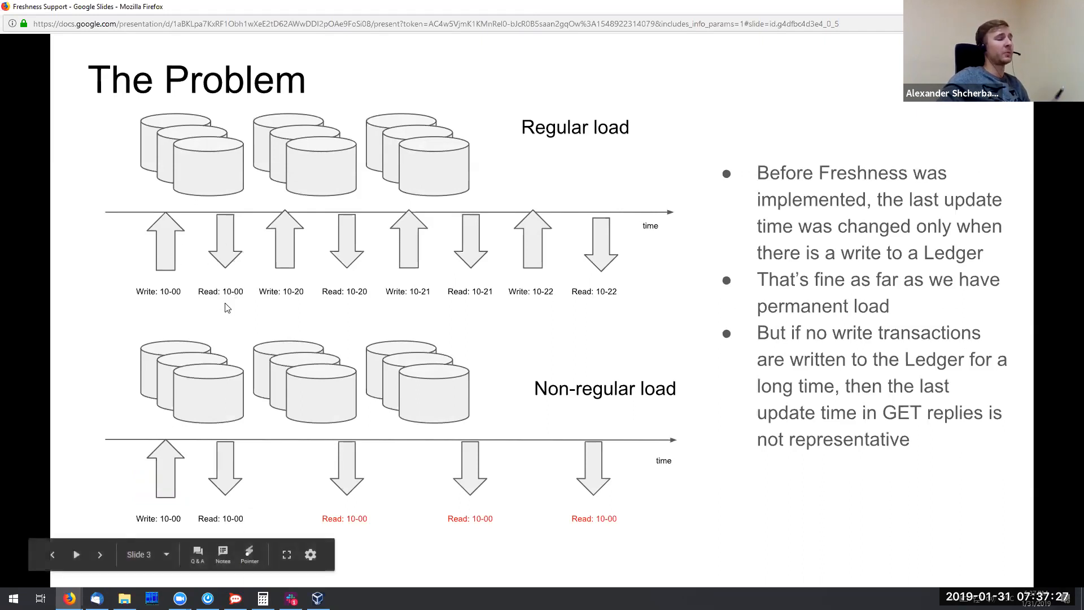
mouse_move(174, 293)
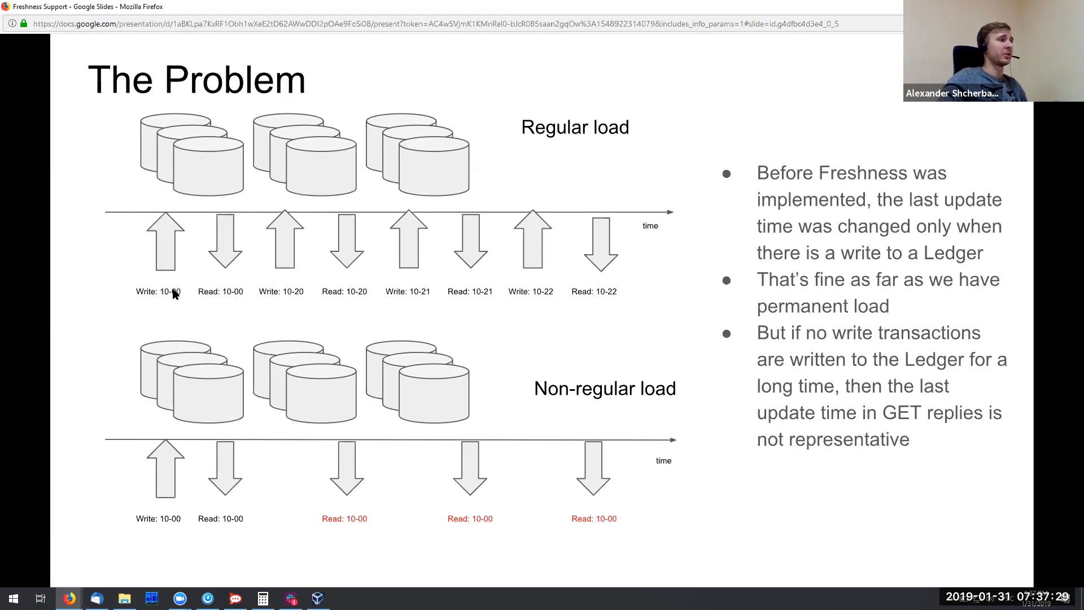
mouse_move(310, 265)
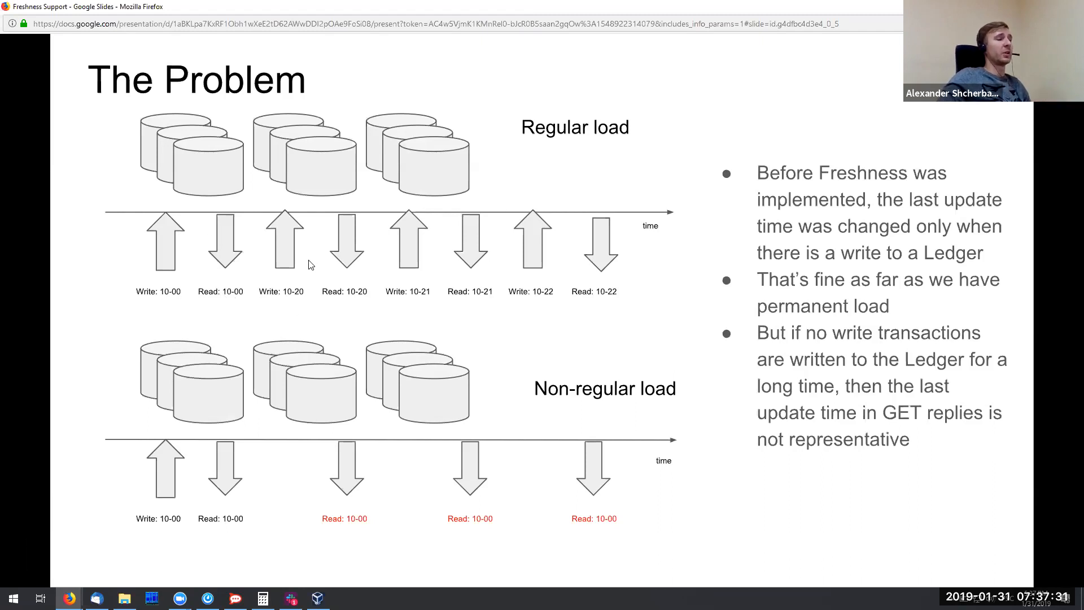
mouse_move(444, 200)
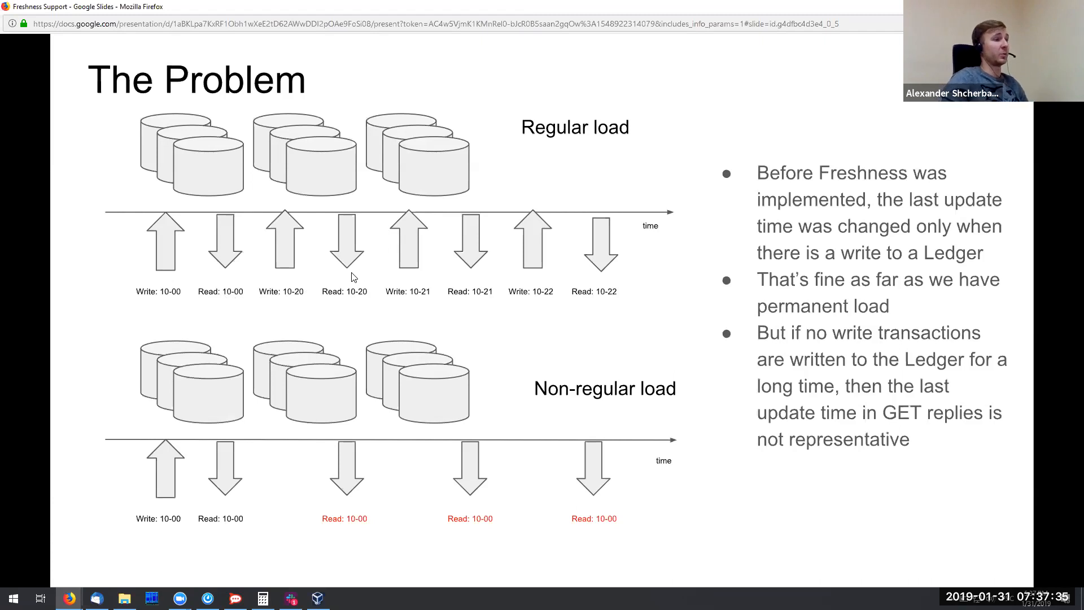
mouse_move(629, 282)
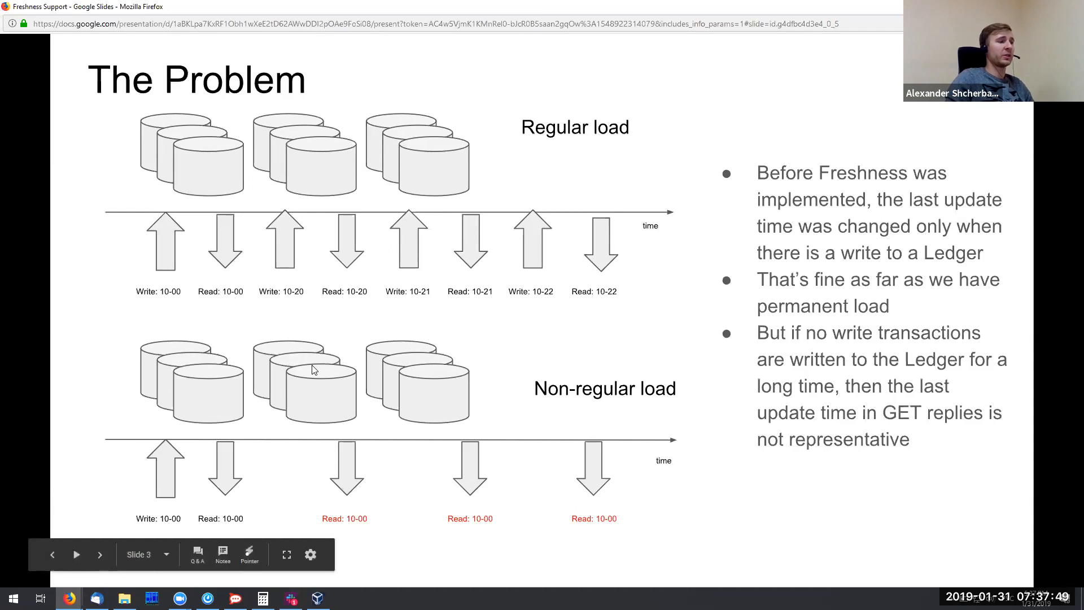
mouse_move(142, 424)
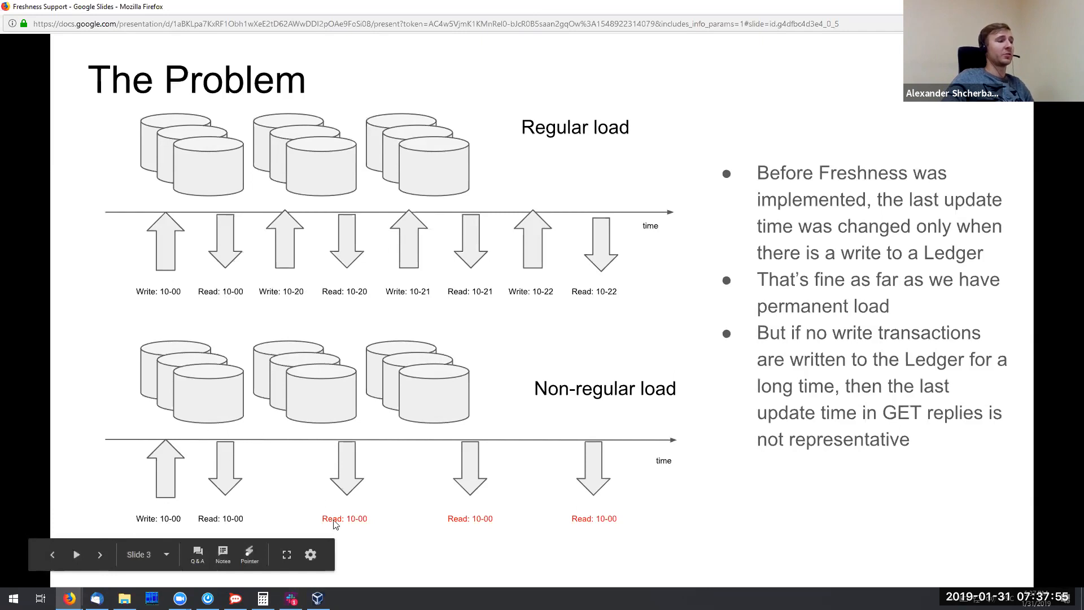
mouse_move(477, 486)
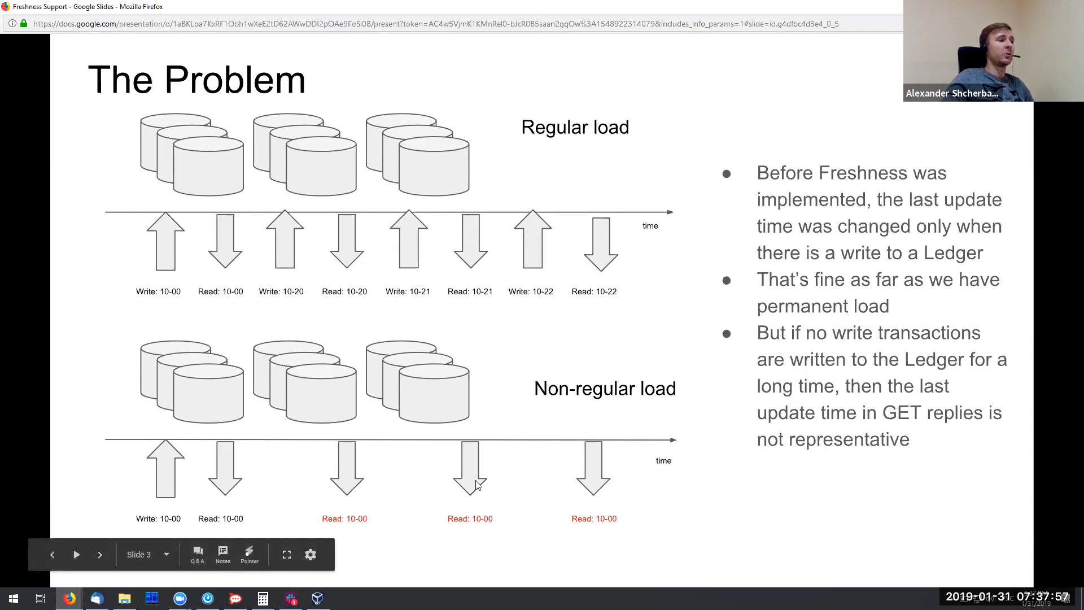
mouse_move(366, 427)
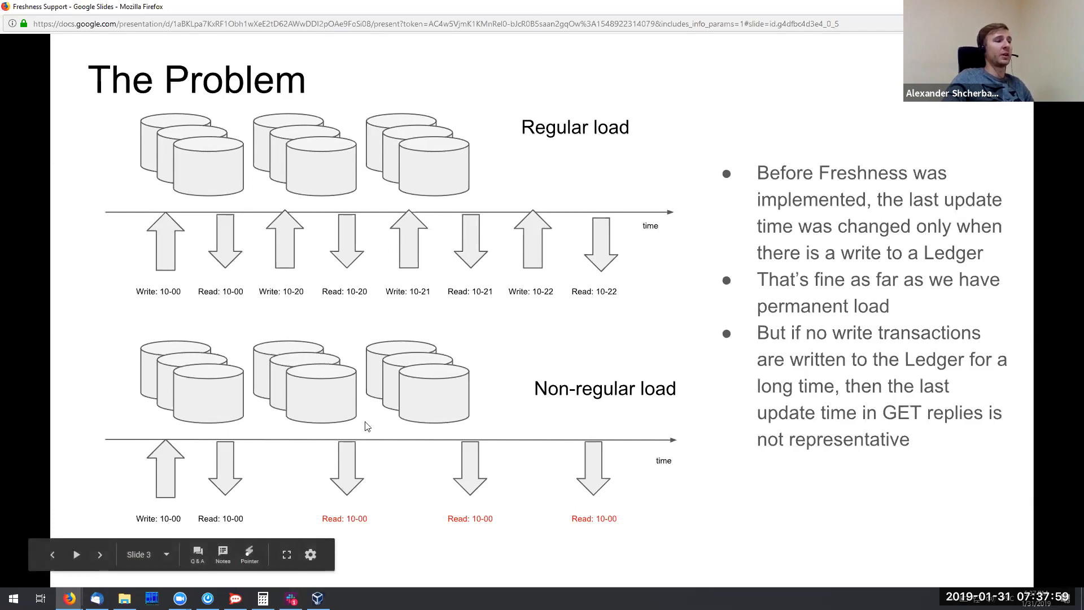
mouse_move(563, 529)
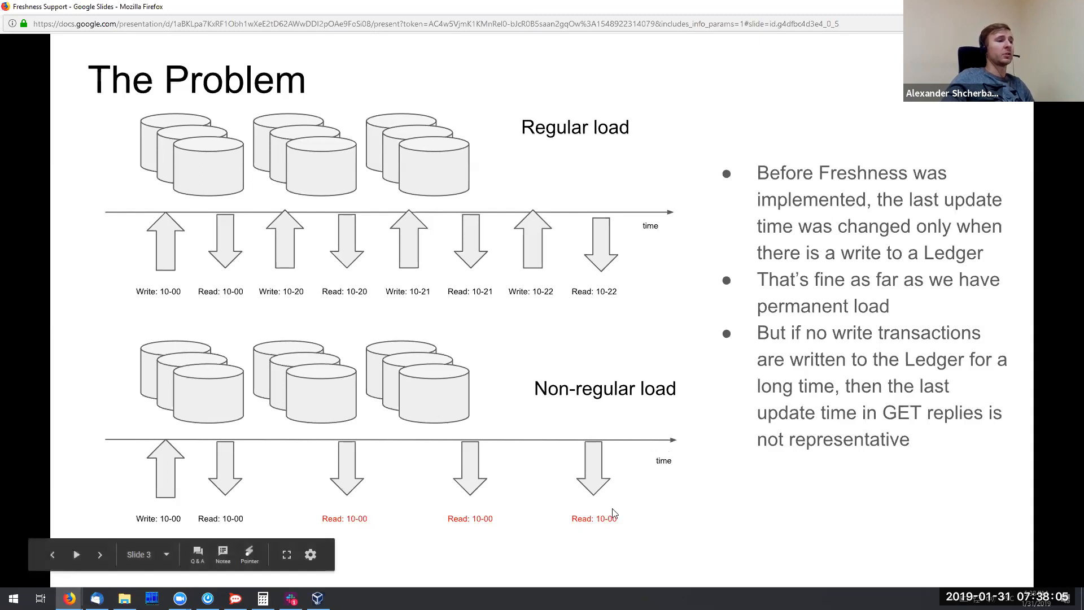
mouse_move(448, 418)
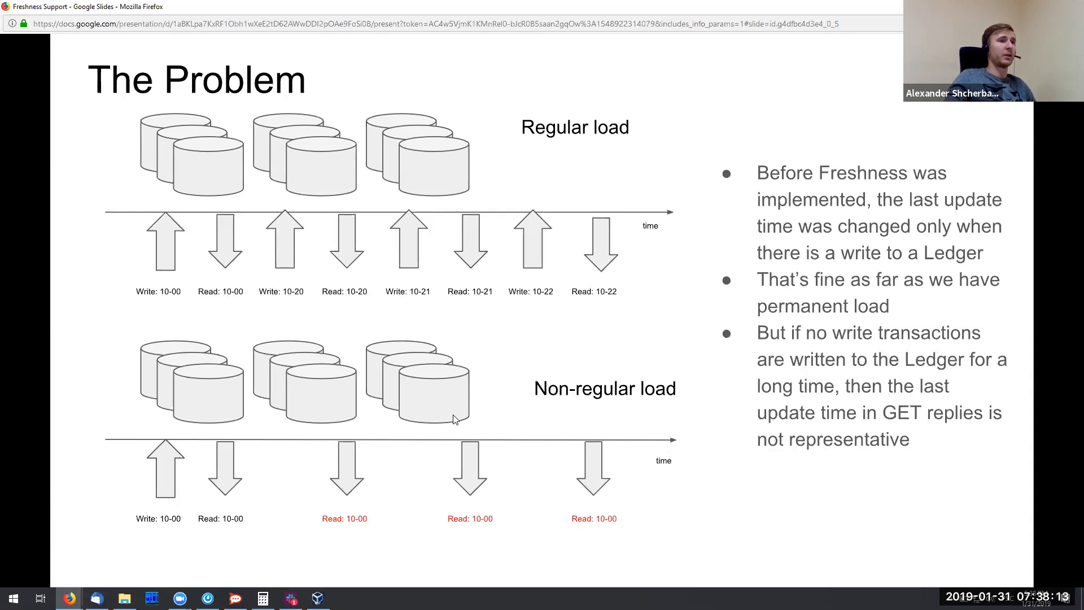
Advance to slide 4, Freshness Updates, showing reads returning 10-05, 10-15 and 10-20.
key(Right)
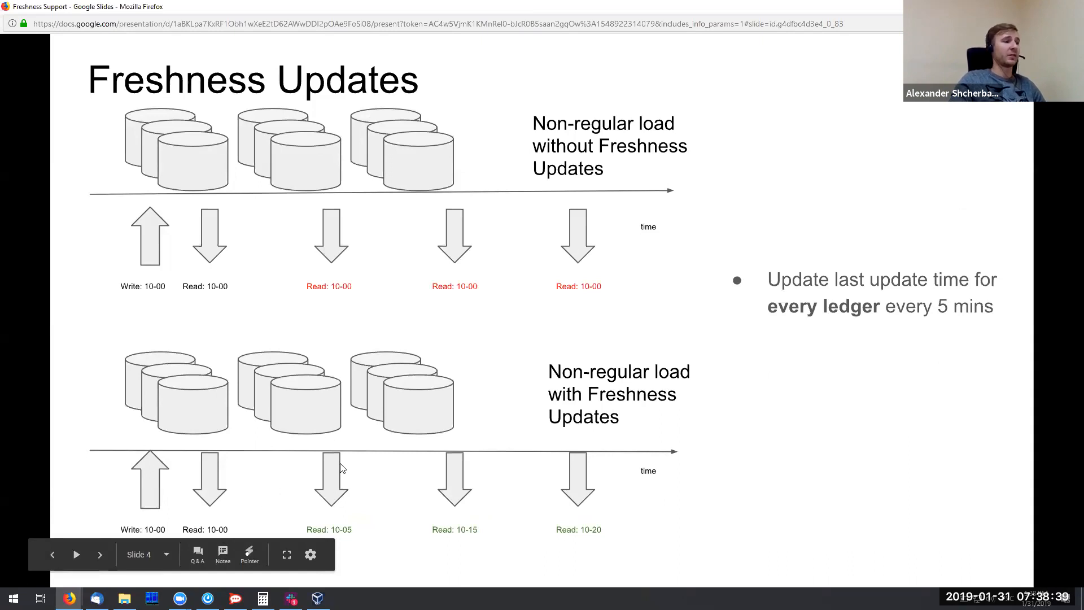
mouse_move(705, 496)
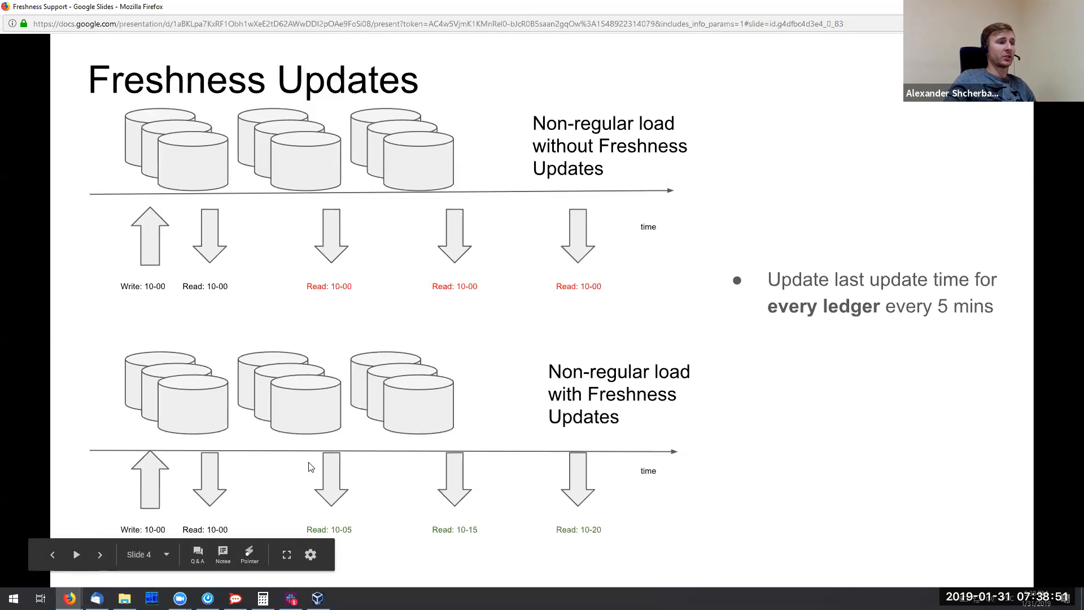
mouse_move(574, 444)
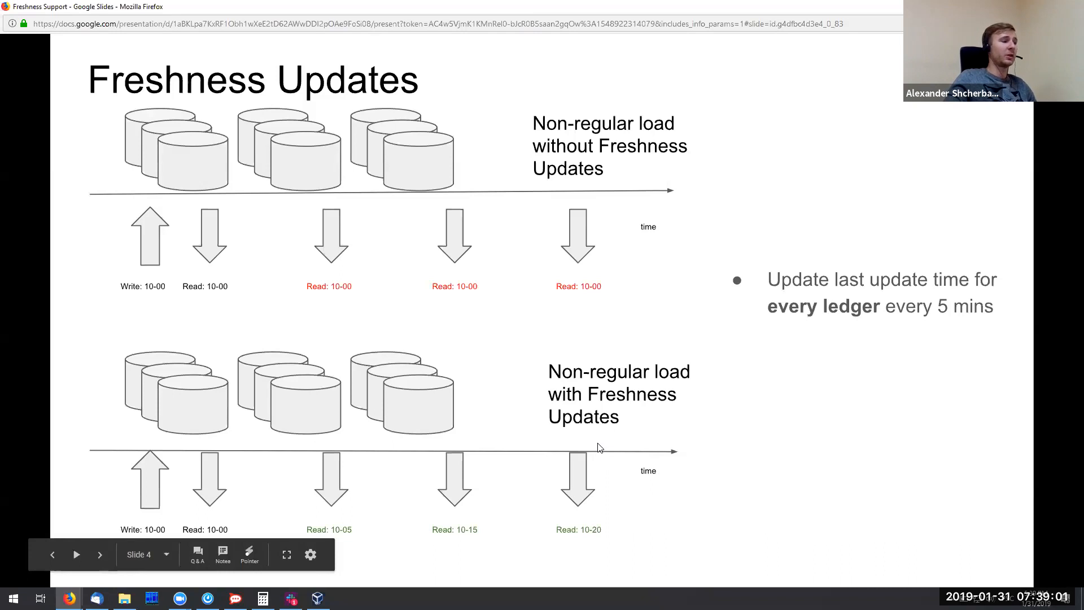
mouse_move(604, 521)
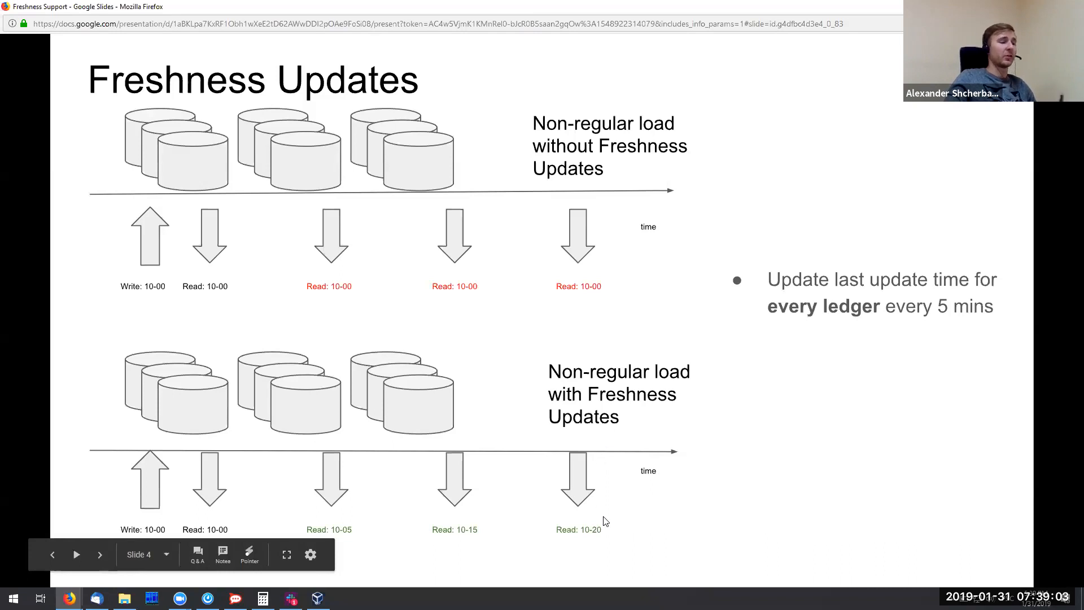
mouse_move(158, 536)
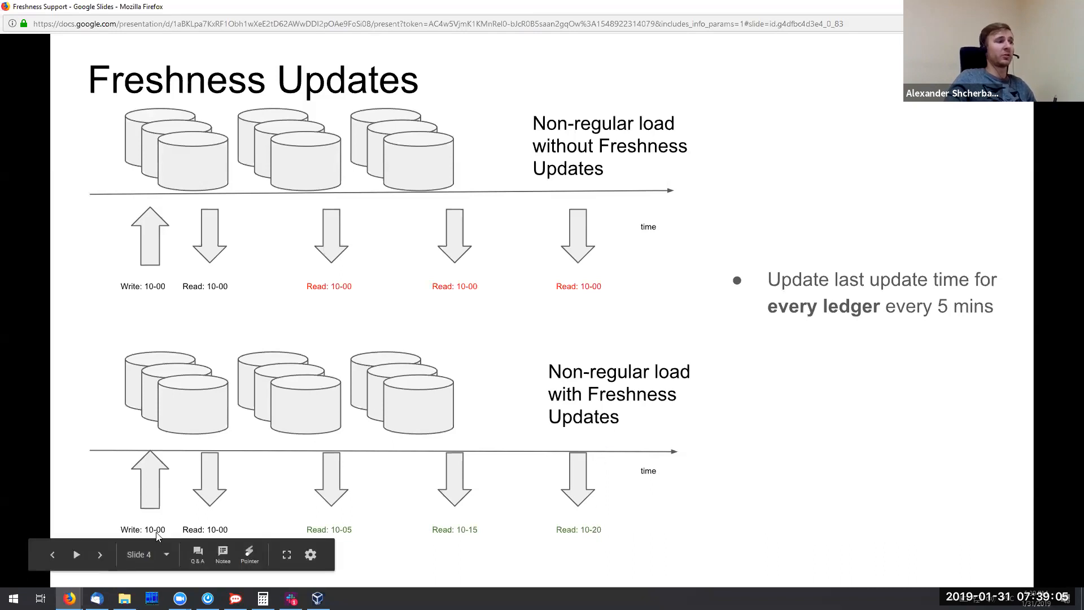
mouse_move(765, 336)
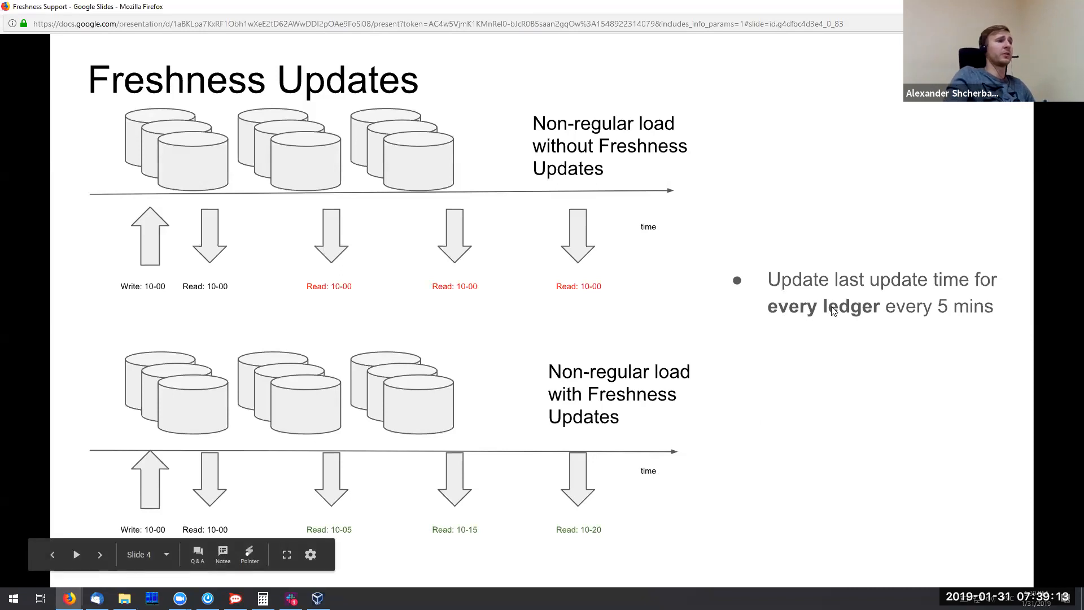
mouse_move(697, 306)
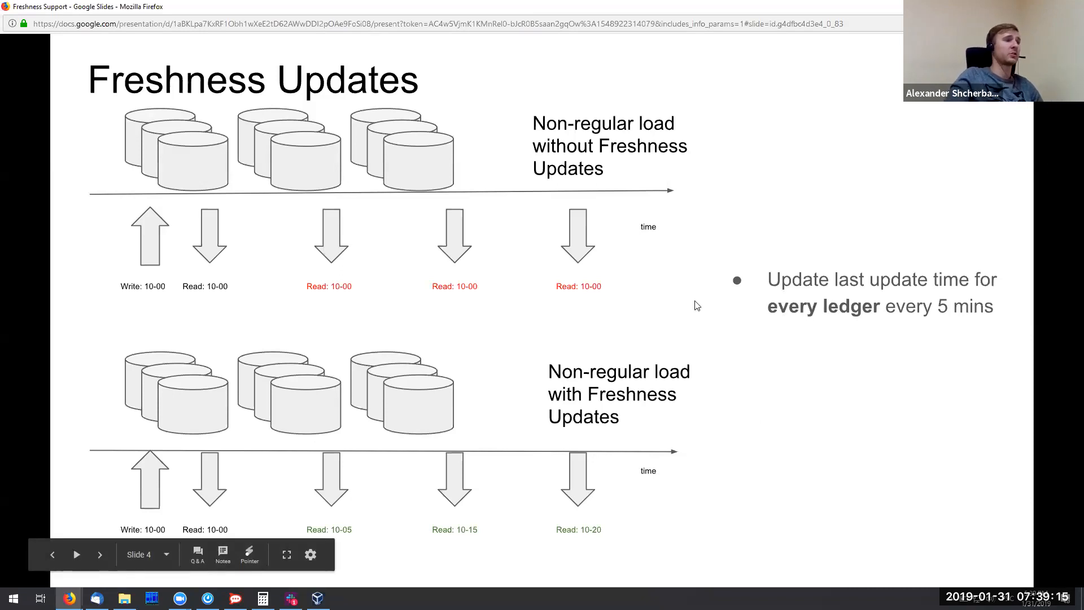
mouse_move(669, 301)
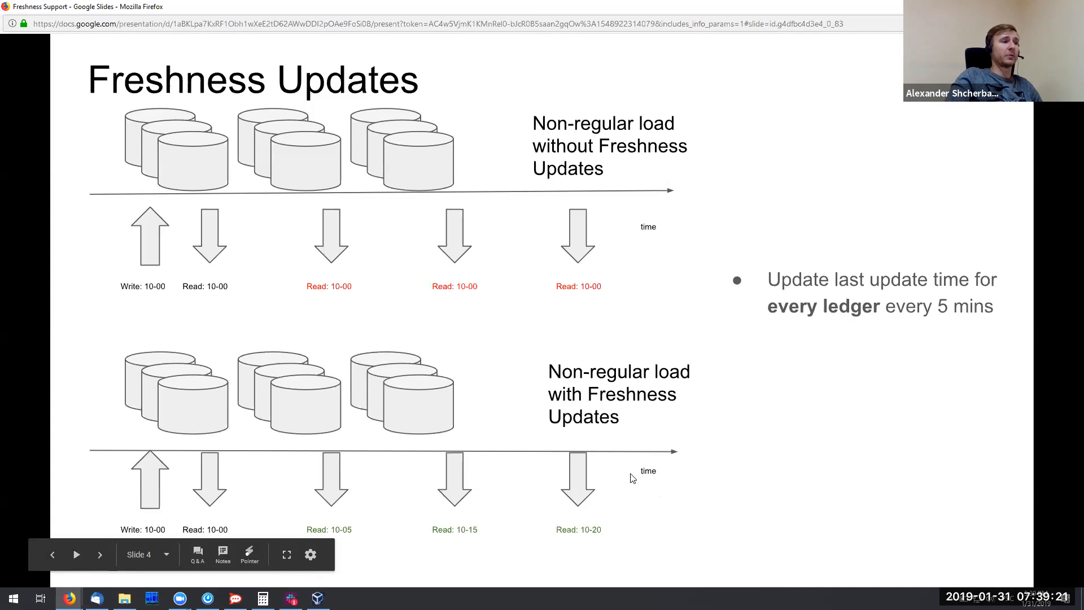
mouse_move(629, 533)
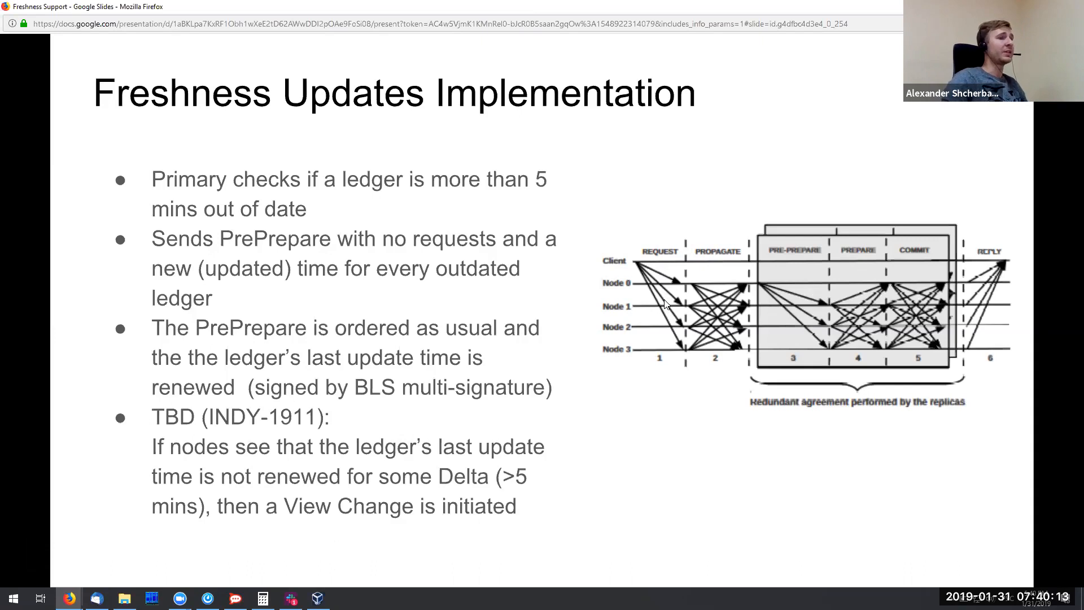
mouse_move(759, 280)
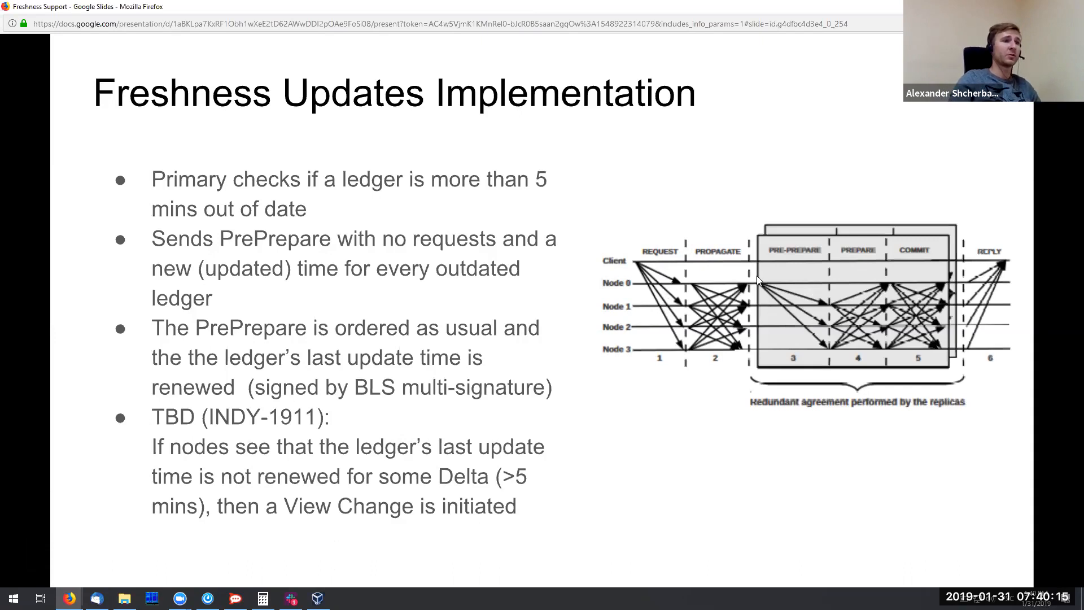
mouse_move(819, 348)
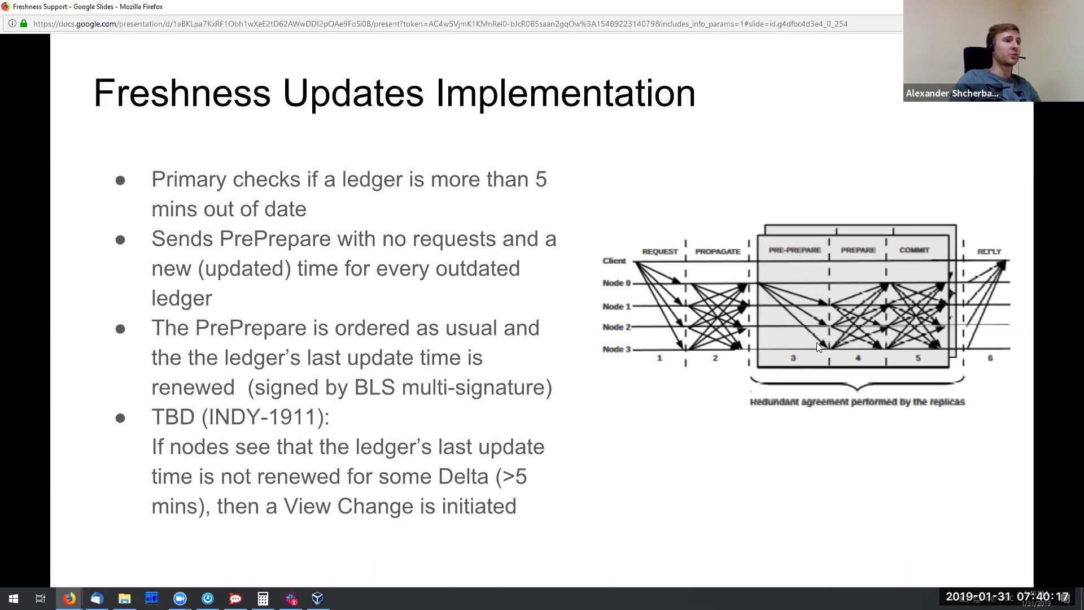
mouse_move(822, 353)
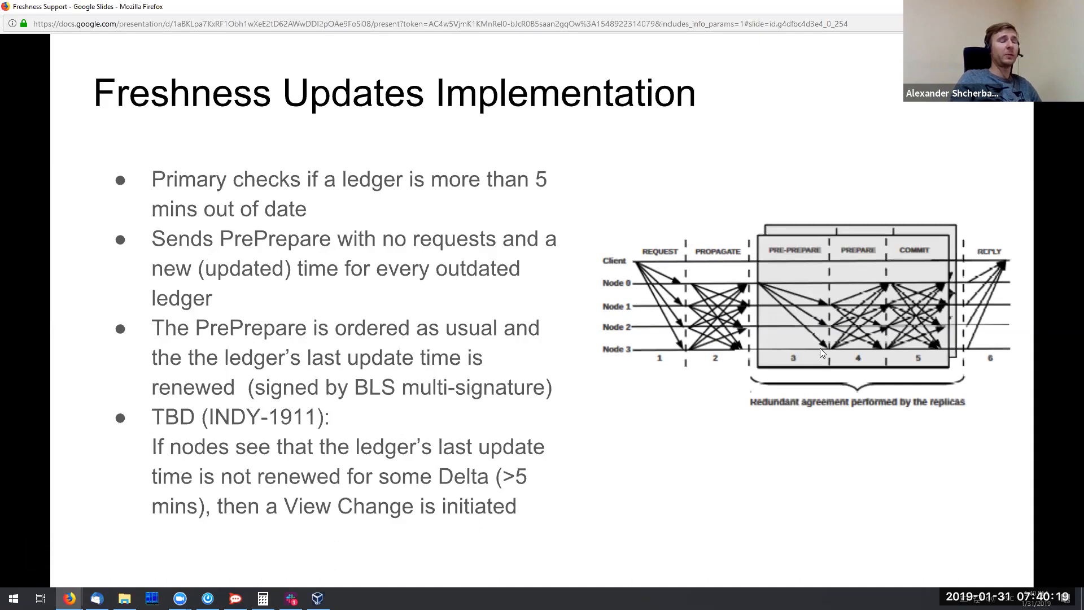
mouse_move(906, 248)
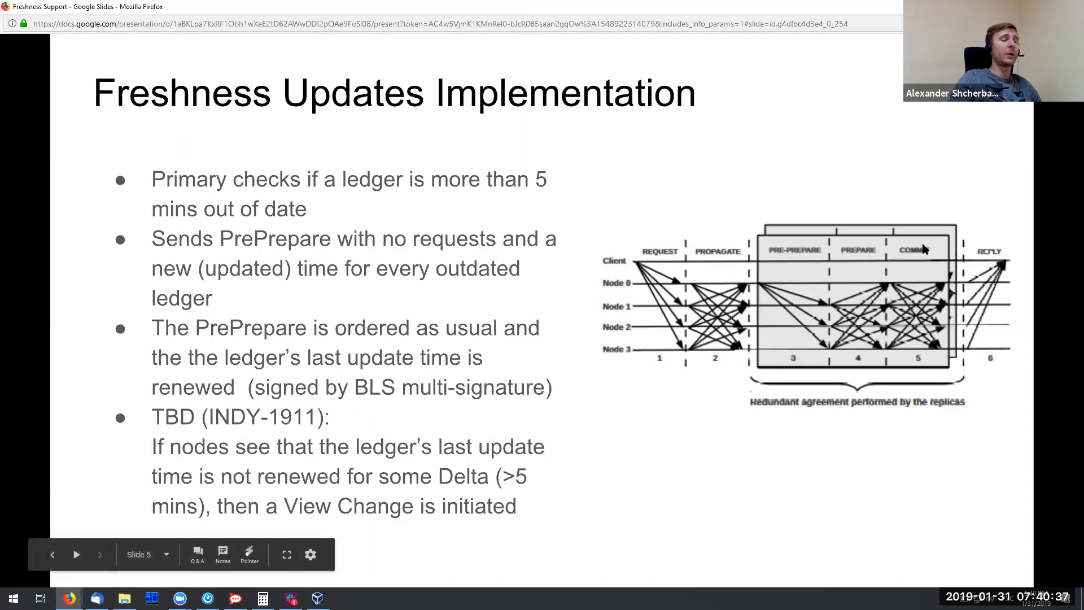
mouse_move(863, 351)
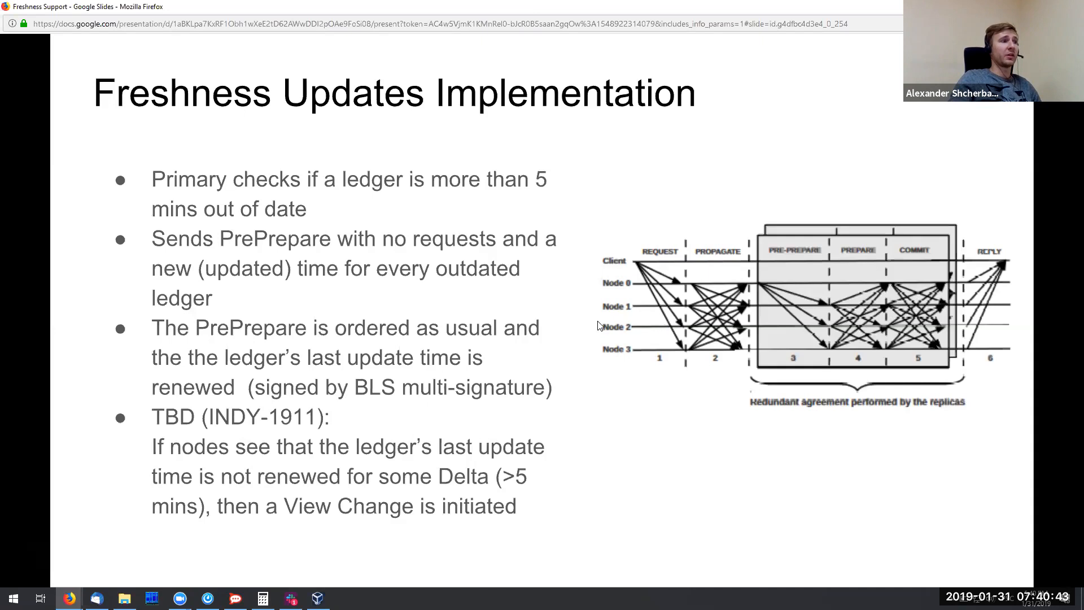
mouse_move(883, 349)
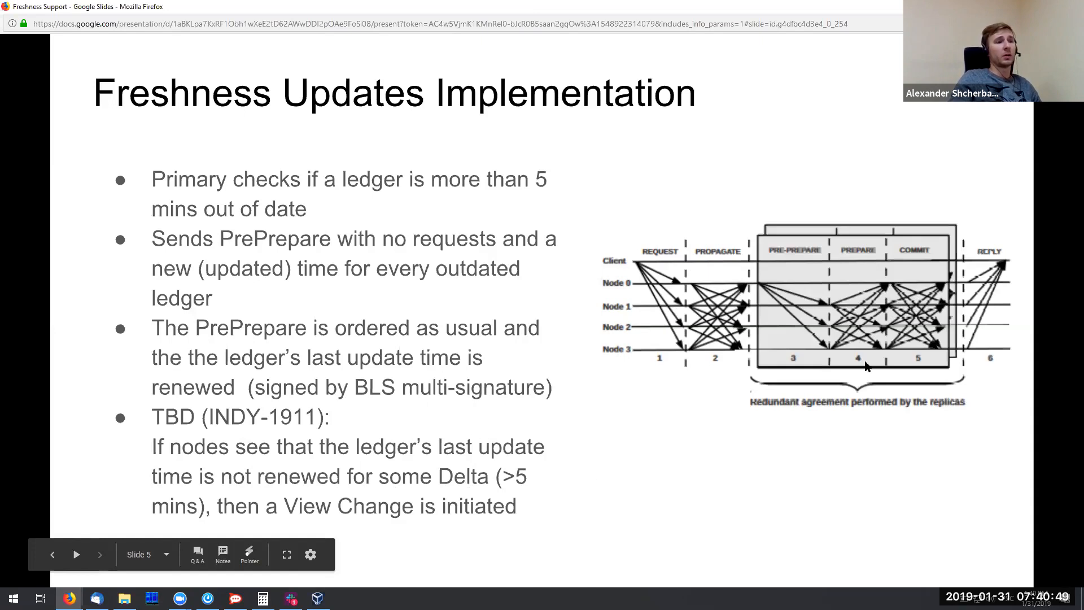
mouse_move(806, 385)
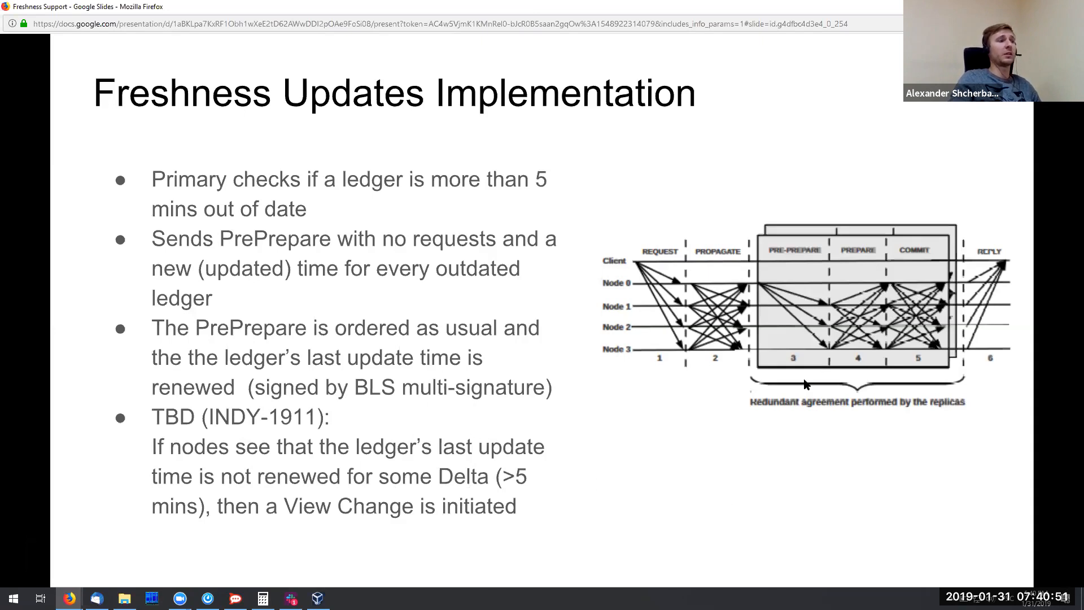
mouse_move(833, 323)
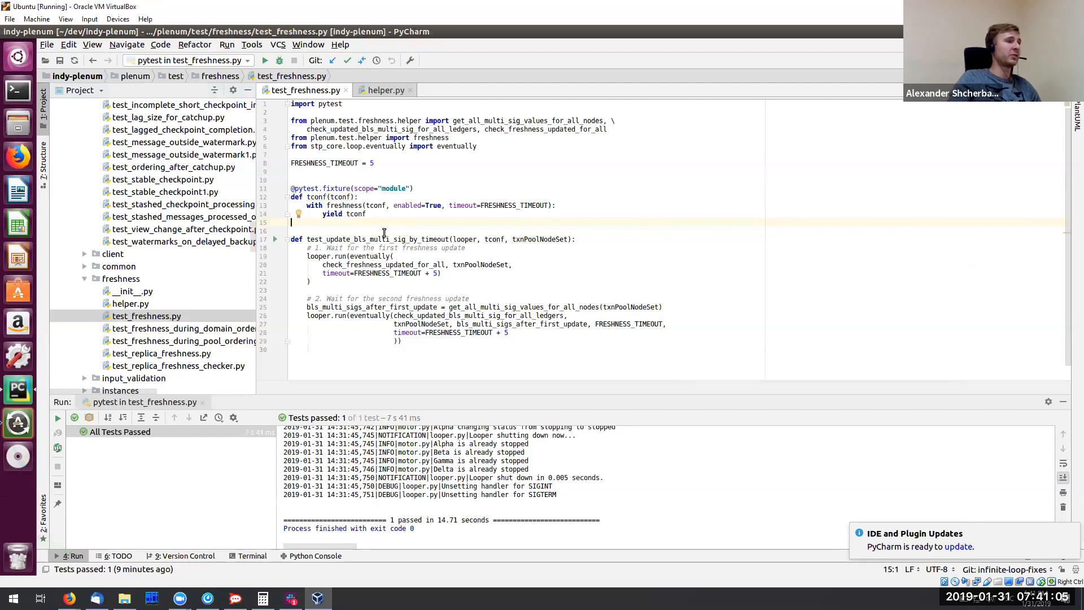
double_click(386, 247)
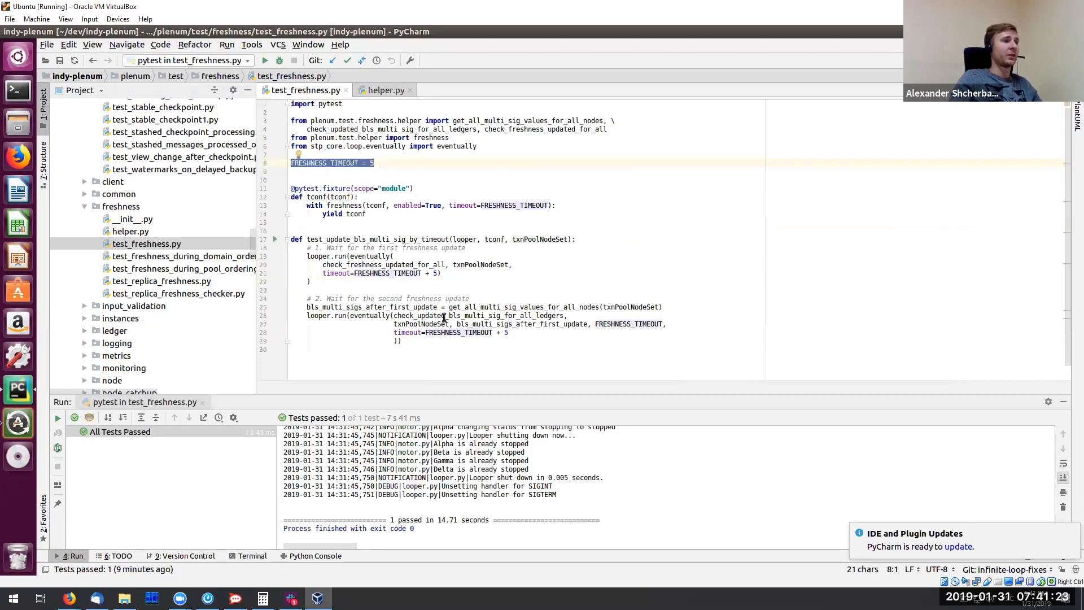
click(382, 90)
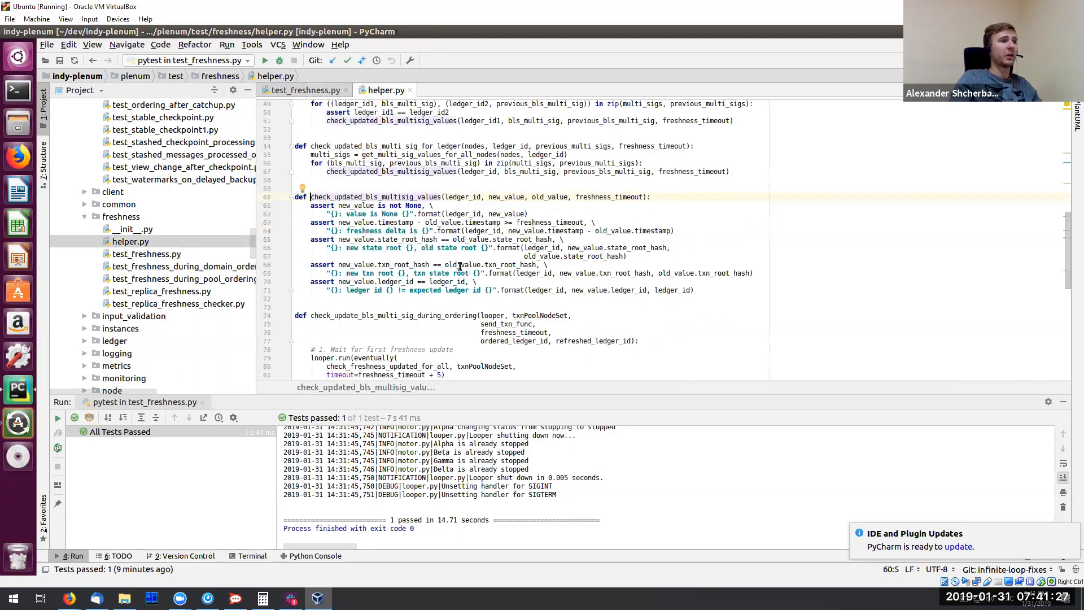
click(412, 238)
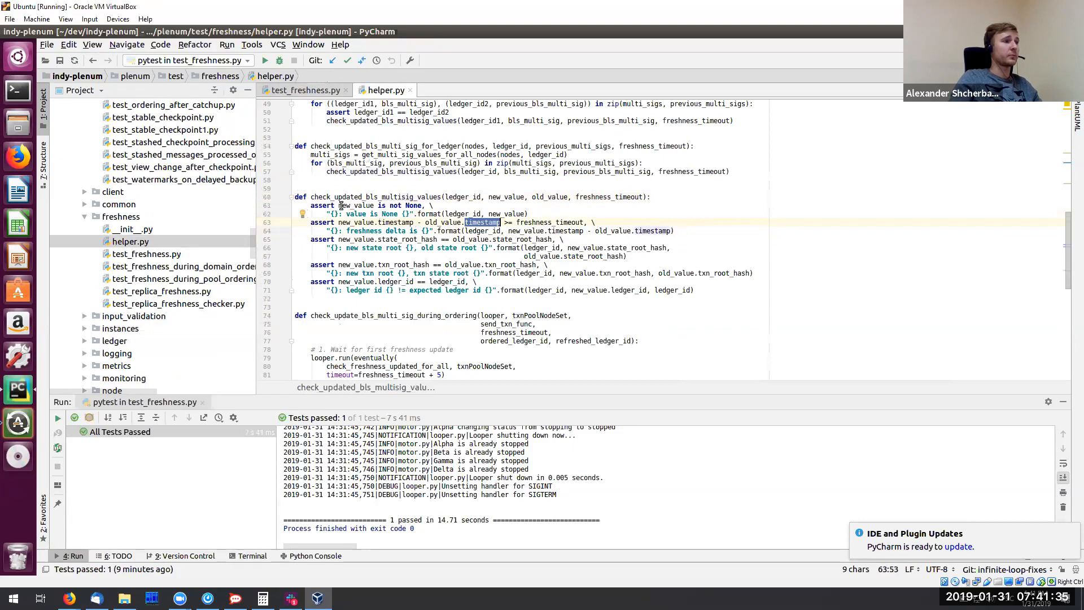
click(91, 60)
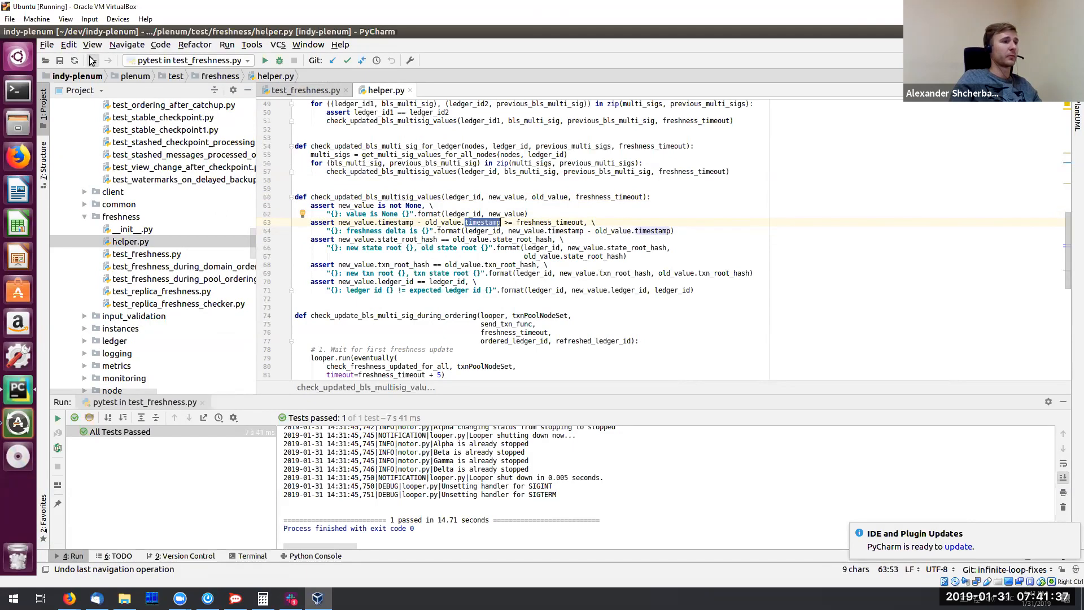
click(90, 61)
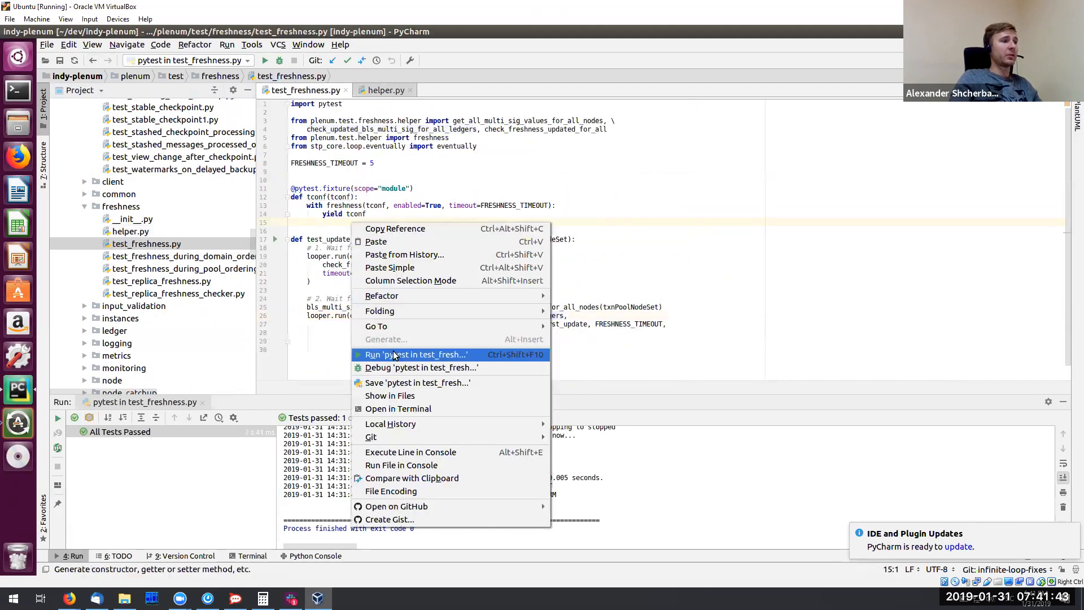
Run 'pytest in test_freshness.py' from the editor context menu.
click(415, 354)
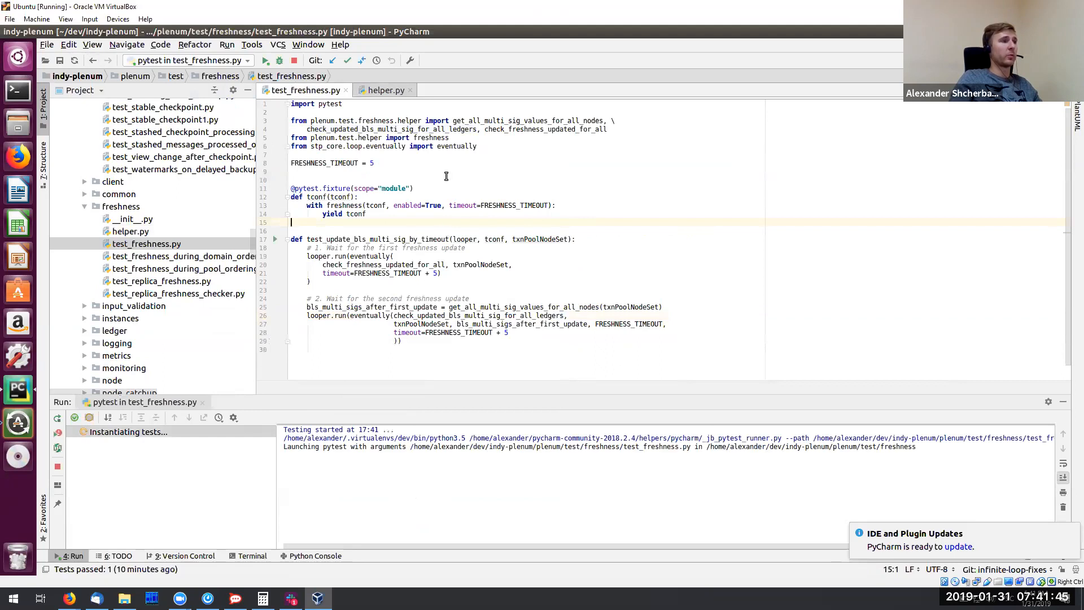
mouse_move(483, 216)
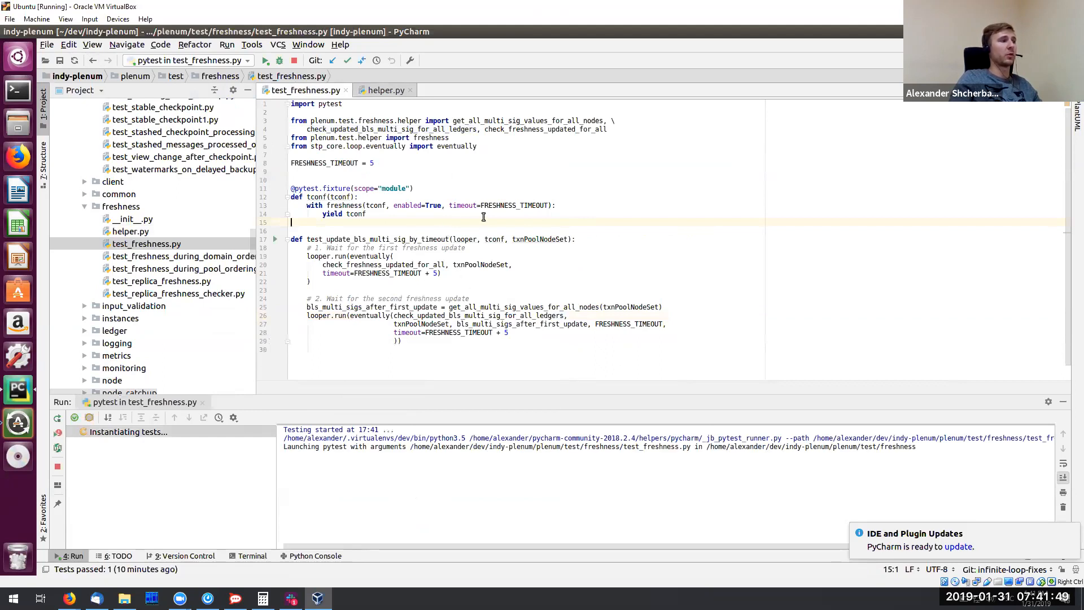
mouse_move(253, 257)
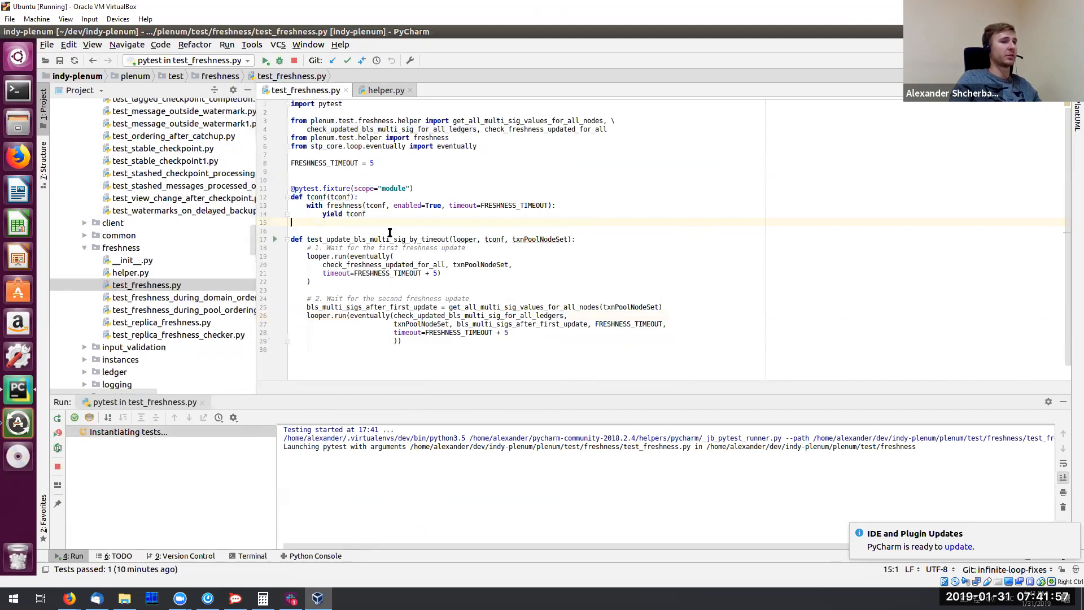
mouse_move(747, 168)
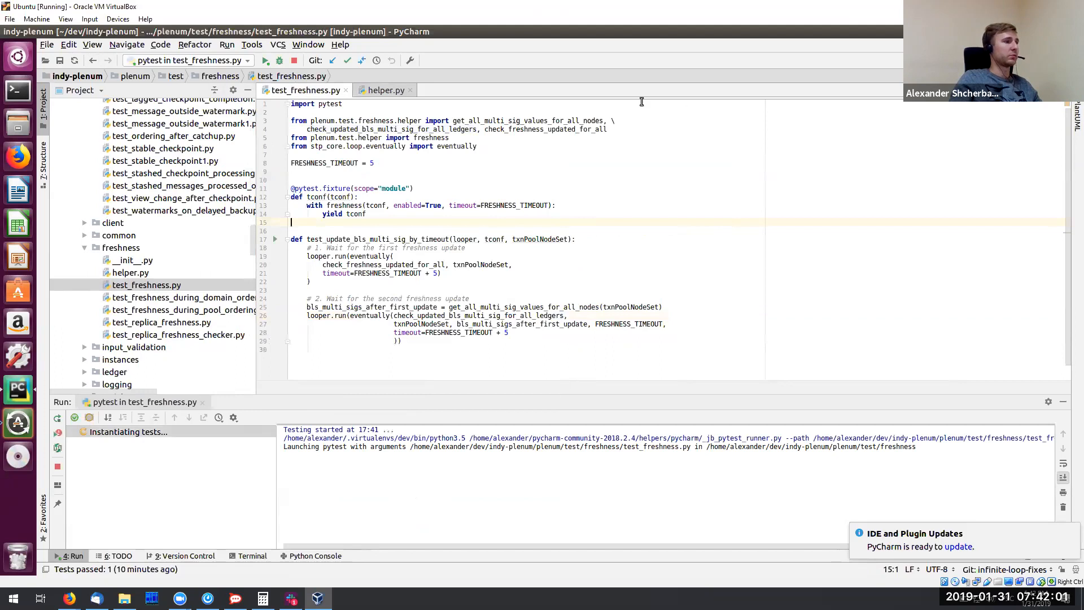
mouse_move(569, 320)
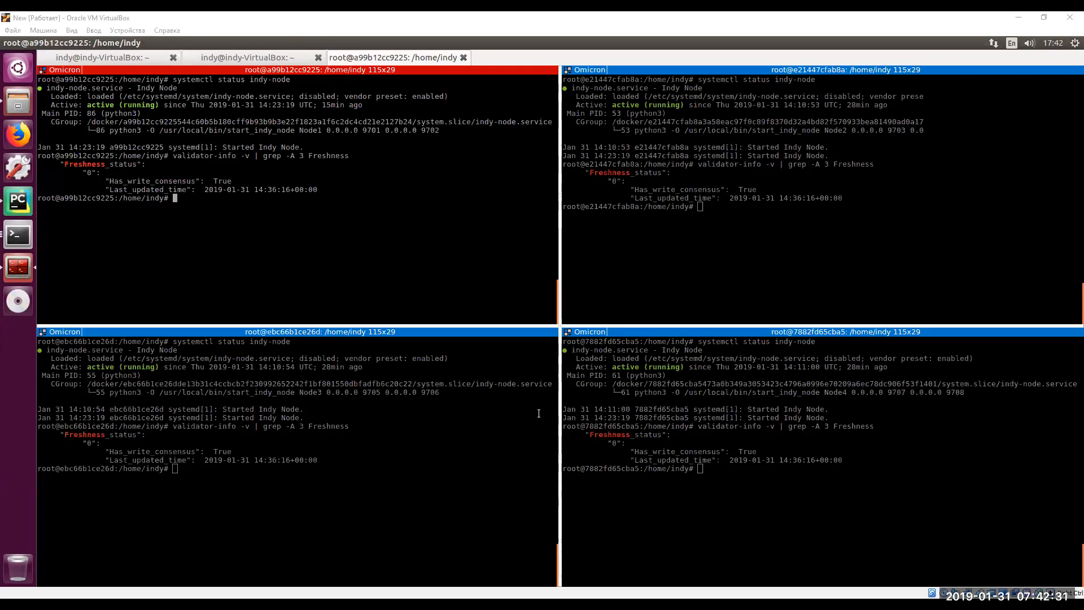
mouse_move(473, 418)
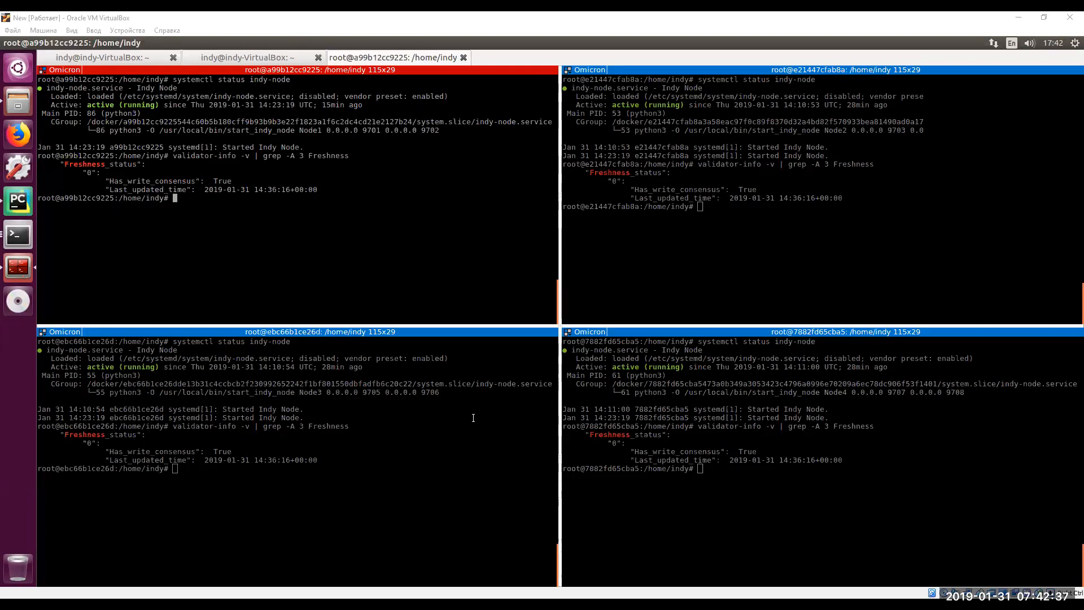
mouse_move(452, 409)
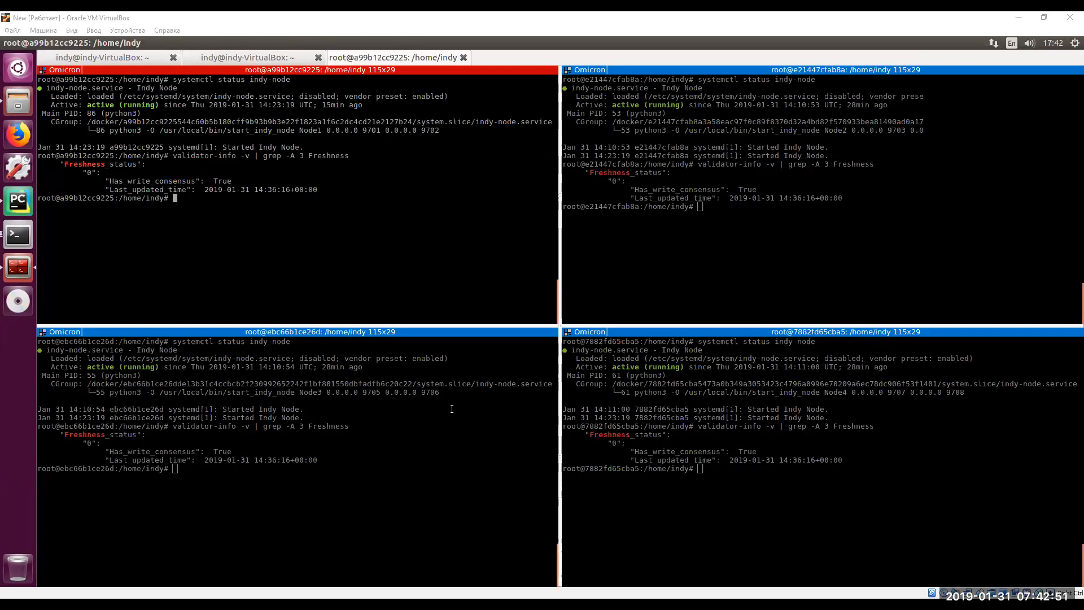
mouse_move(376, 175)
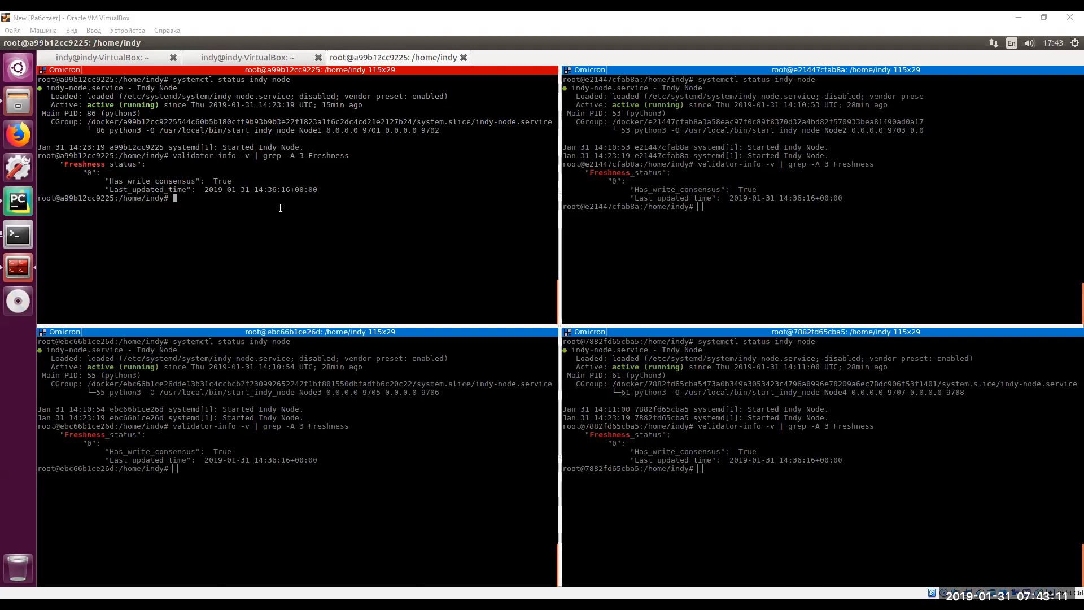
mouse_move(182, 242)
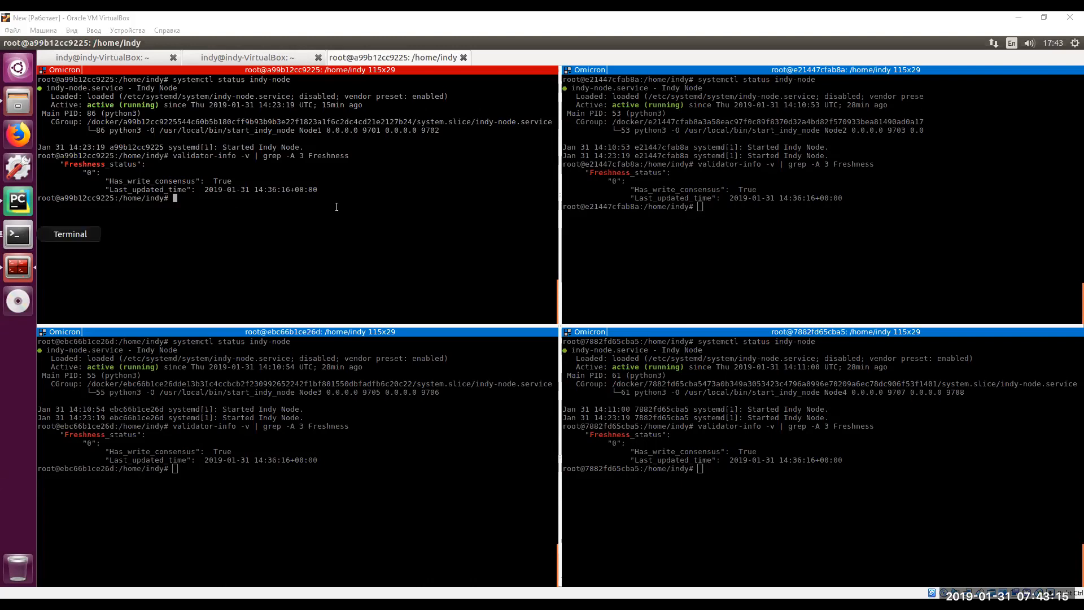
mouse_move(18, 234)
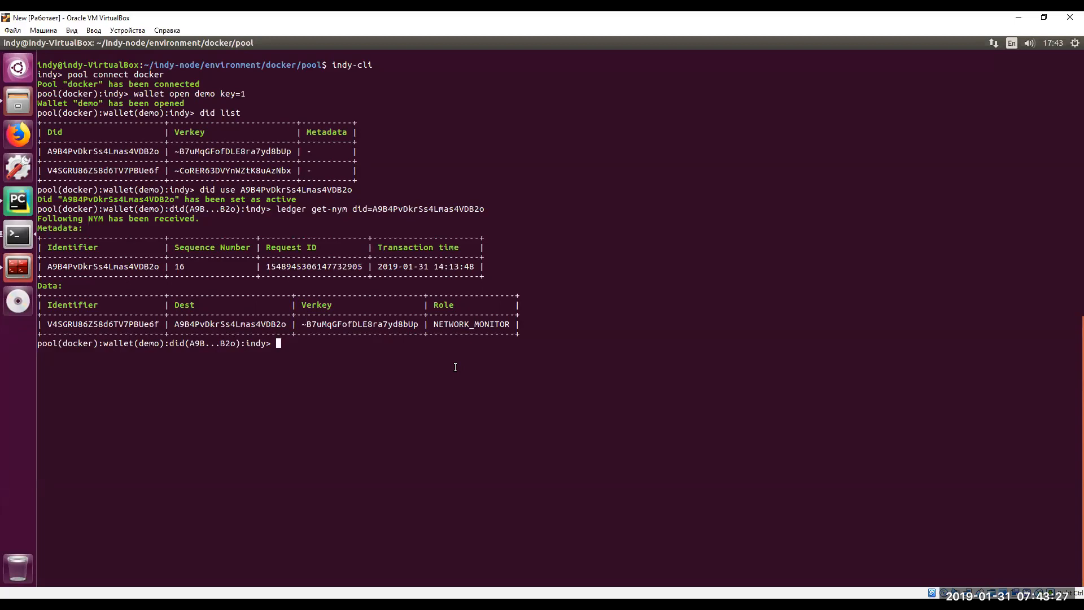
mouse_move(375, 359)
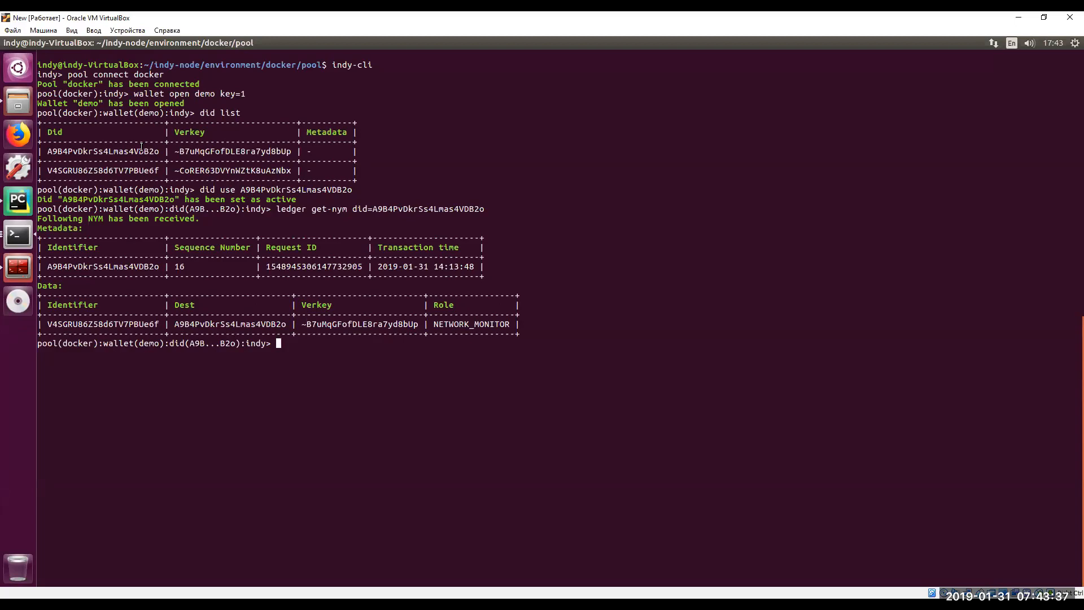
Run 'ledger get-validator-info' to dump node freshness status and write consensus.
text(ledger)
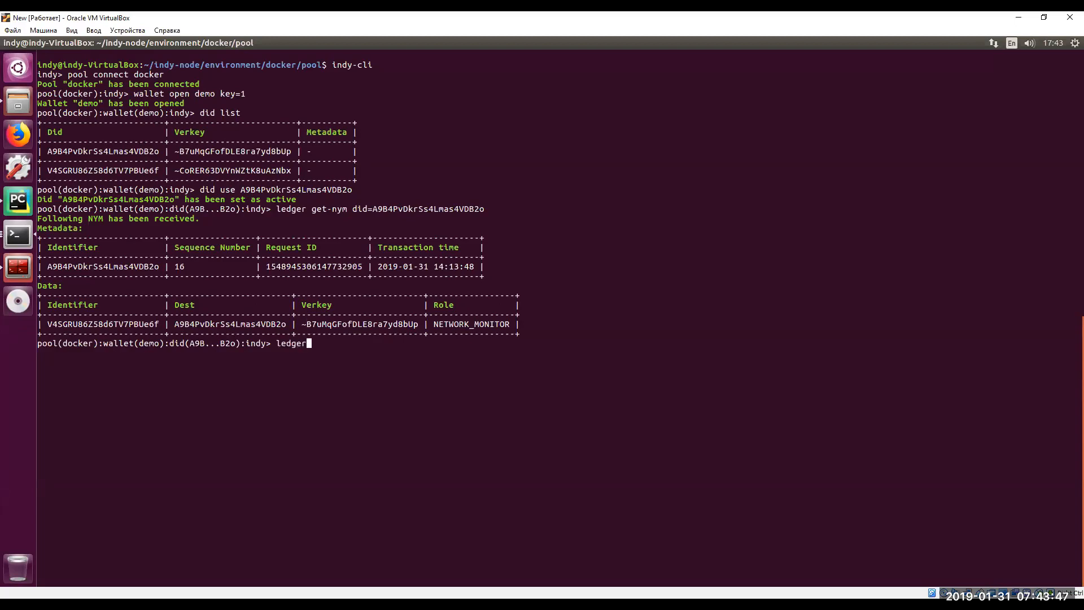
text(get-)
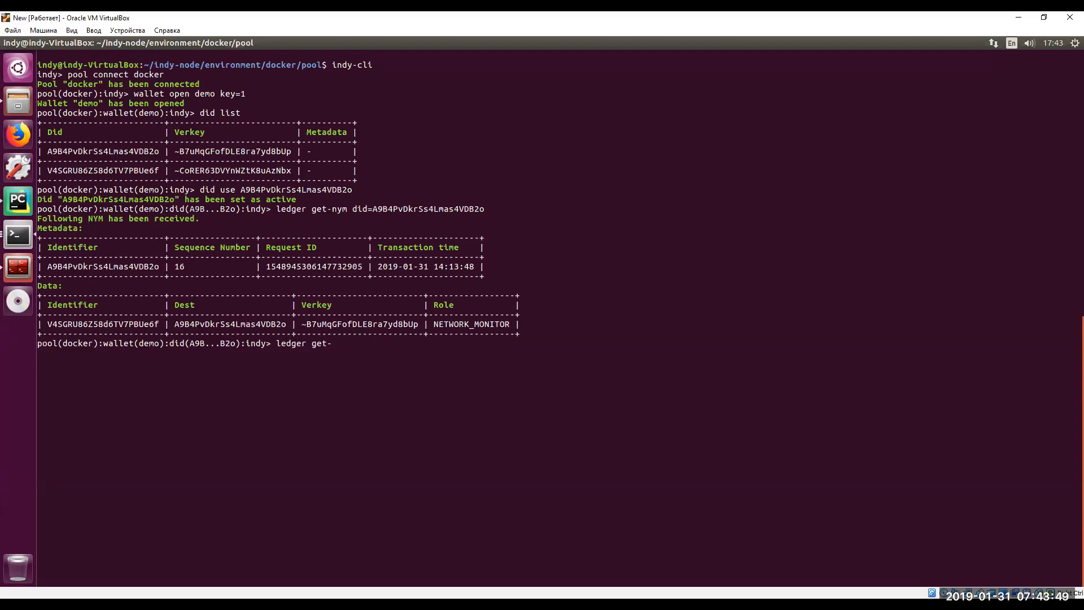
text(validator-info)
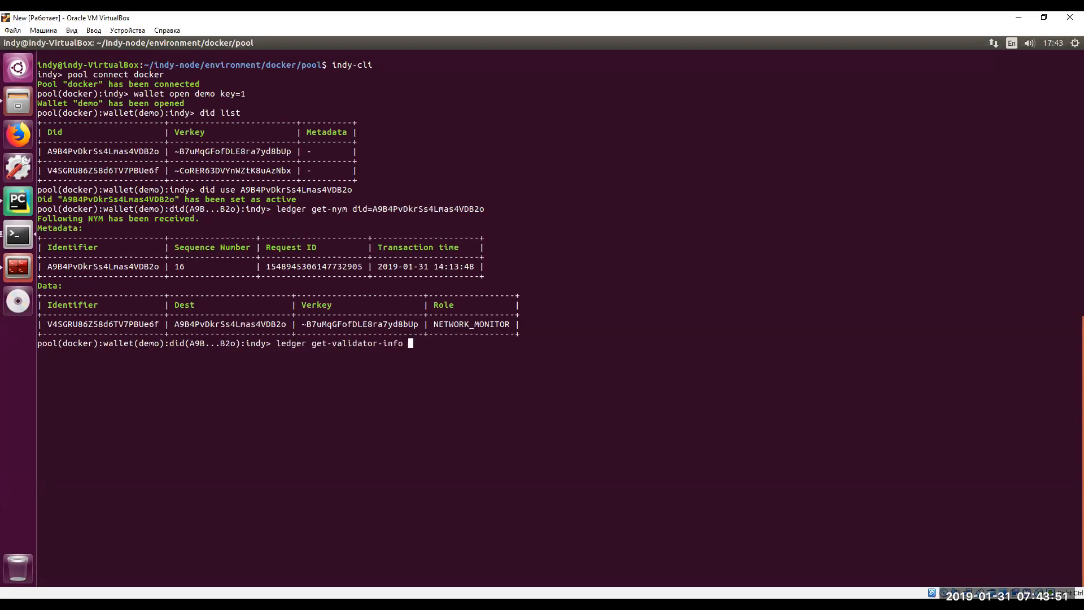
key(enter)
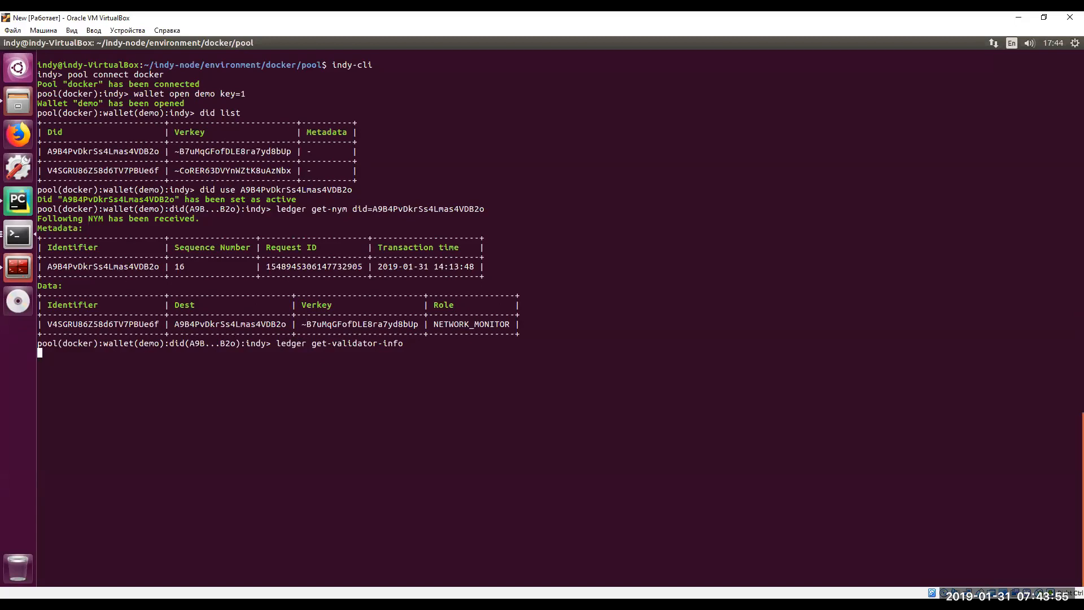
key(Return)
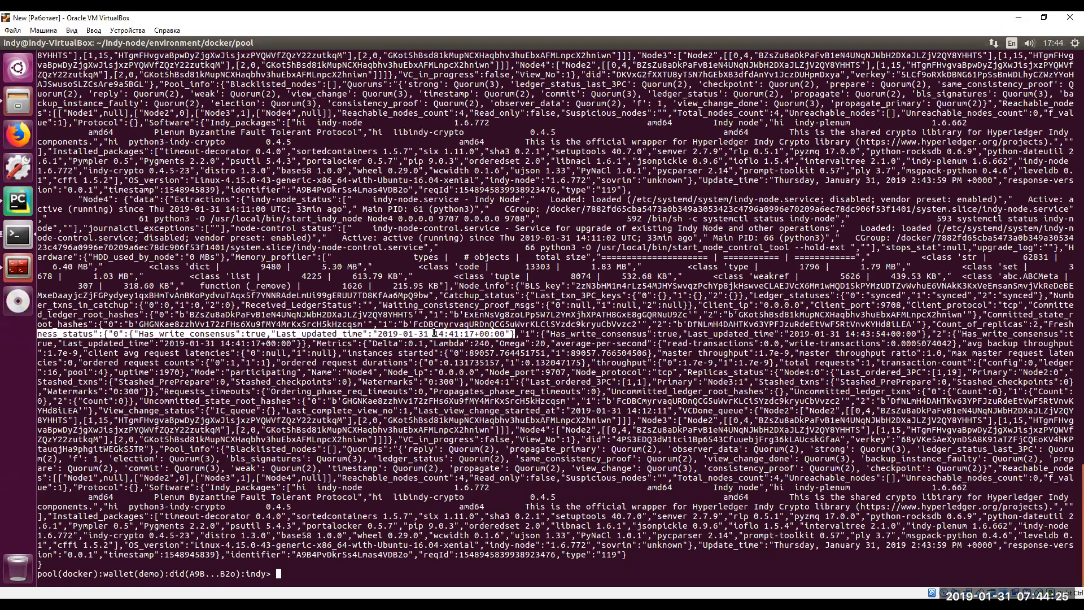
mouse_move(461, 343)
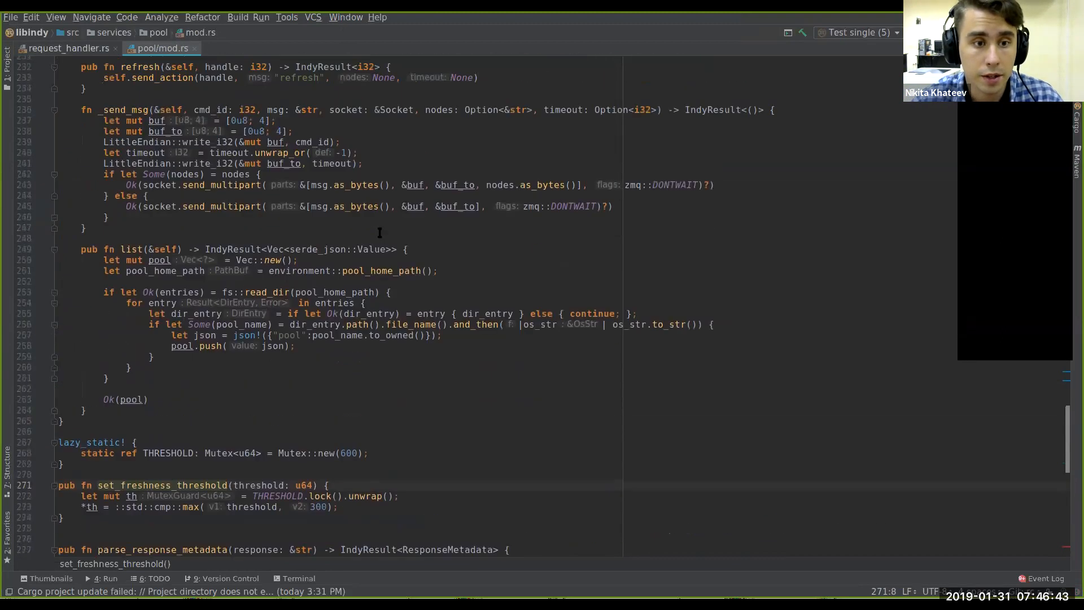
Switch to request_handler.rs showing the single-state freshness filtering test.
click(67, 48)
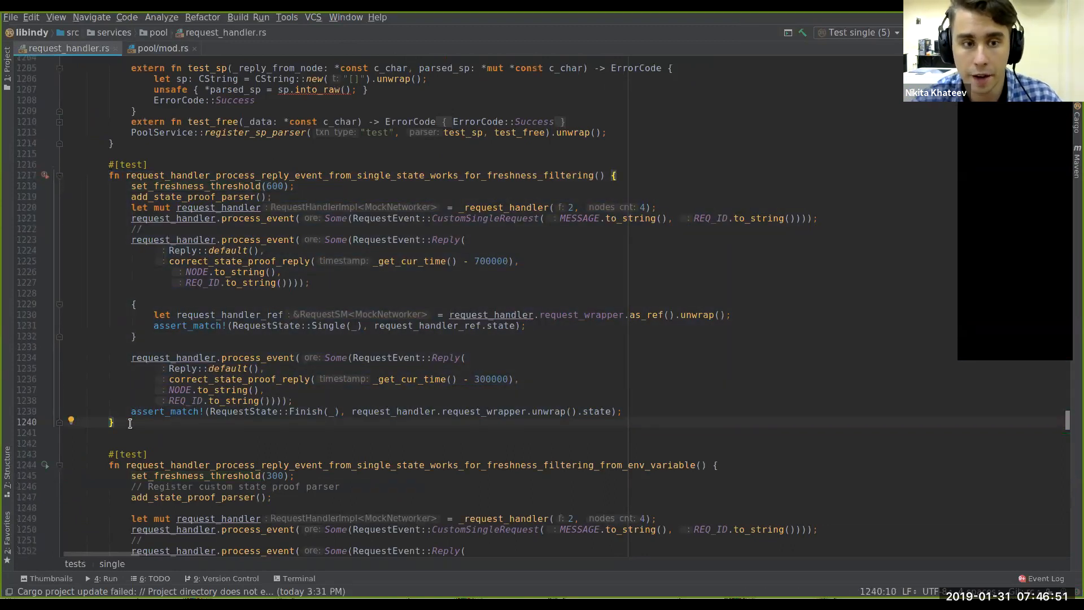
Select the 700000-offset reply event and jump to correct_state_proof_reply's definition.
click(132, 240)
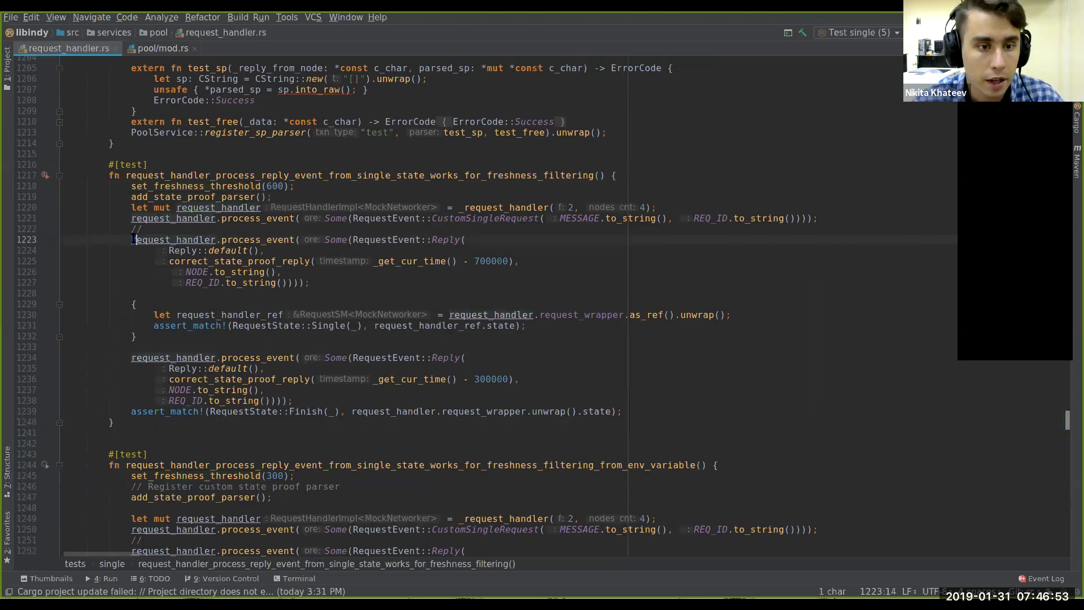
drag(132, 239, 294, 283)
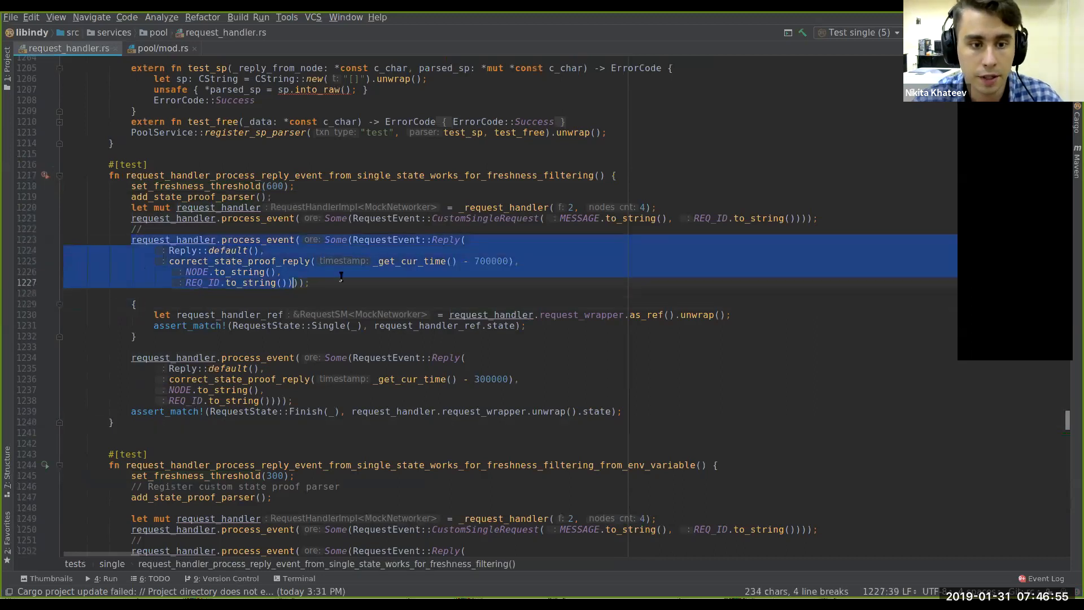
click(372, 267)
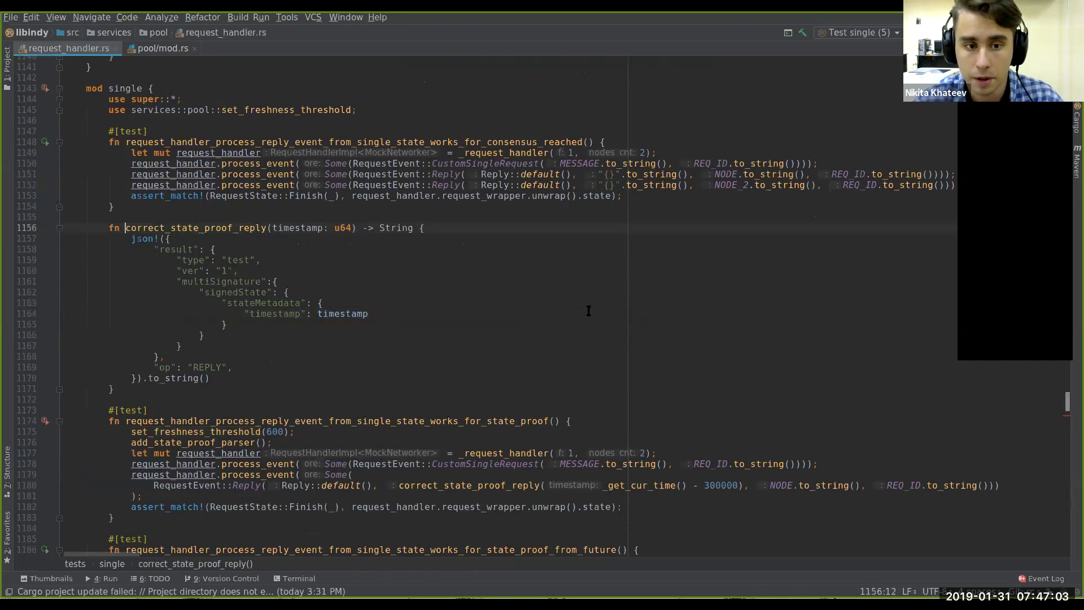
scroll(down, 3)
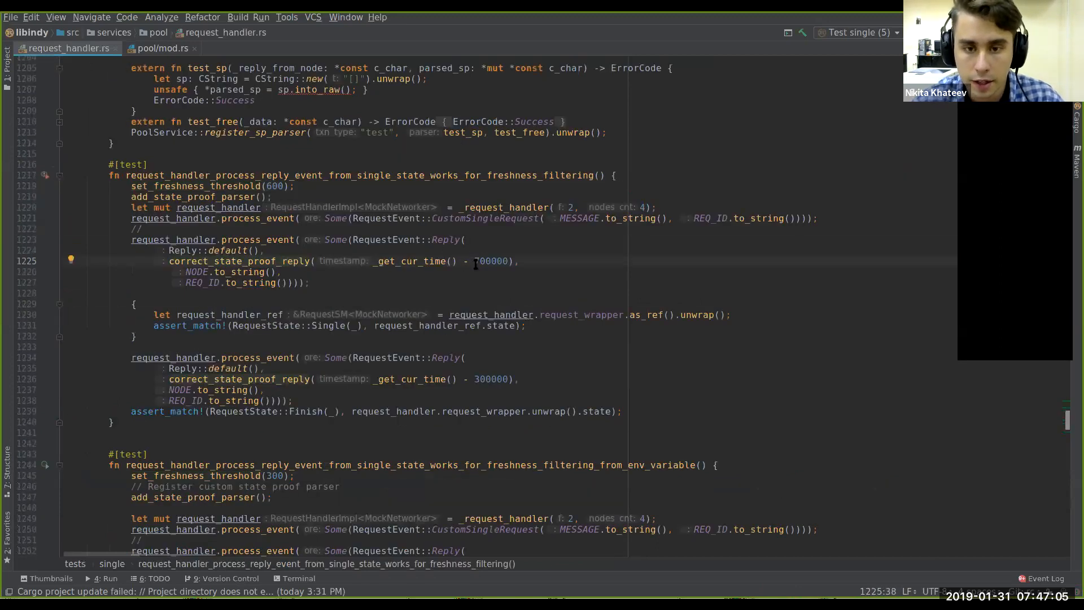
Highlight the 700000 and 300000 timestamp offsets and the expected Finish state assertion.
double_click(486, 261)
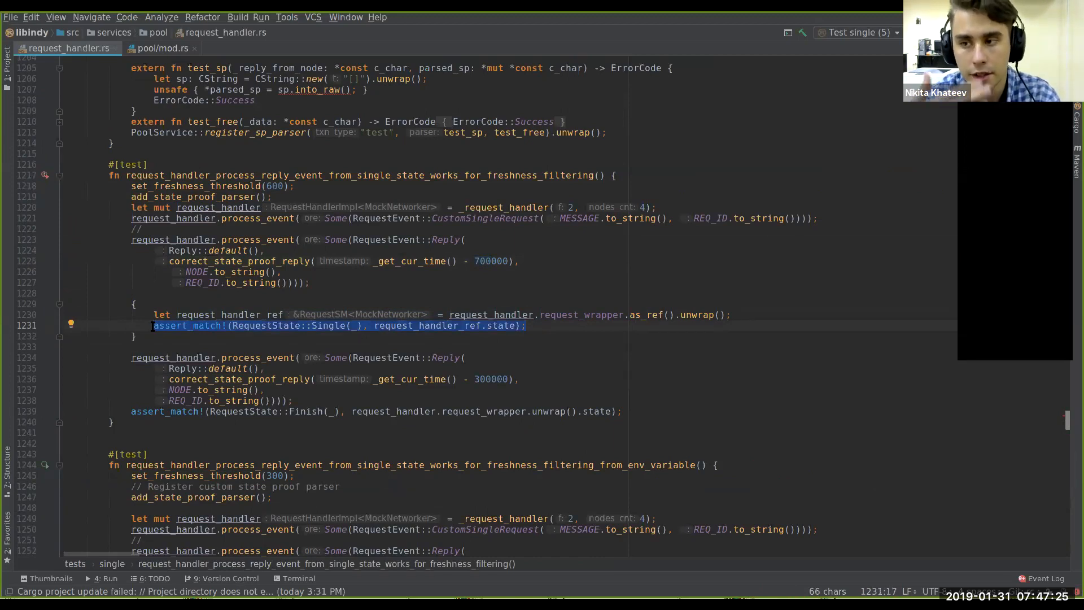
mouse_move(369, 385)
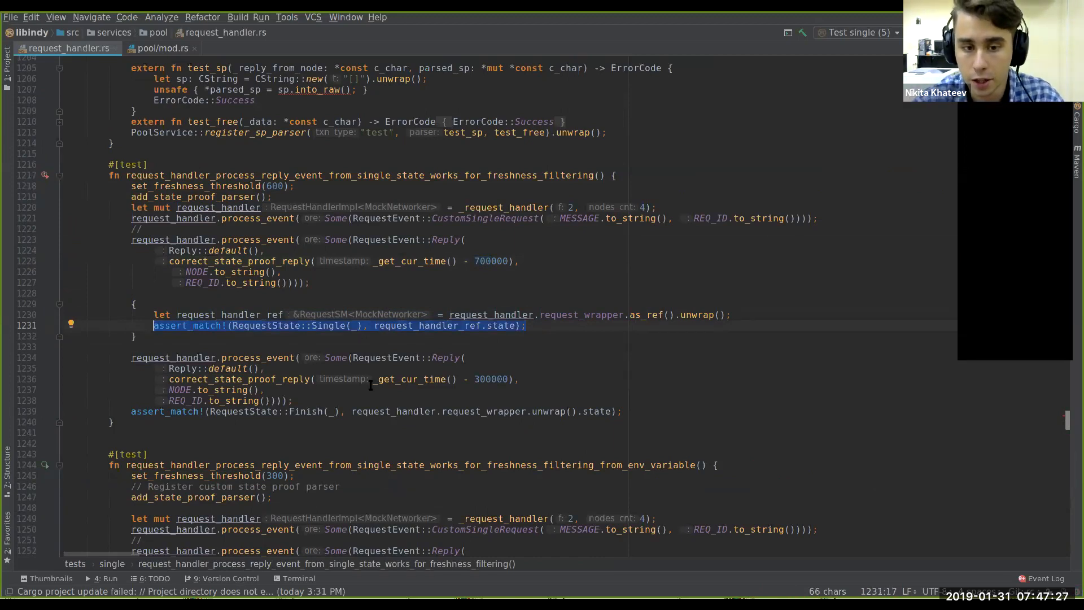
drag(376, 379, 479, 378)
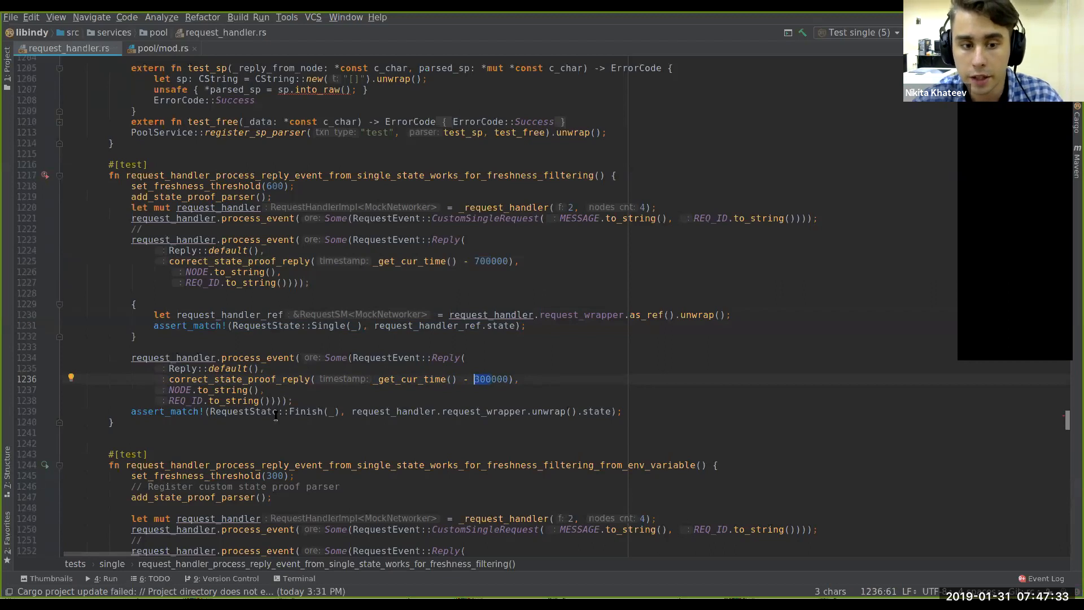
click(210, 411)
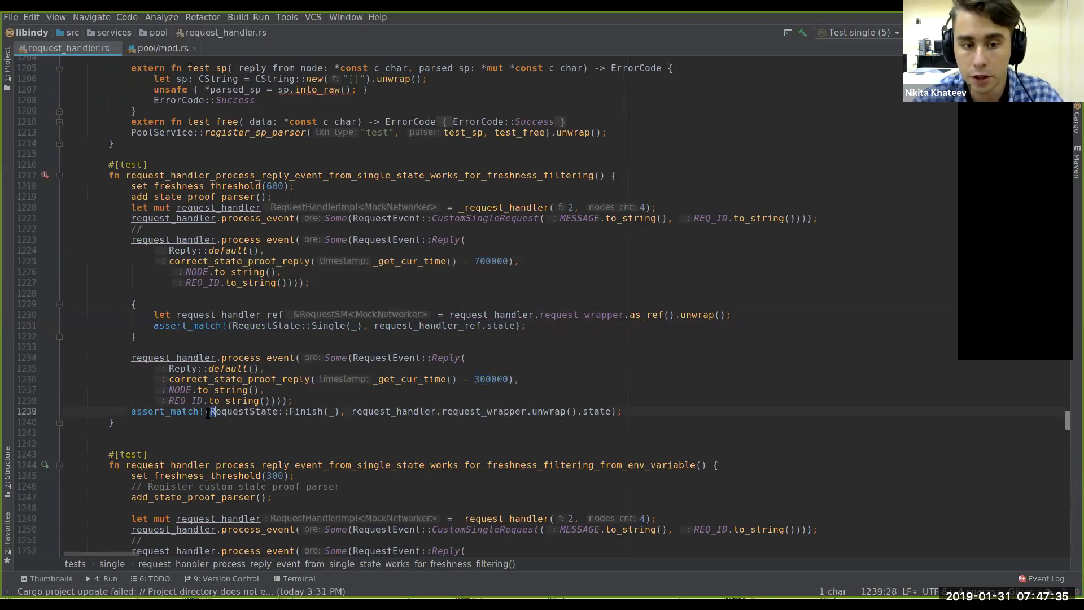
double_click(270, 411)
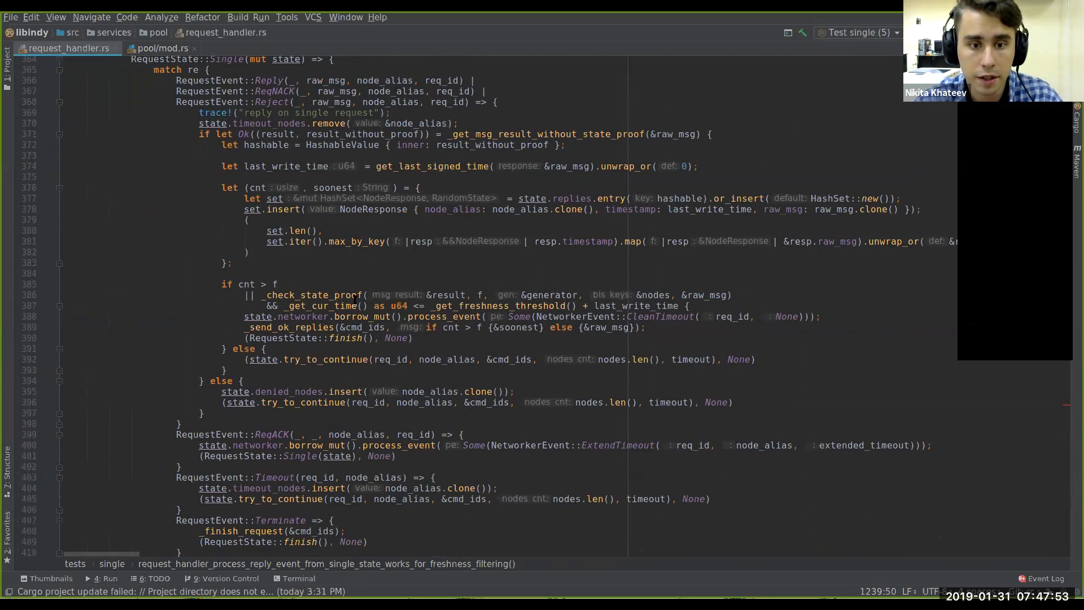
drag(284, 305, 463, 305)
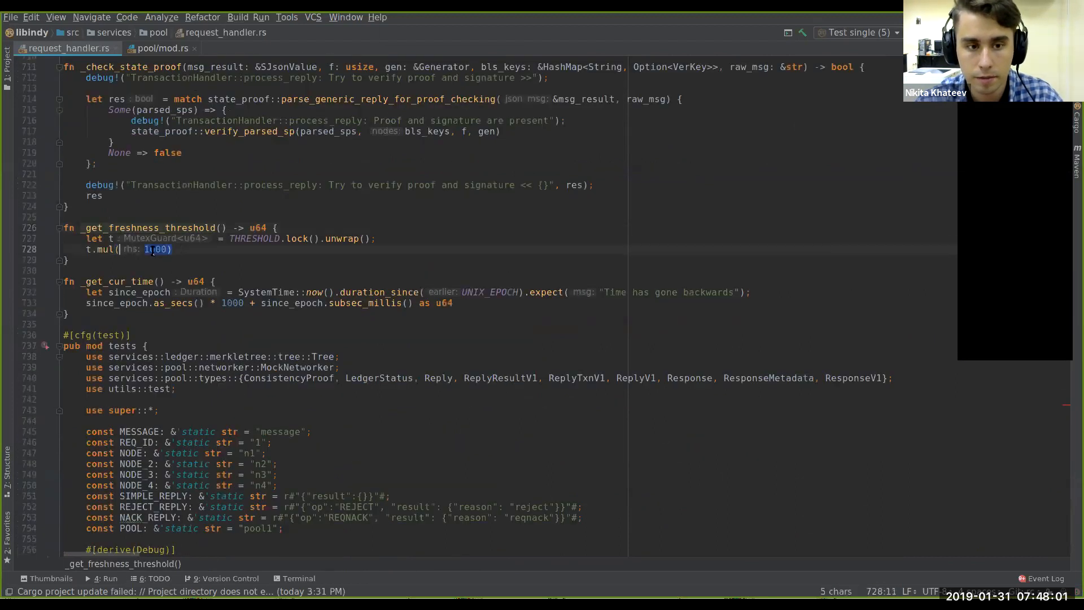
click(164, 48)
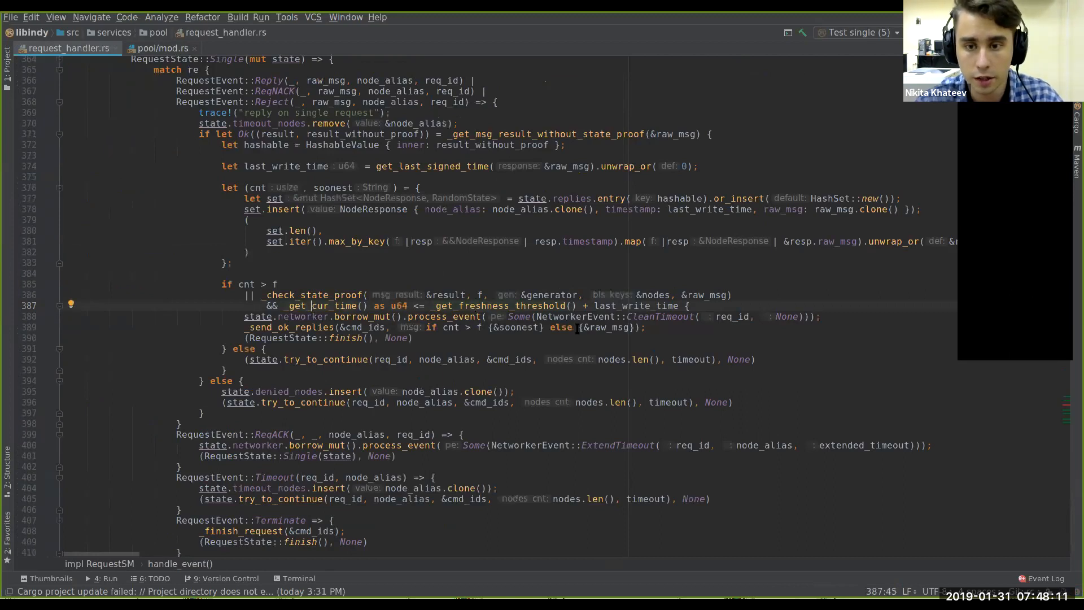
double_click(637, 305)
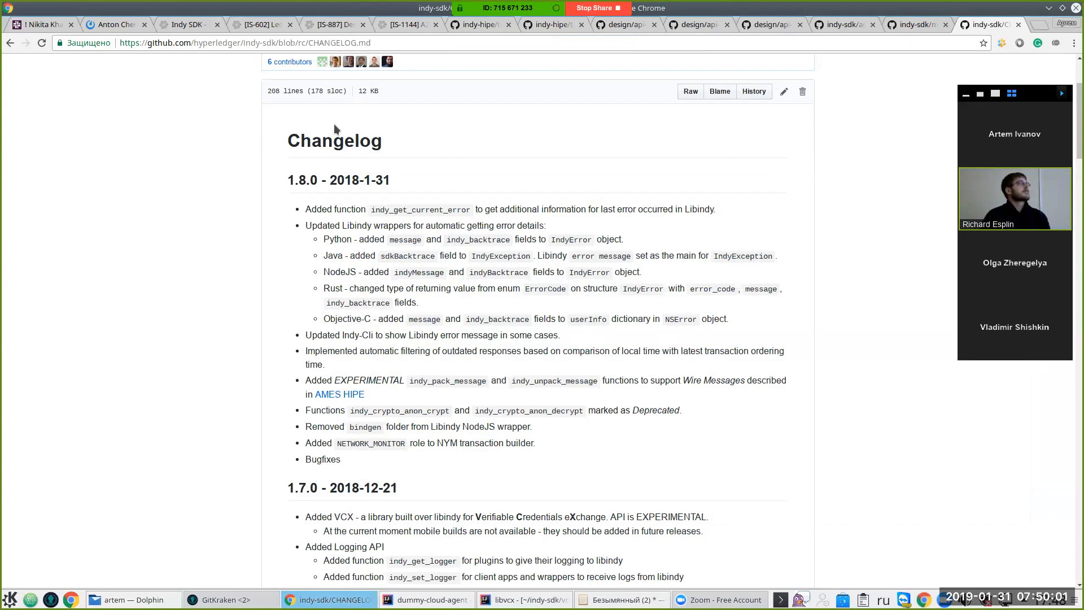
mouse_move(317, 379)
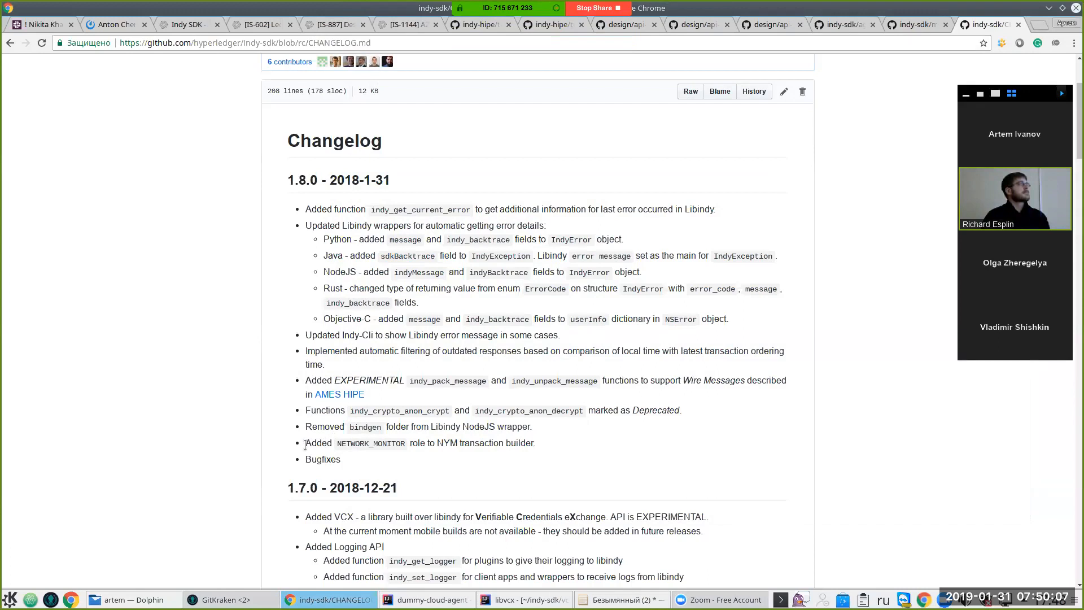
Highlight an indy-sdk 1.8.0 release note entry for discussion, then clear the selection.
double_click(370, 443)
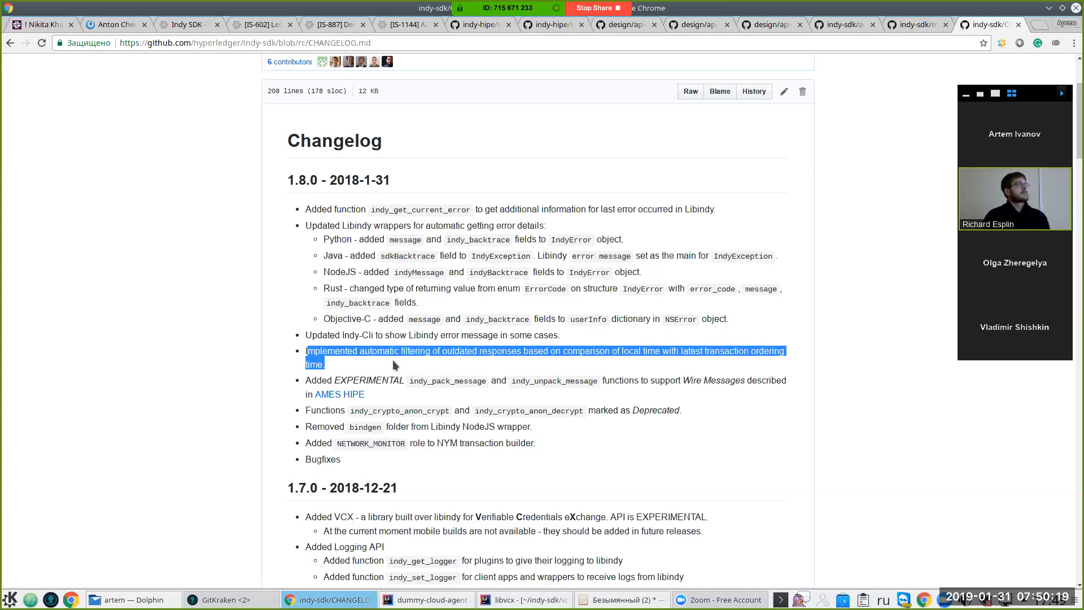
mouse_move(349, 253)
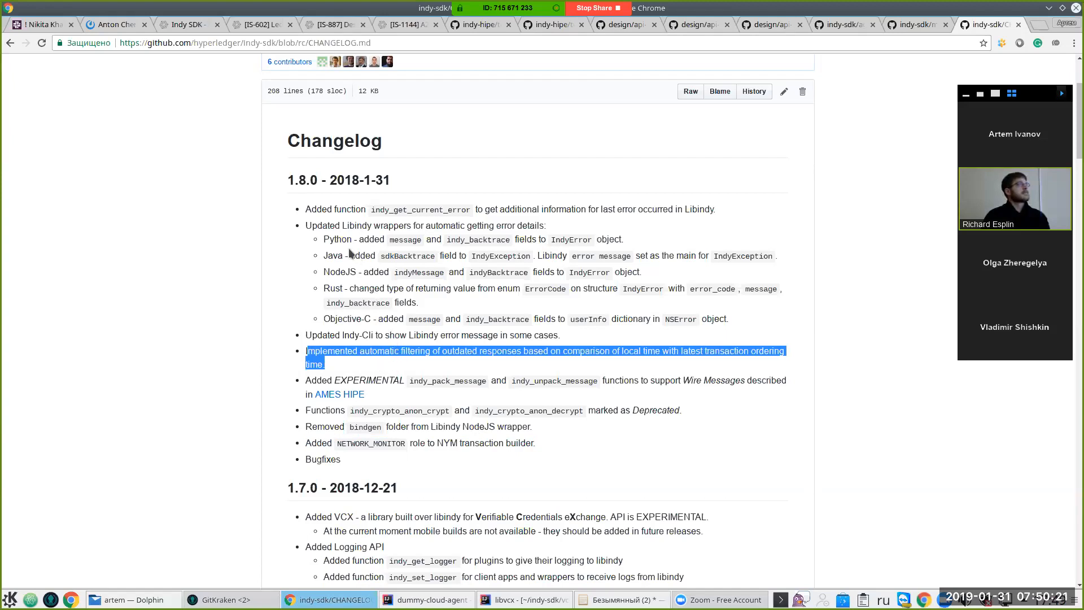
mouse_move(289, 224)
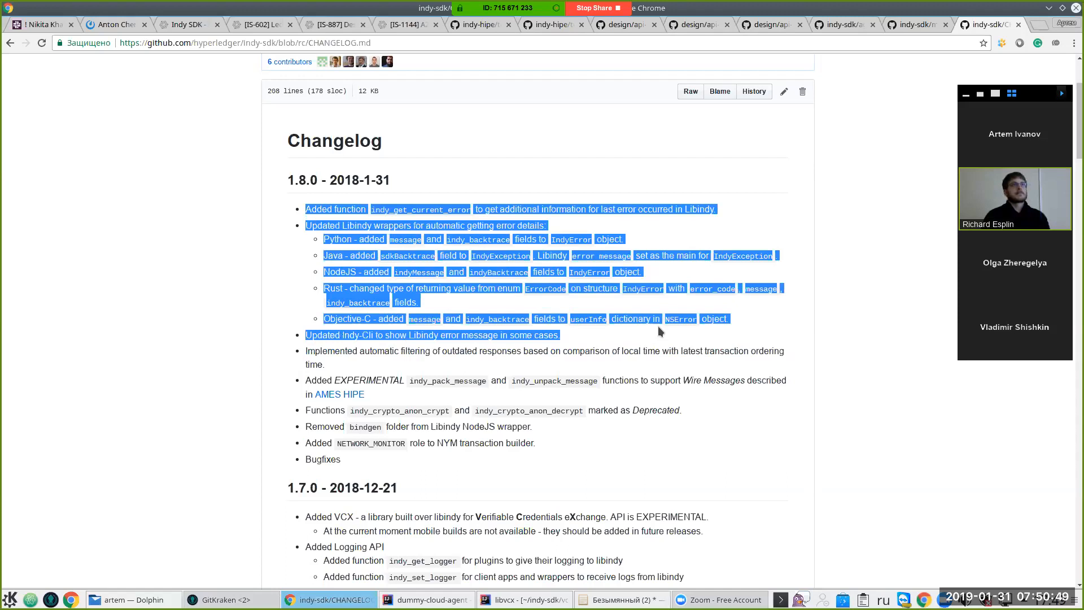
click(616, 341)
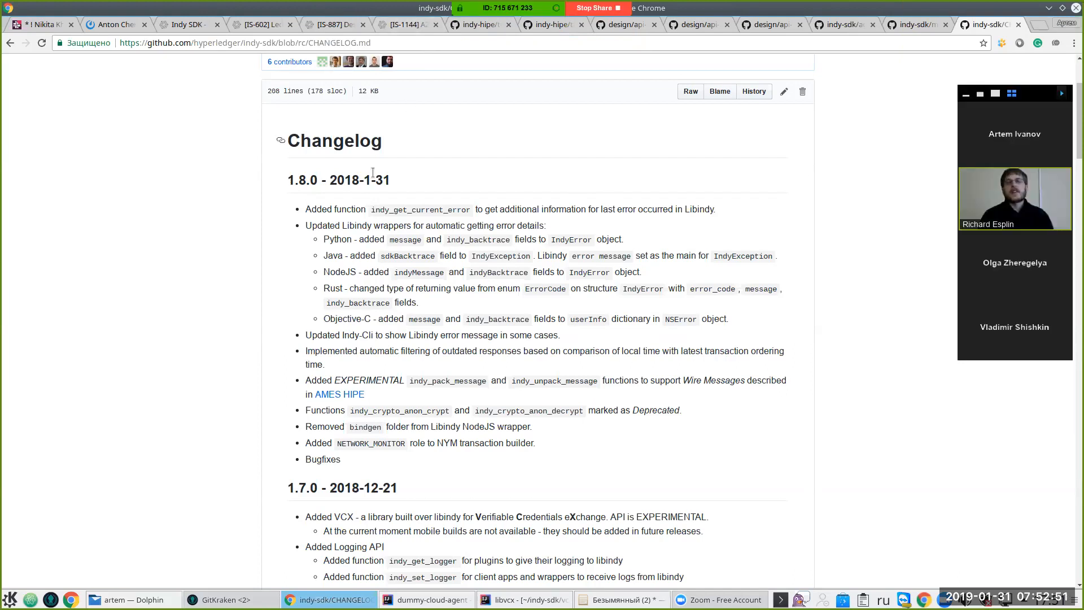
Look up 'userInfo' in the changelog and mute, then unmute, the call microphone.
double_click(588, 318)
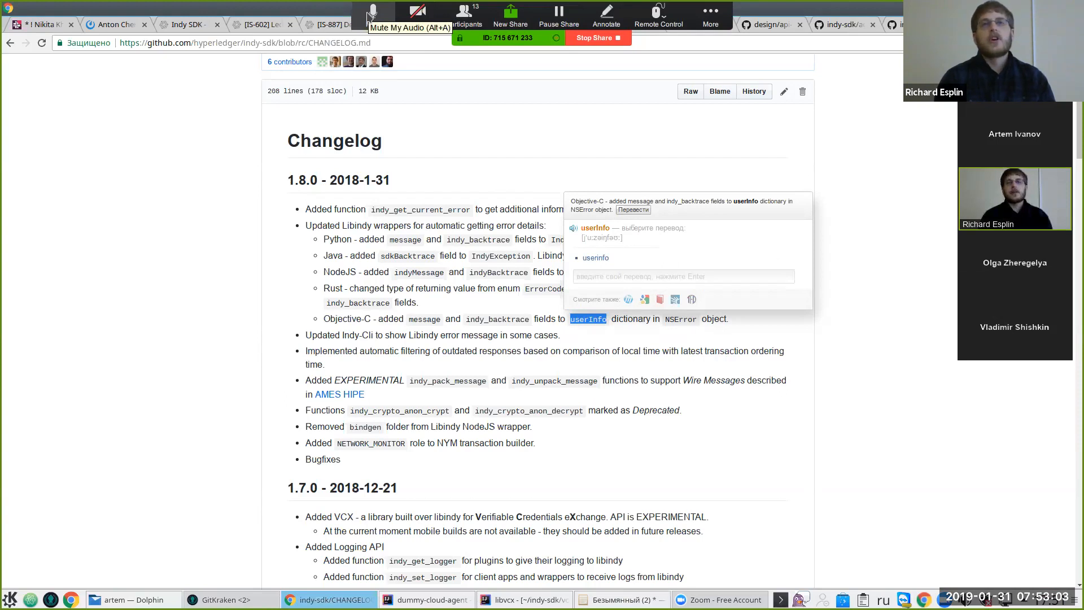
click(417, 15)
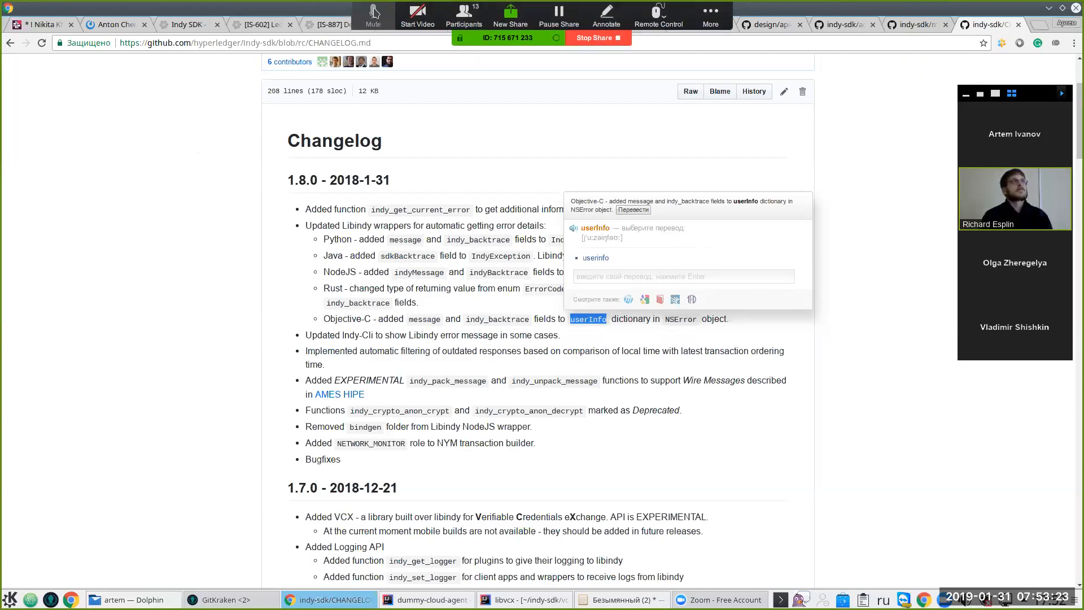
click(373, 16)
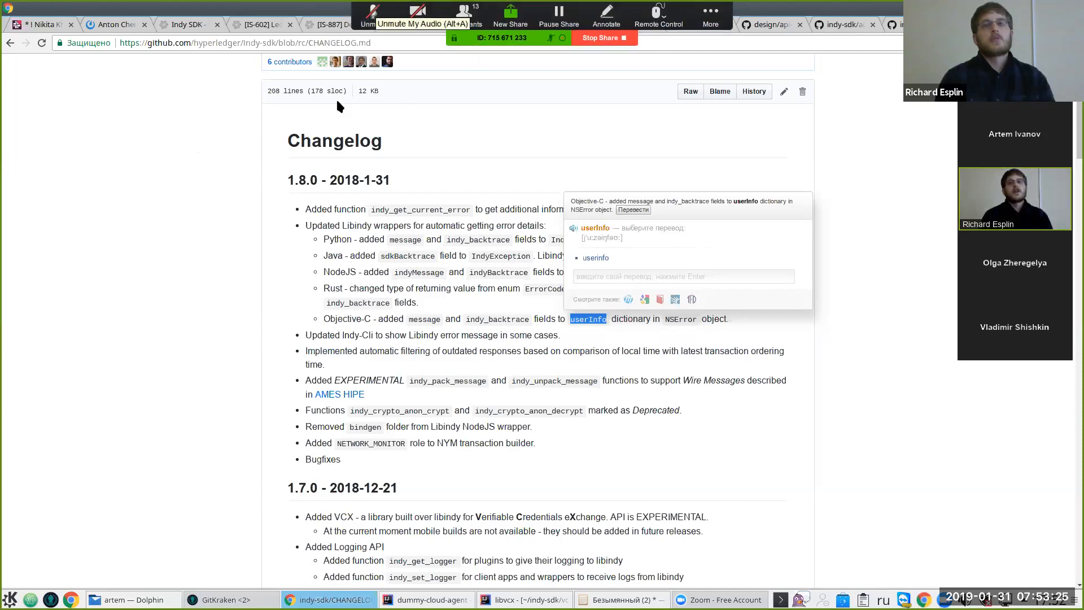
double_click(332, 288)
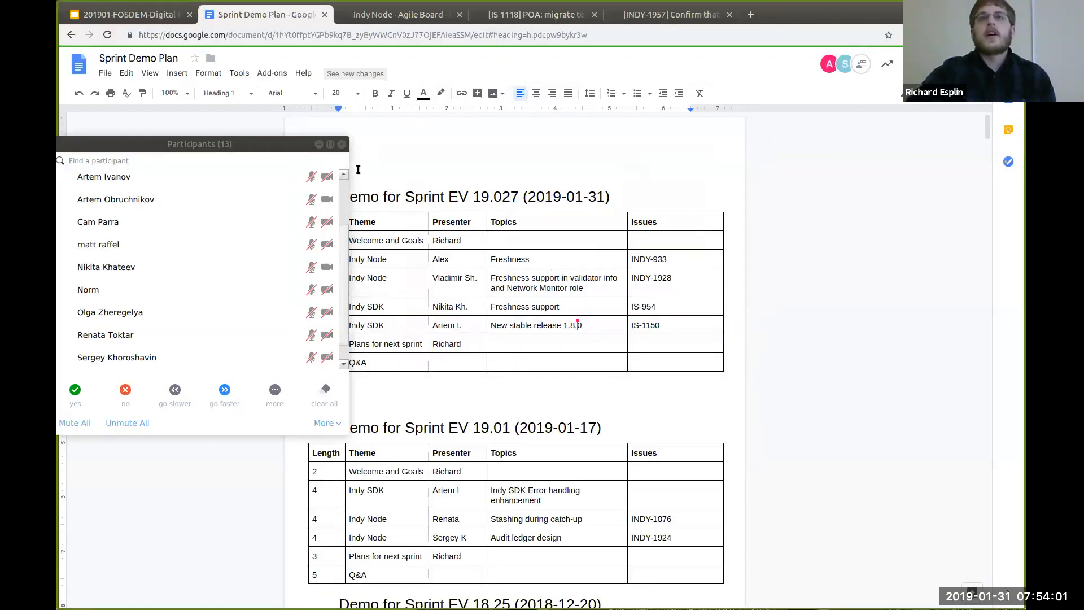
Switch to the 'Indy Node - Agile Board' tab showing INDY-1944, Add audit ledger.
click(397, 14)
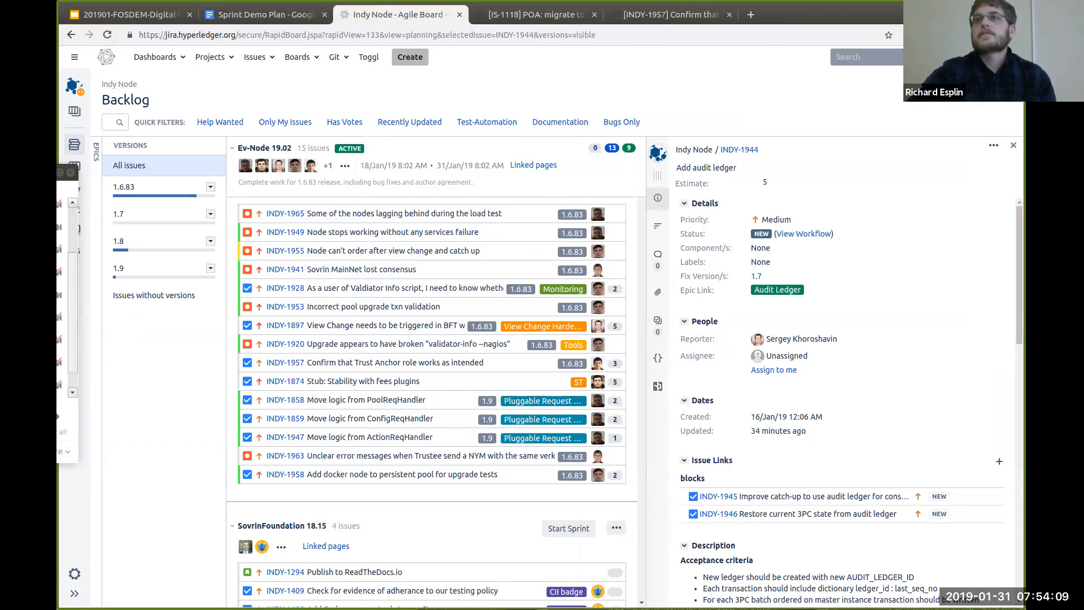
Scroll through the Ev-Node 19.03 sprint and backlog to review INDY-1937, Stable release 1.6.83.
scroll(down, 3)
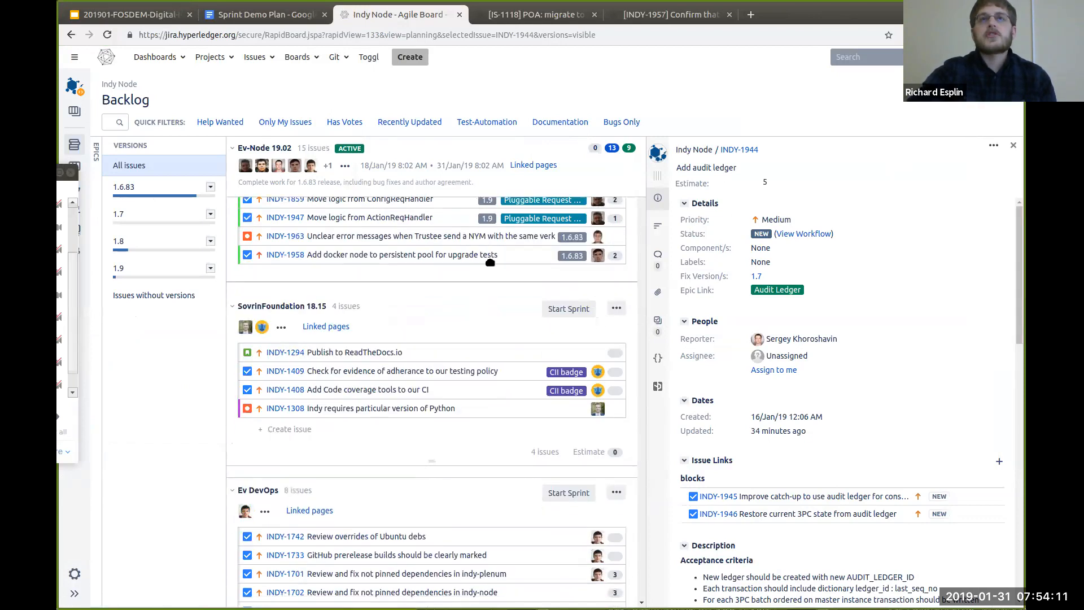
scroll(down, 3)
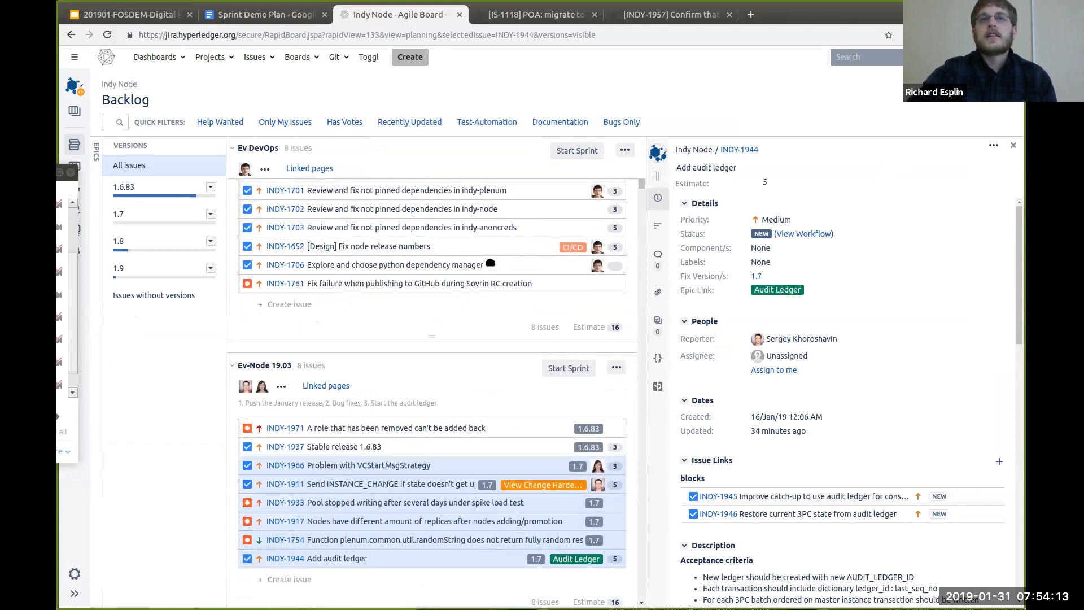
scroll(down, 3)
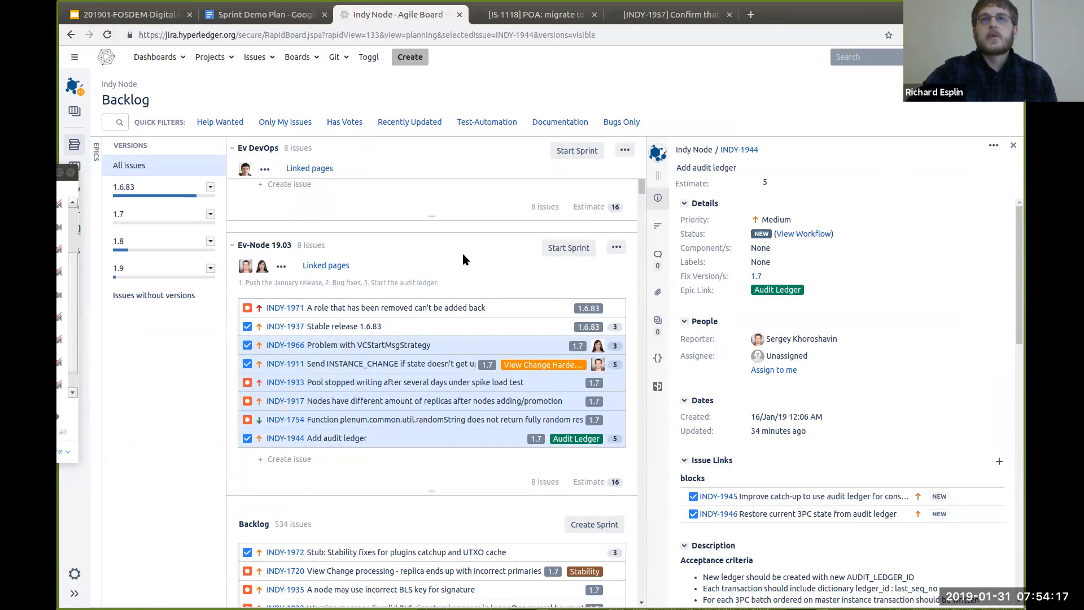
mouse_move(392, 233)
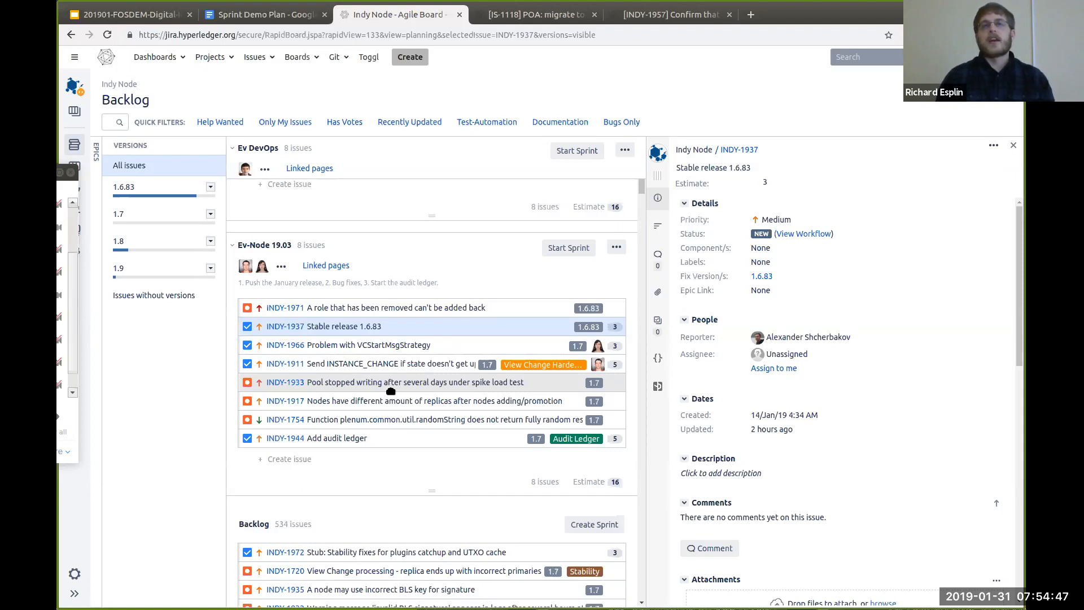
scroll(down, 3)
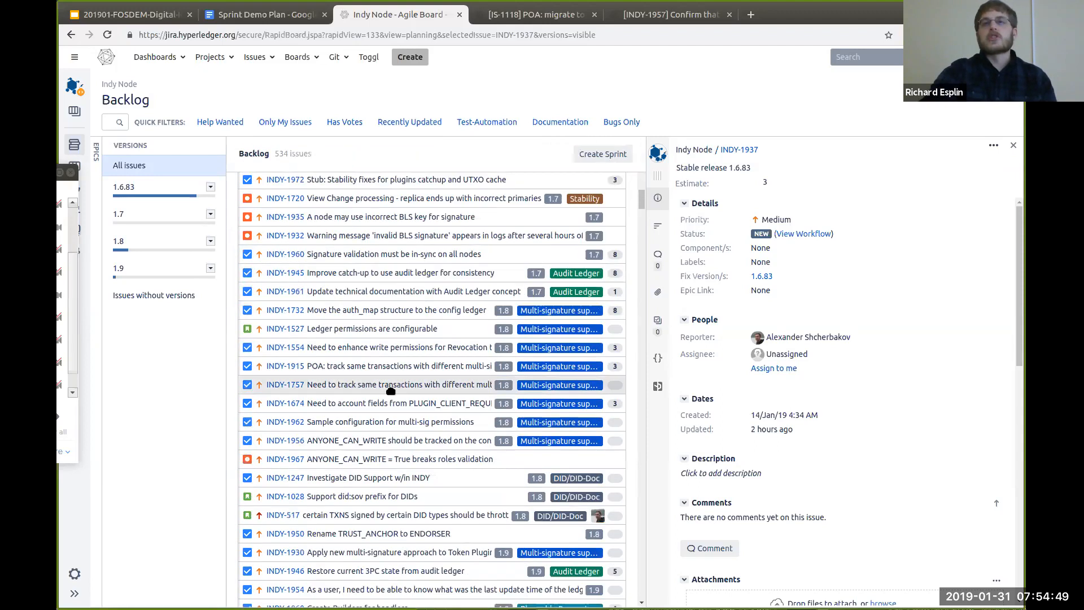
mouse_move(559, 366)
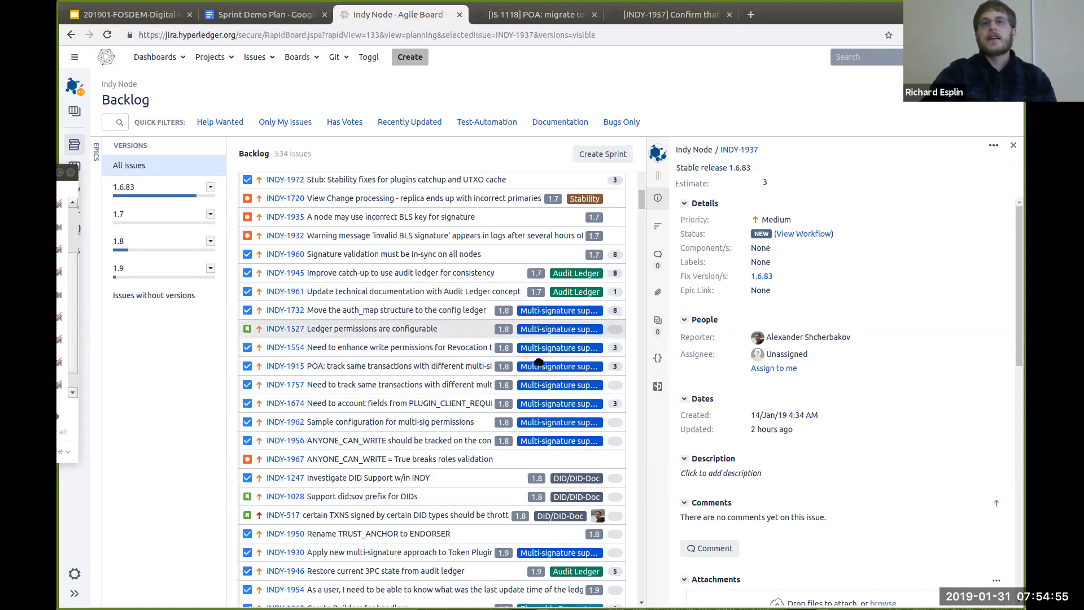
scroll(down, 3)
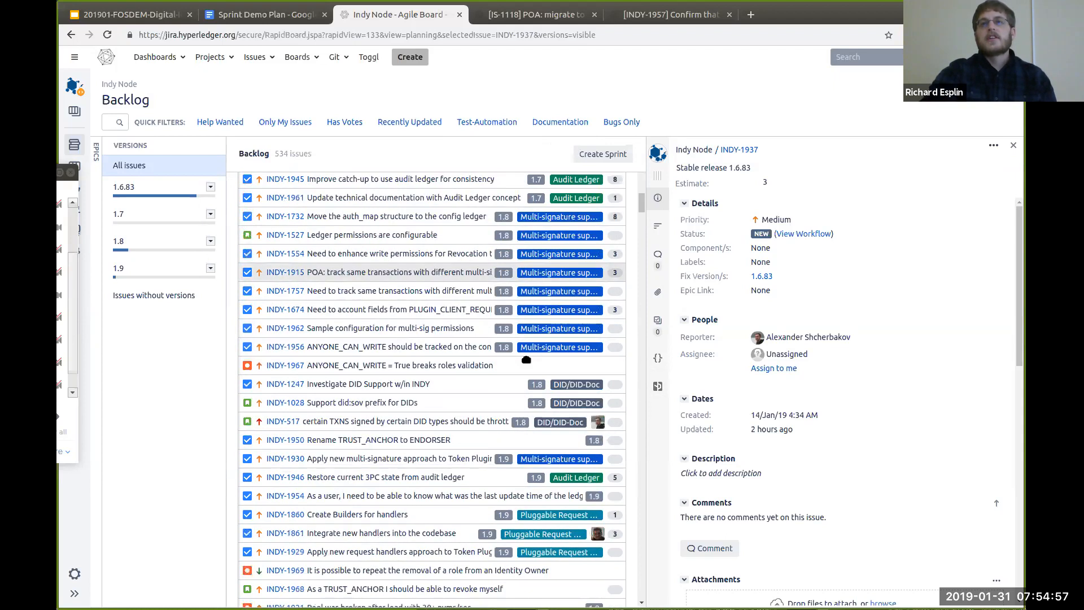
scroll(down, 3)
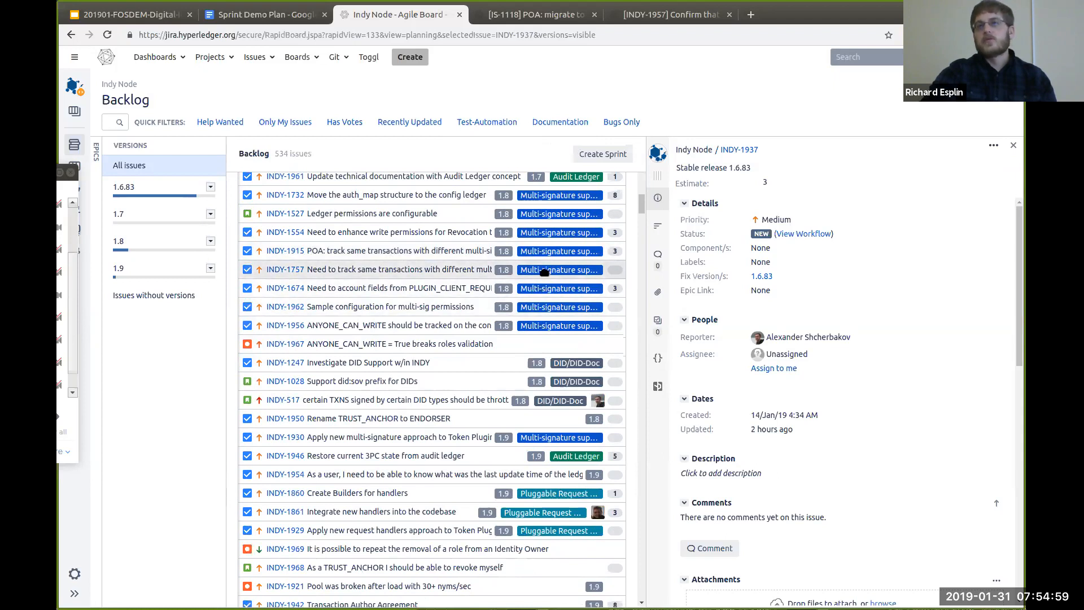
mouse_move(560, 270)
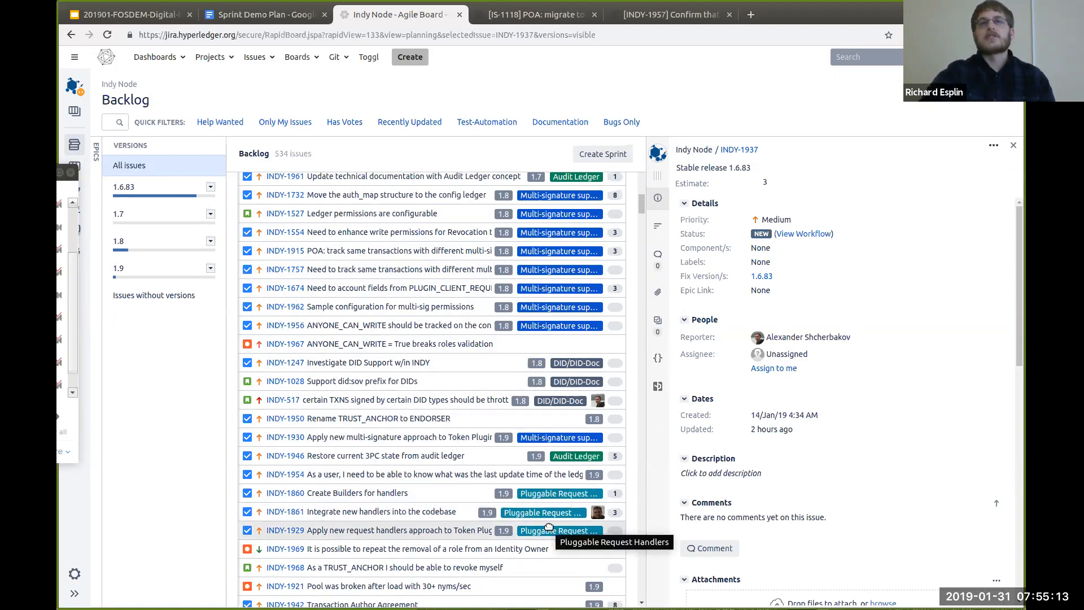
mouse_move(182, 114)
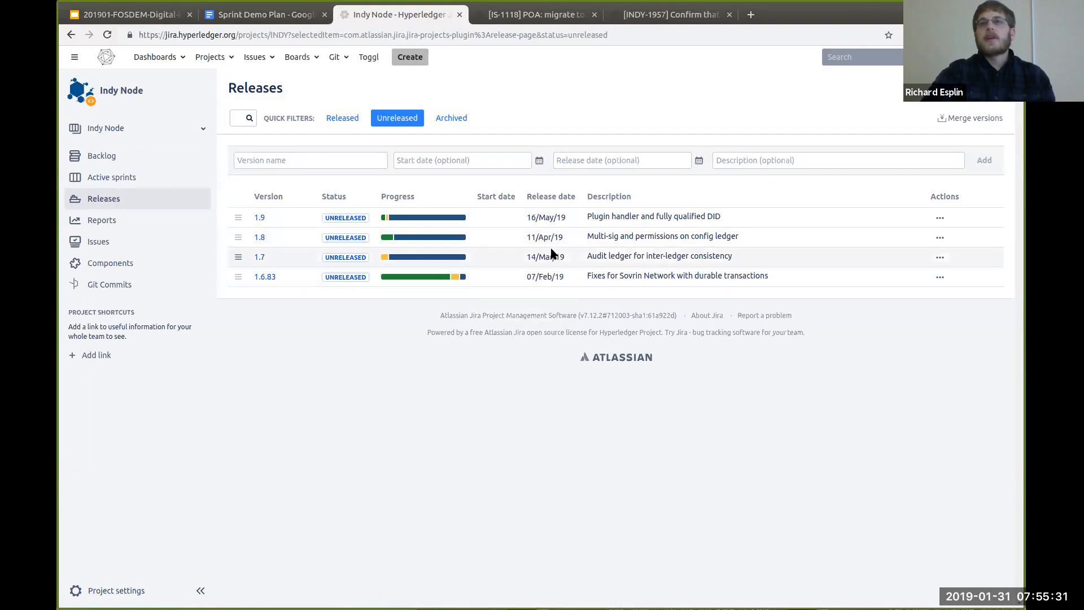
mouse_move(553, 256)
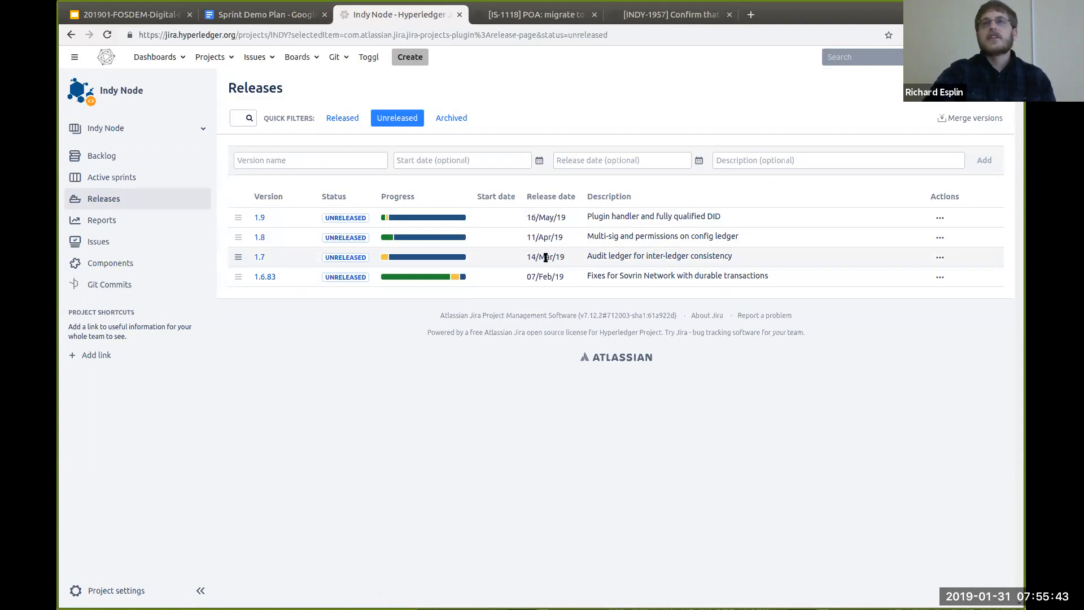
mouse_move(548, 231)
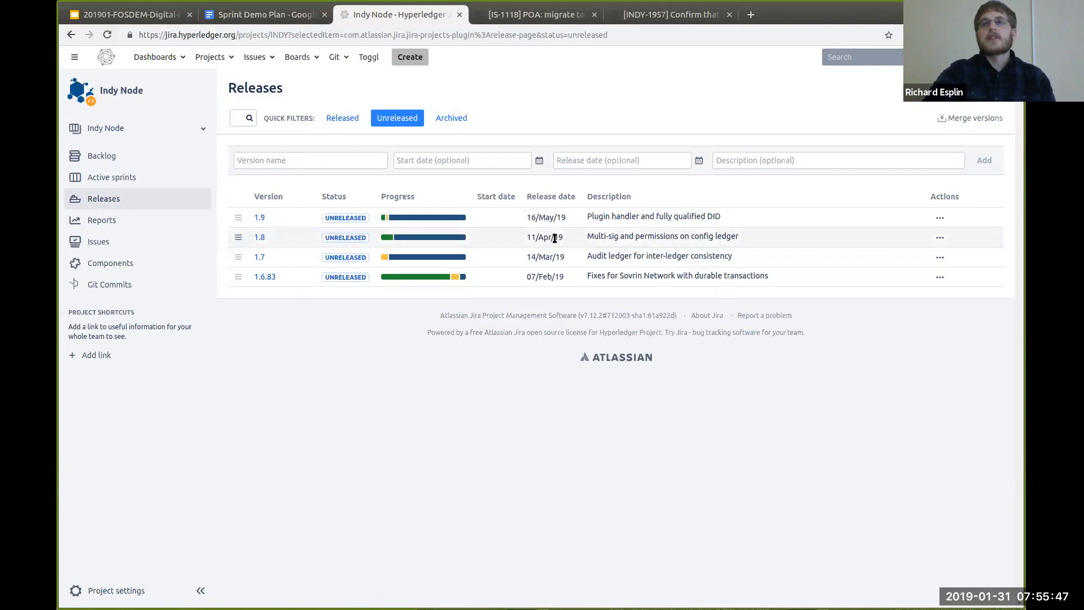
mouse_move(549, 240)
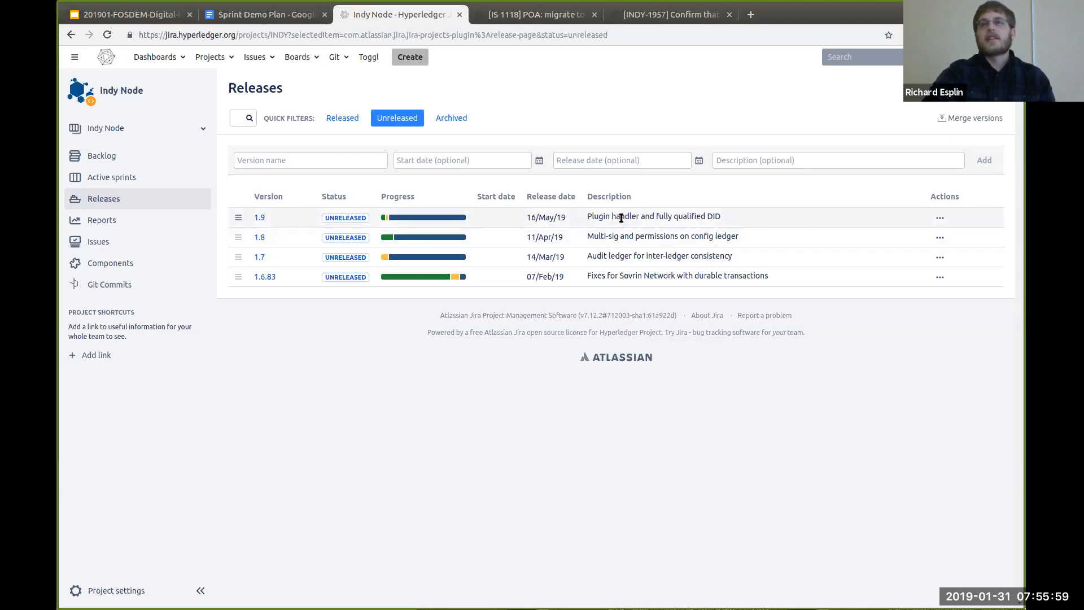
mouse_move(431, 251)
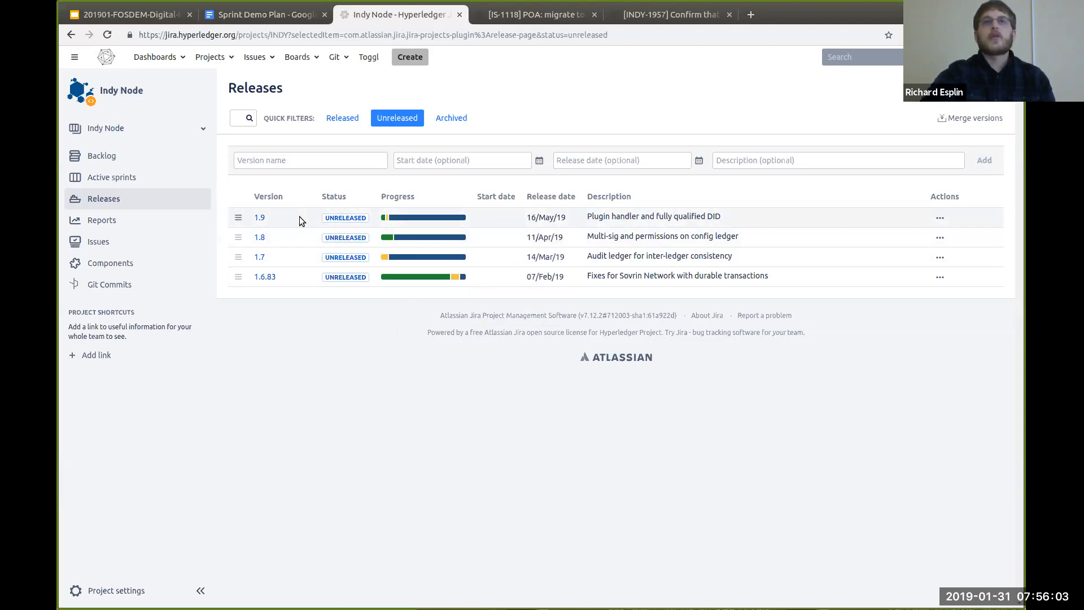
After reviewing Indy Node versions 1.6.83–1.9, open the recent boards list.
click(297, 56)
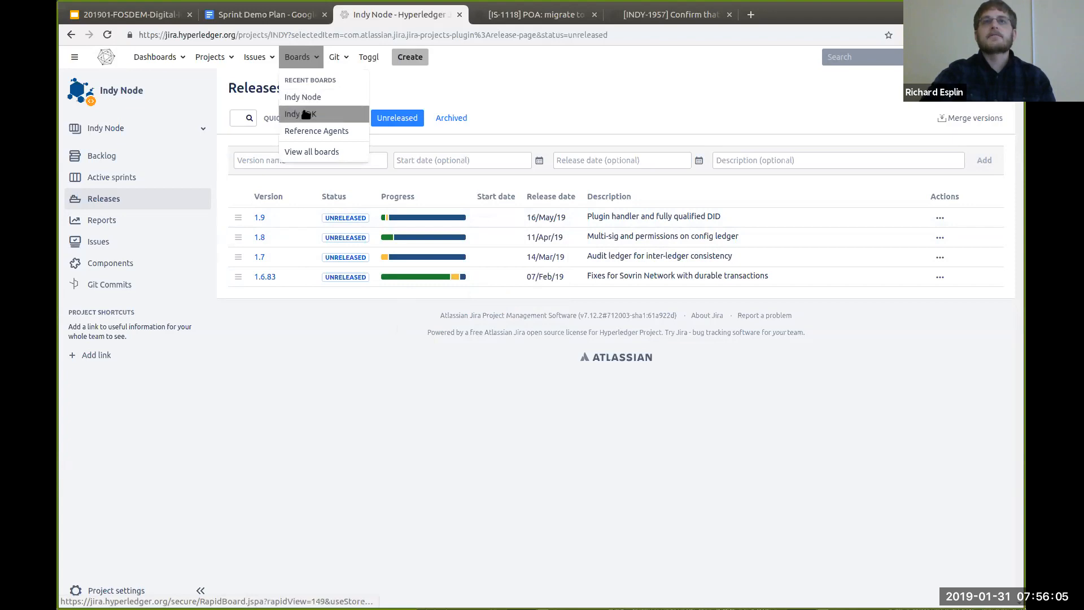
Open the Indy SDK board, scroll its backlog, and view issue IS-1158's details.
click(299, 113)
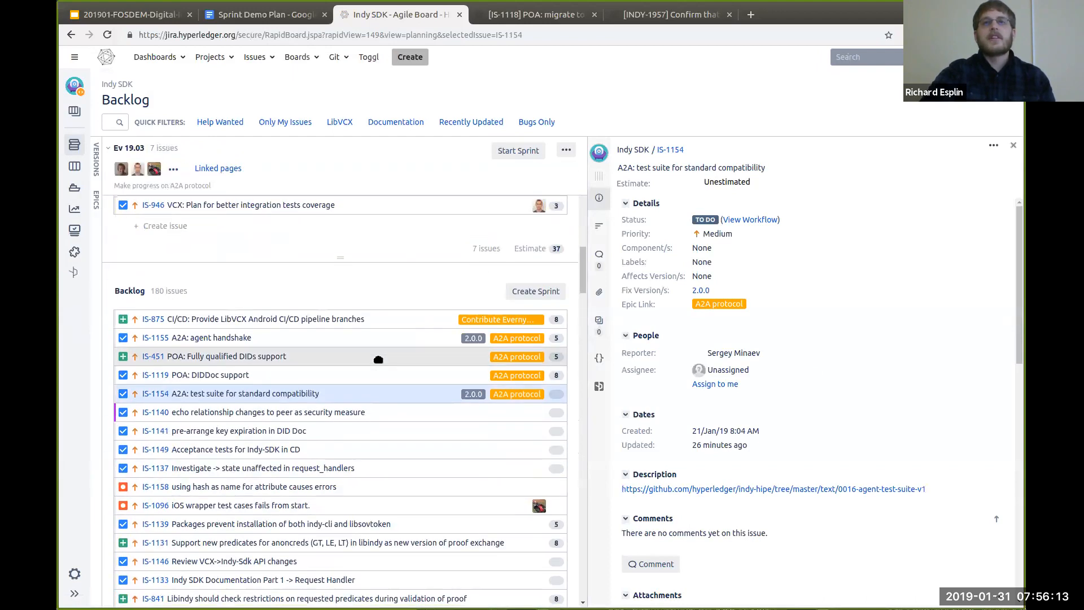
scroll(down, 3)
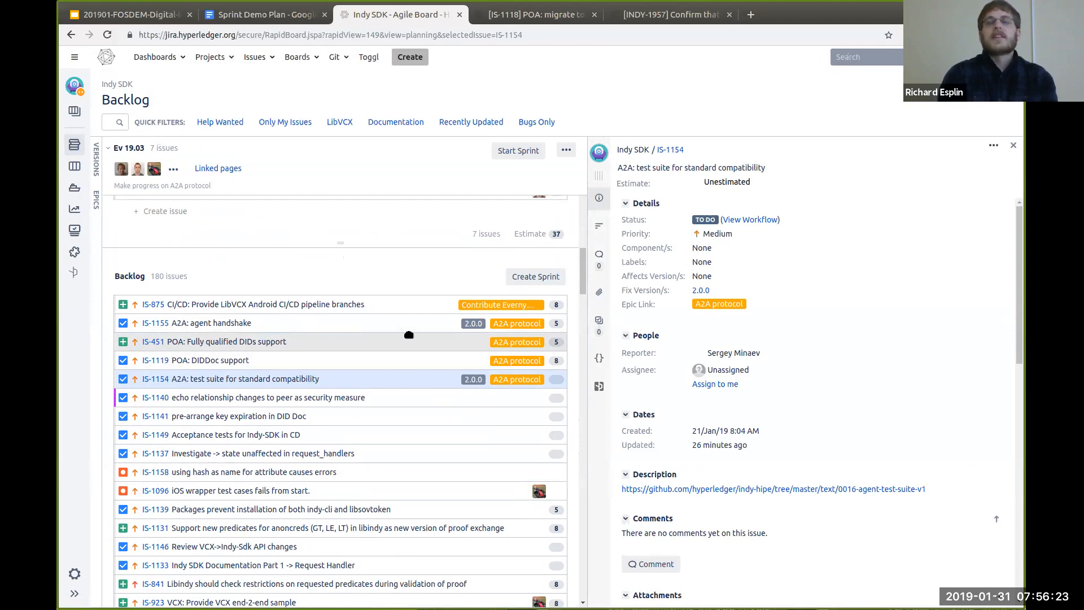
mouse_move(385, 388)
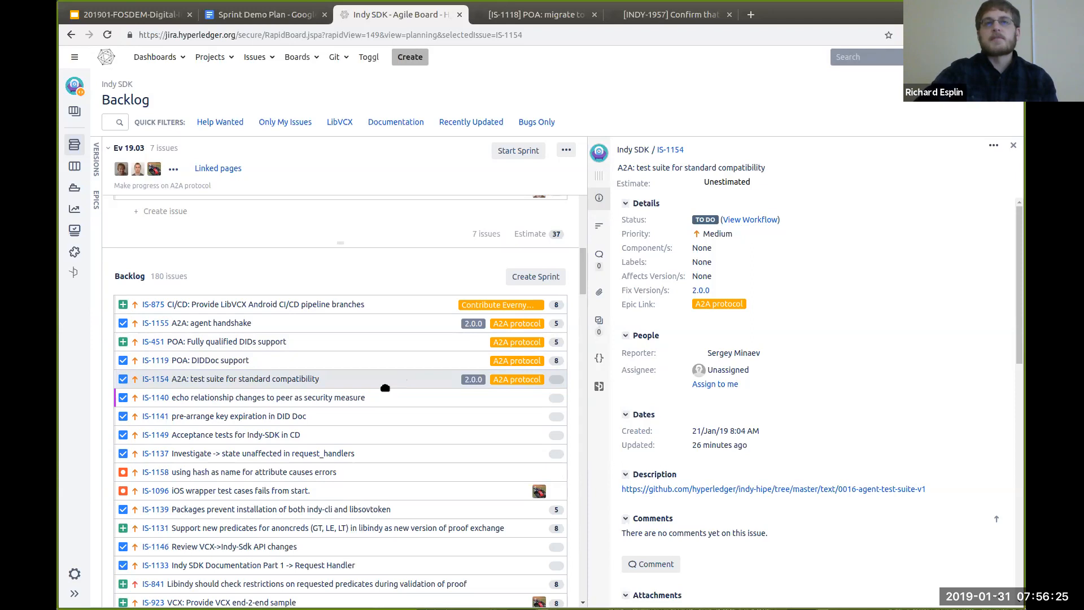
scroll(down, 3)
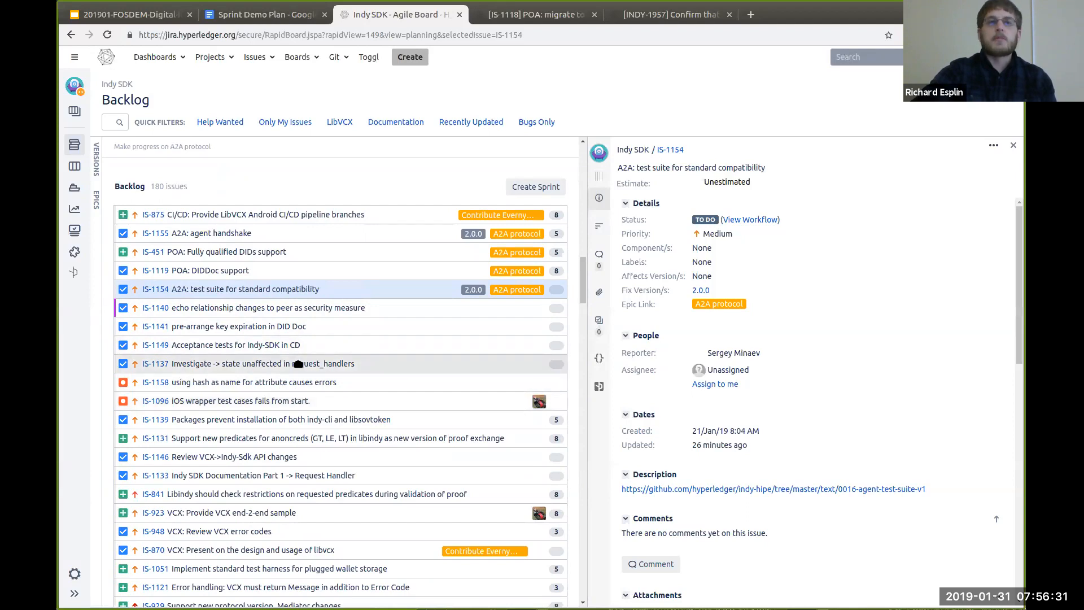
mouse_move(290, 383)
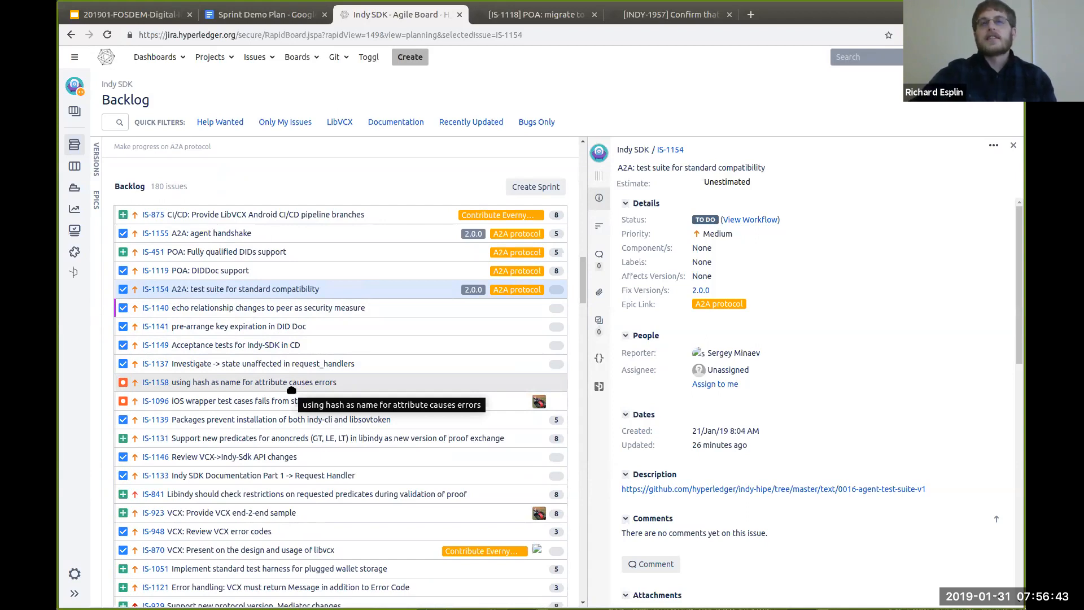
scroll(down, 3)
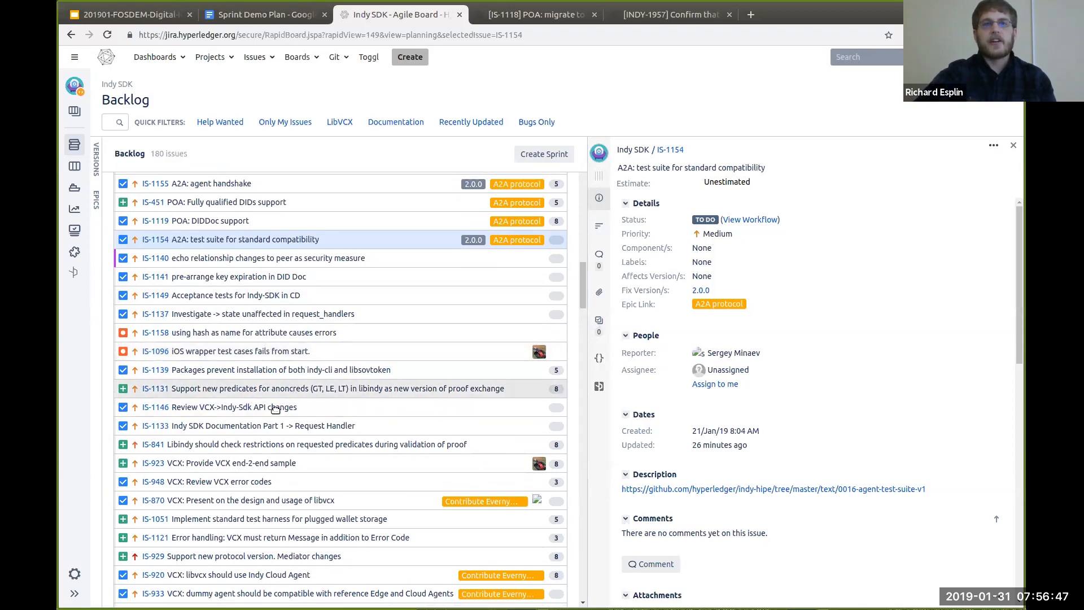
mouse_move(276, 335)
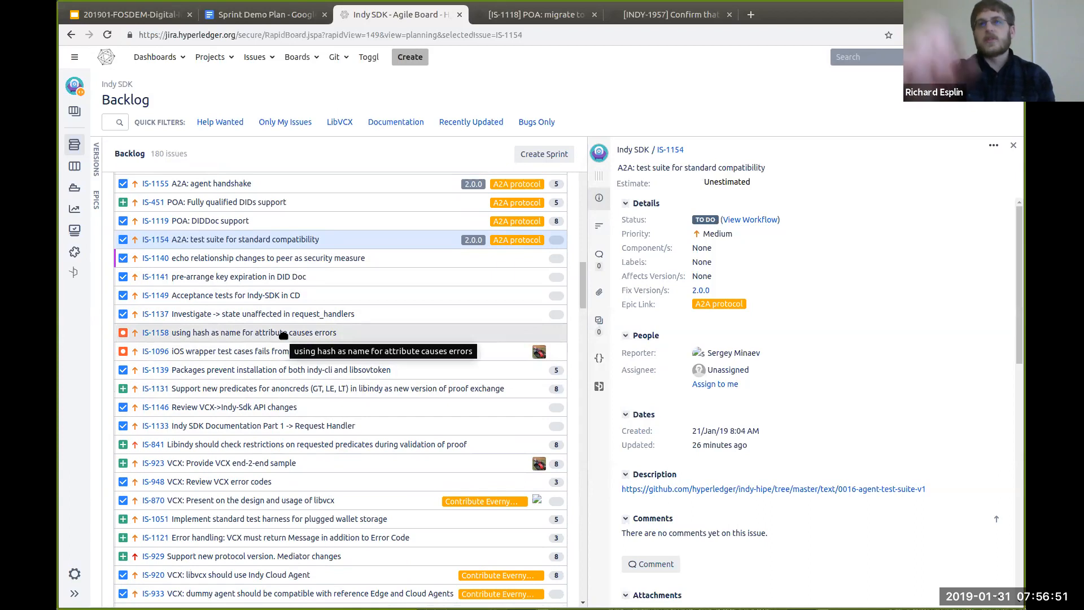
click(242, 338)
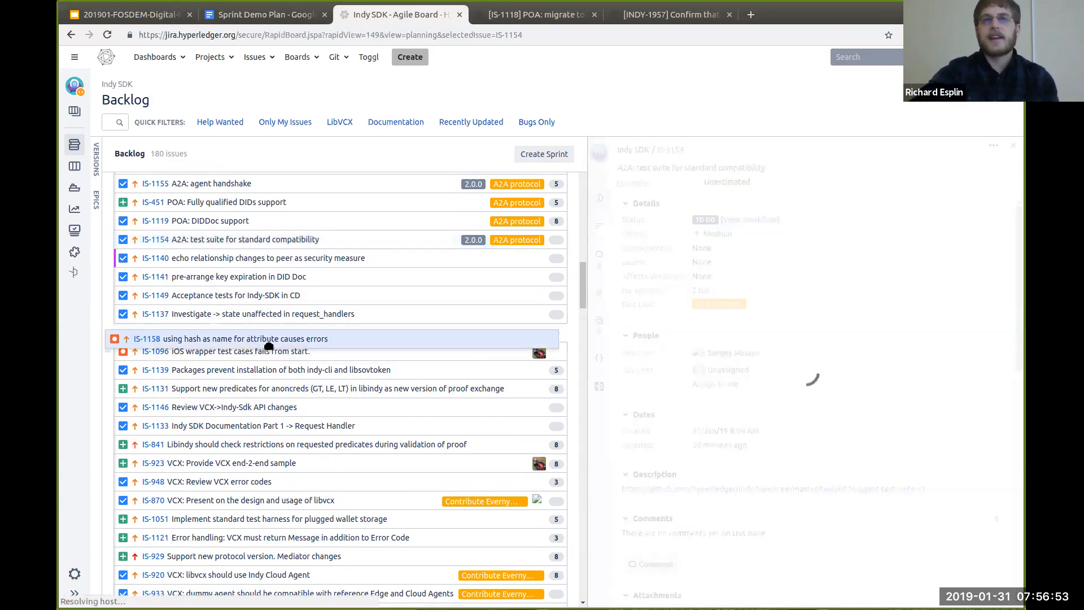
click(244, 333)
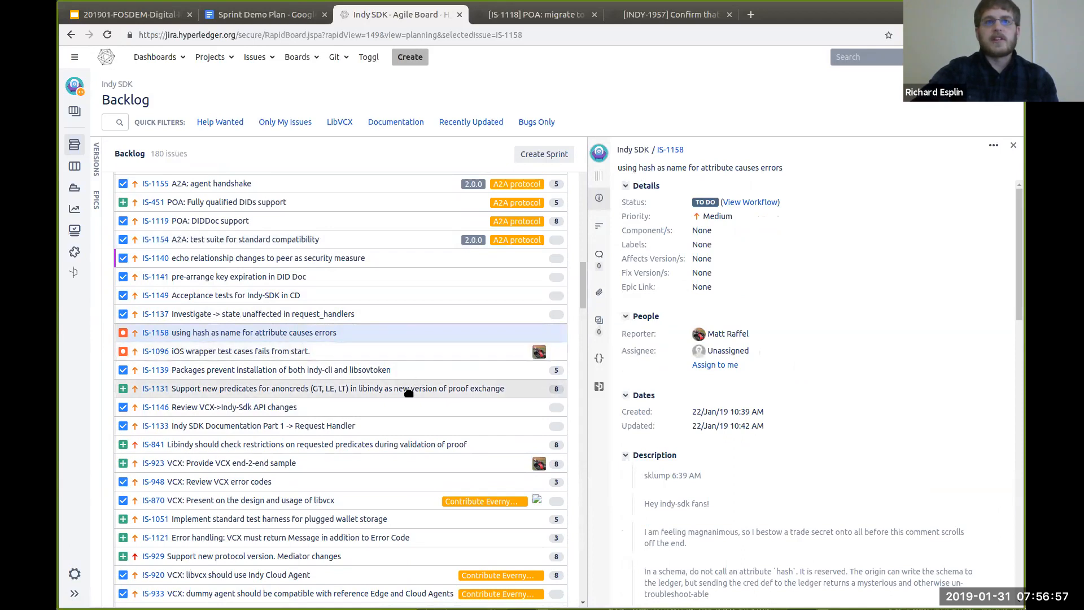
mouse_move(321, 443)
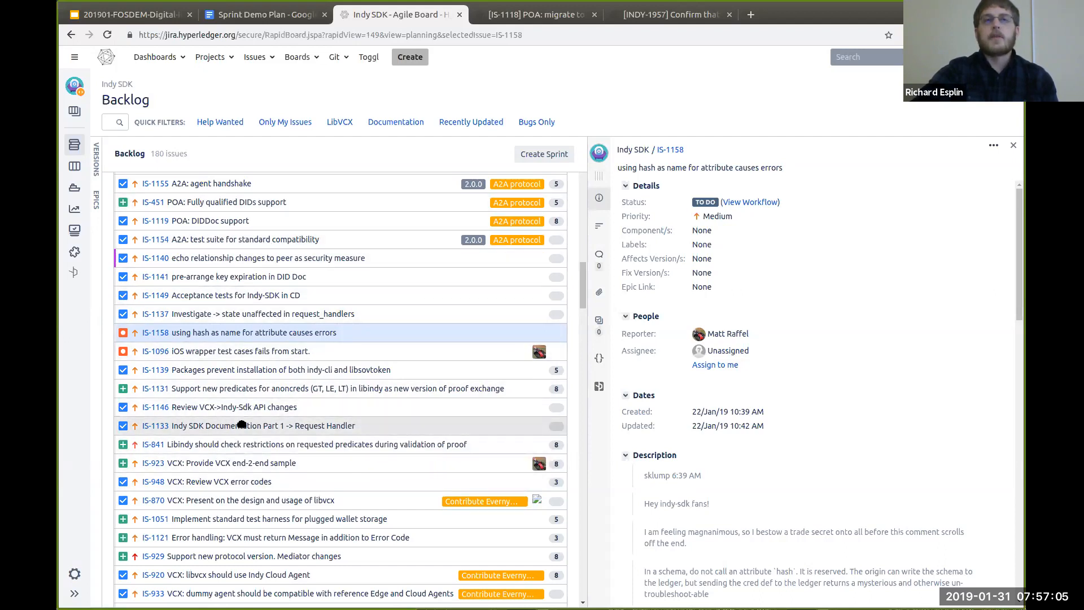
mouse_move(240, 425)
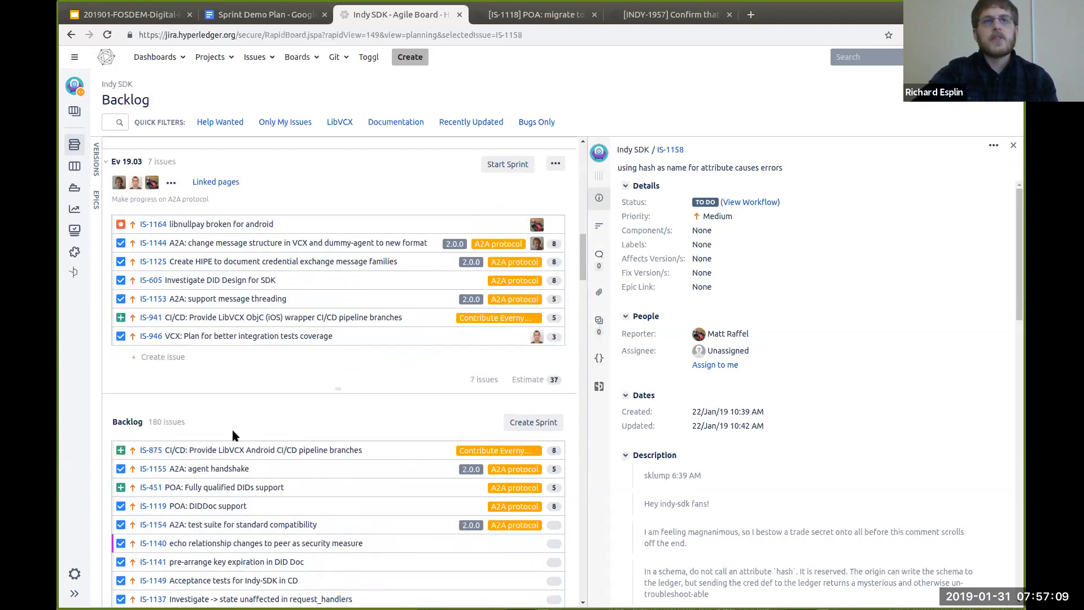
mouse_move(311, 336)
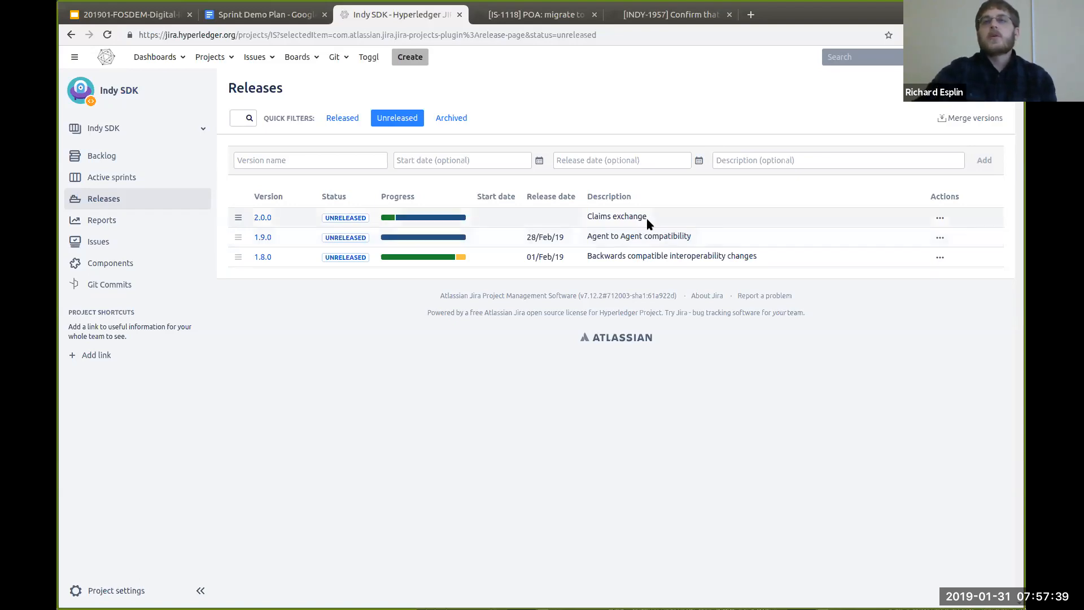
mouse_move(615, 228)
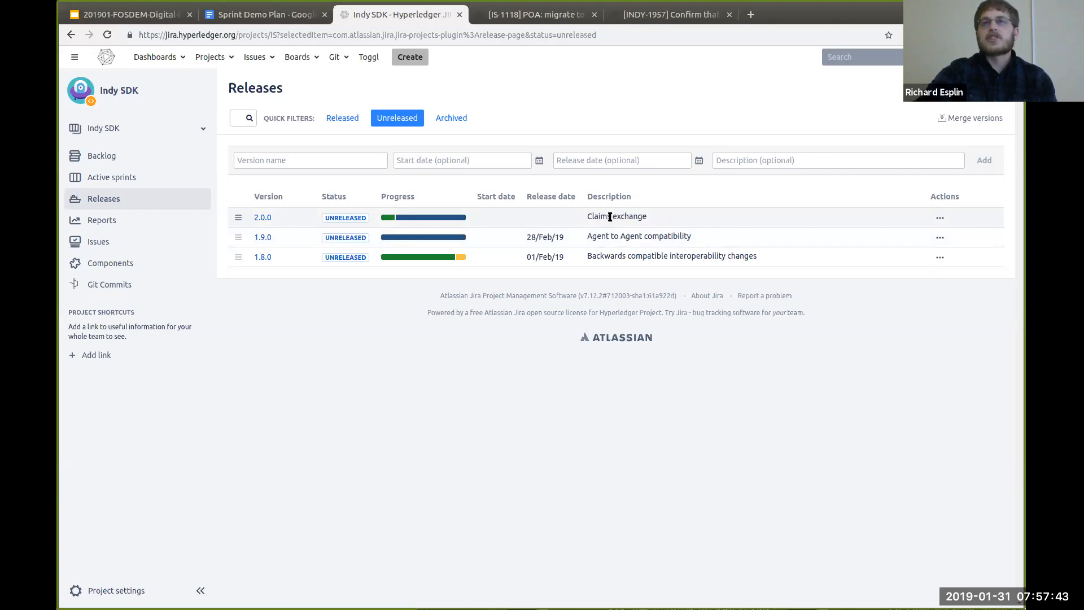
mouse_move(592, 225)
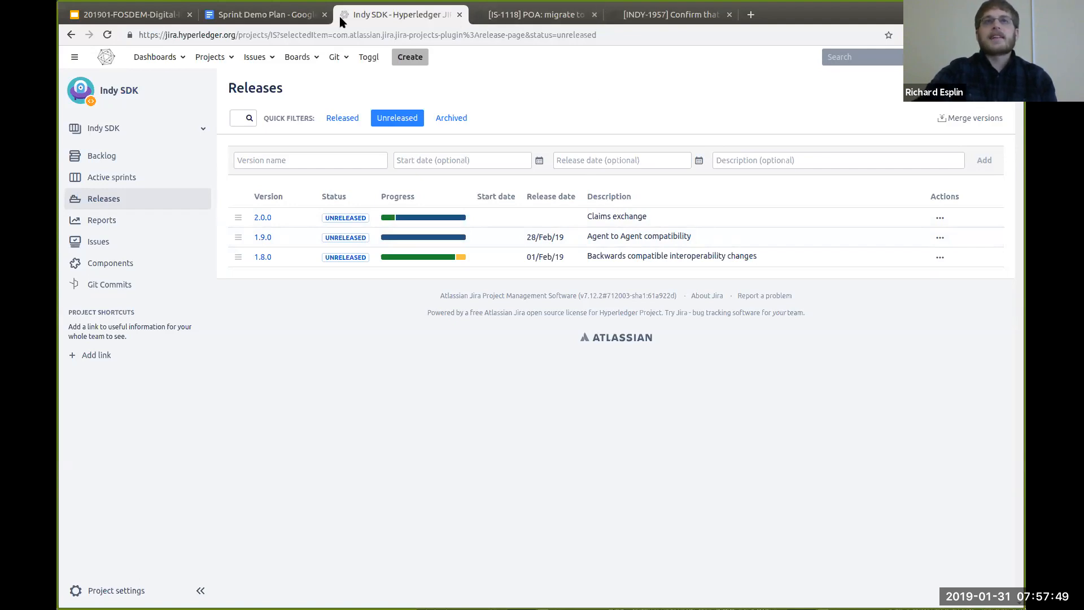
Switch to the Sprint Demo Plan tab showing the Sprint EV 19.027 agenda.
click(262, 13)
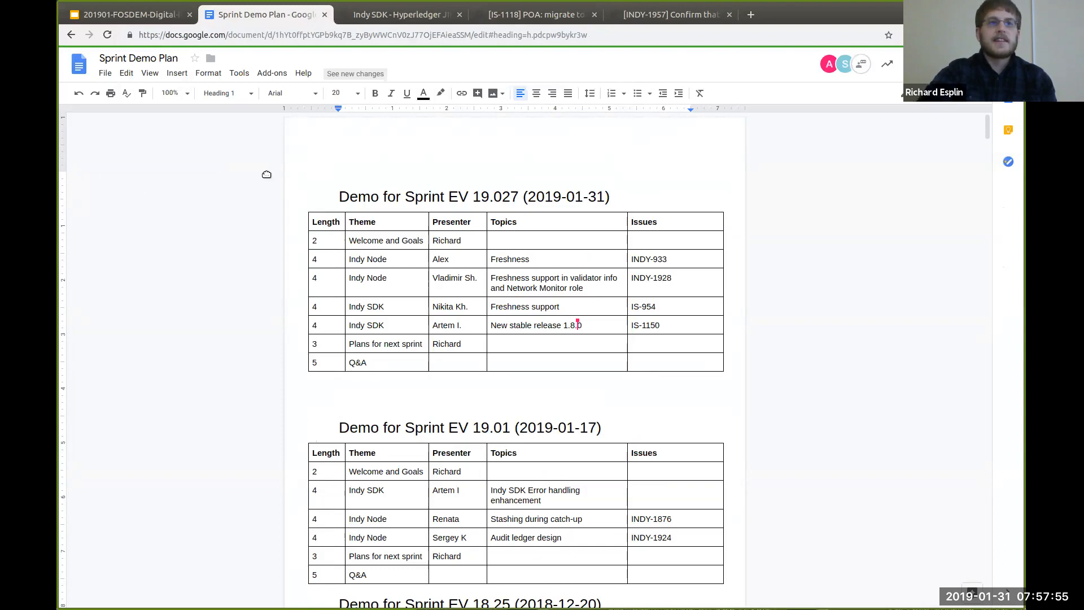
mouse_move(210, 184)
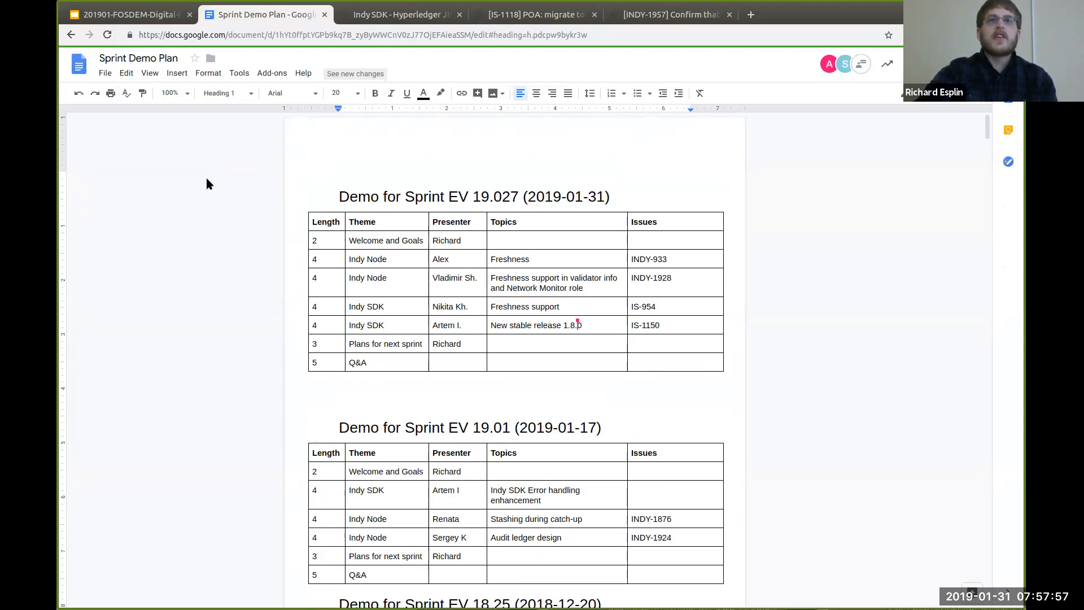